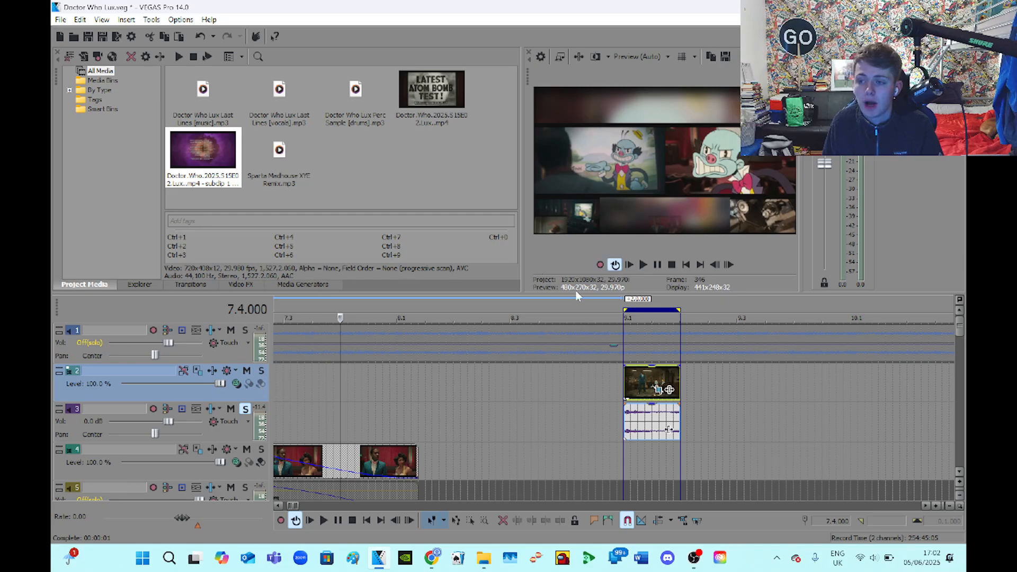
mouse_move(721, 183)
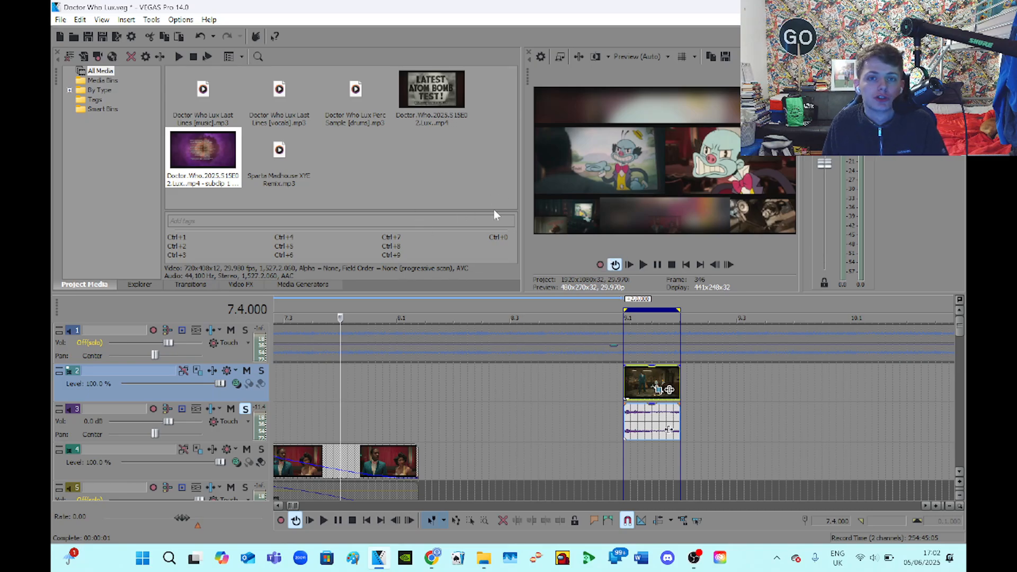
mouse_move(262, 370)
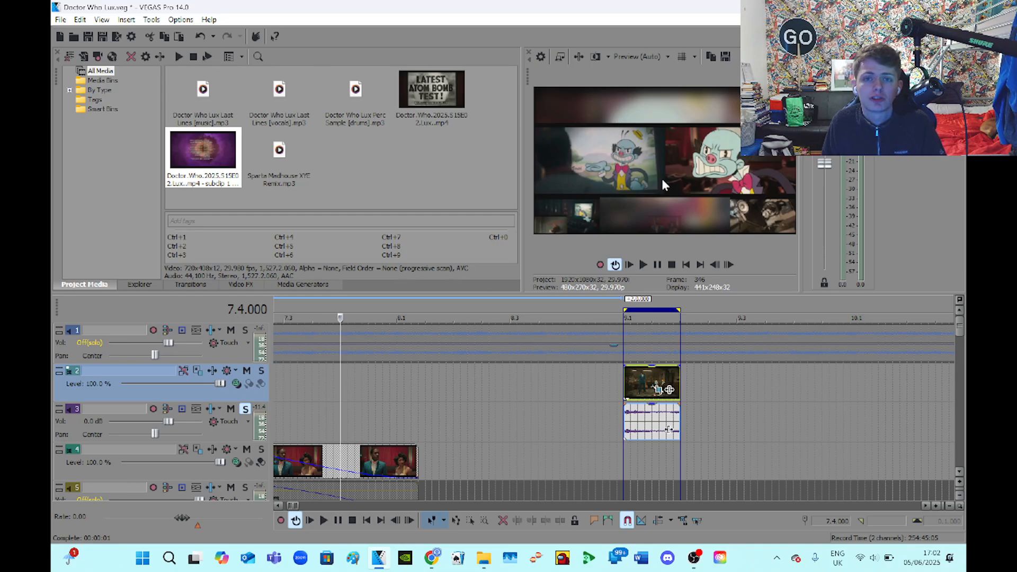
mouse_move(639, 213)
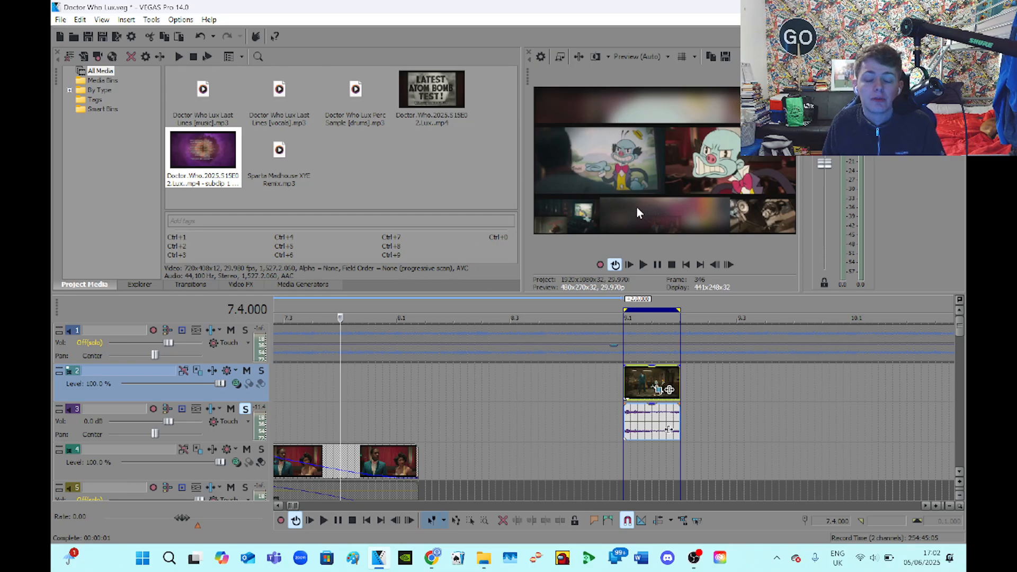
mouse_move(905, 279)
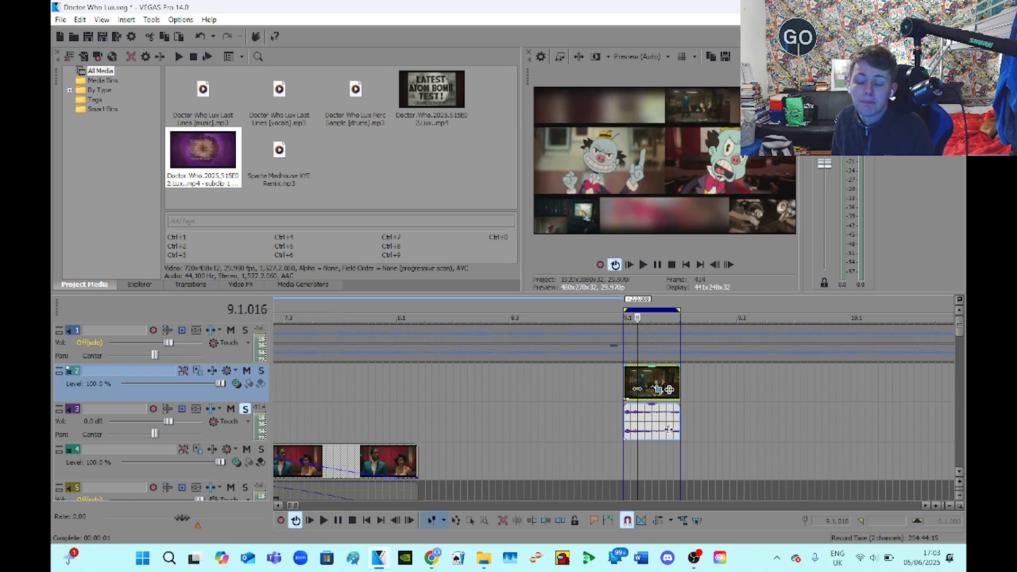
Place the playhead at the start of the short event at bar 9.1.000
left_click(323, 519)
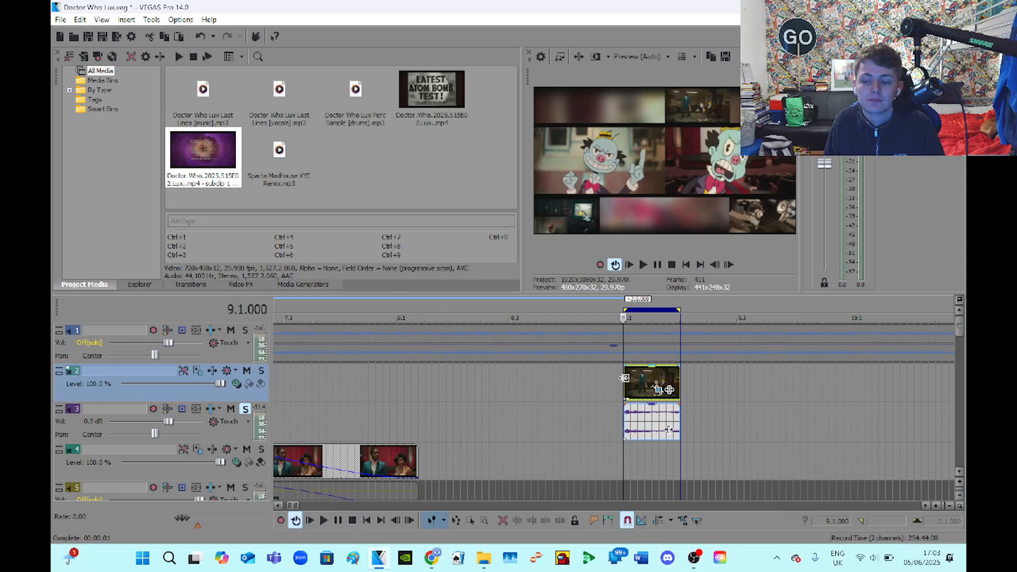
mouse_move(665, 389)
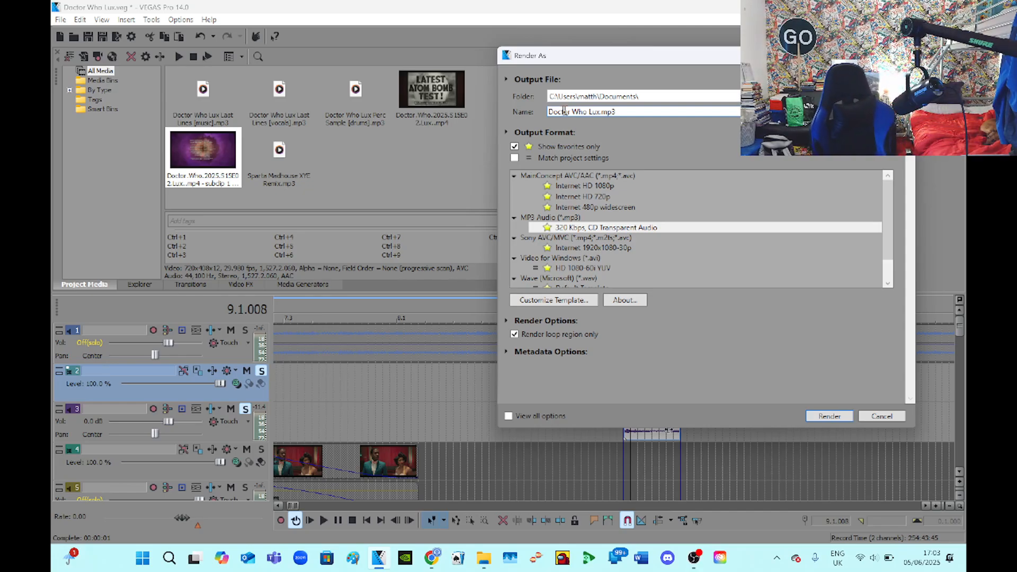
Name the output 'Lux Sample 1' and render the looped region as MP3 320 Kbps
triple_click(579, 111)
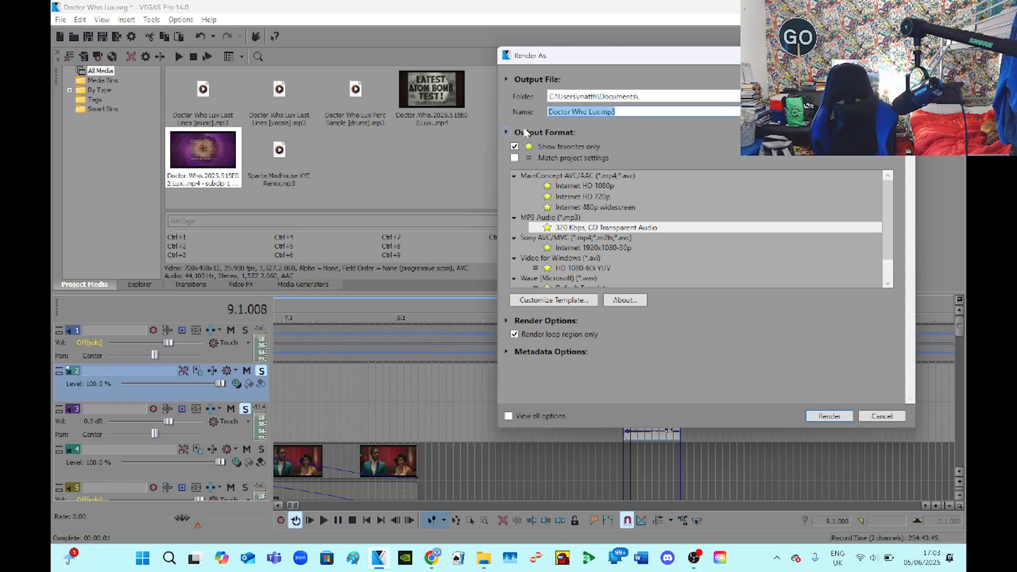
type("Lux Sample 1")
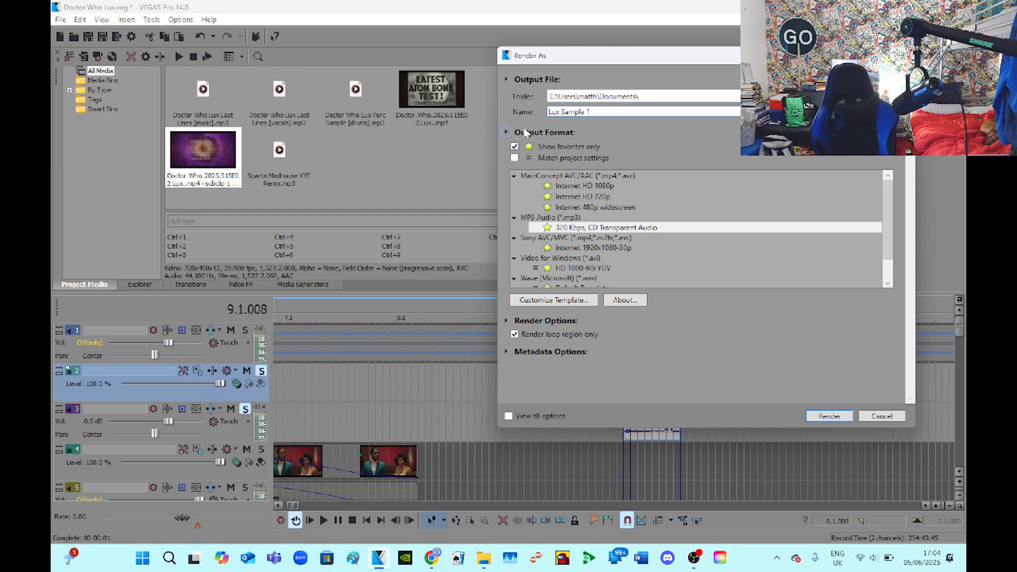
left_click(828, 415)
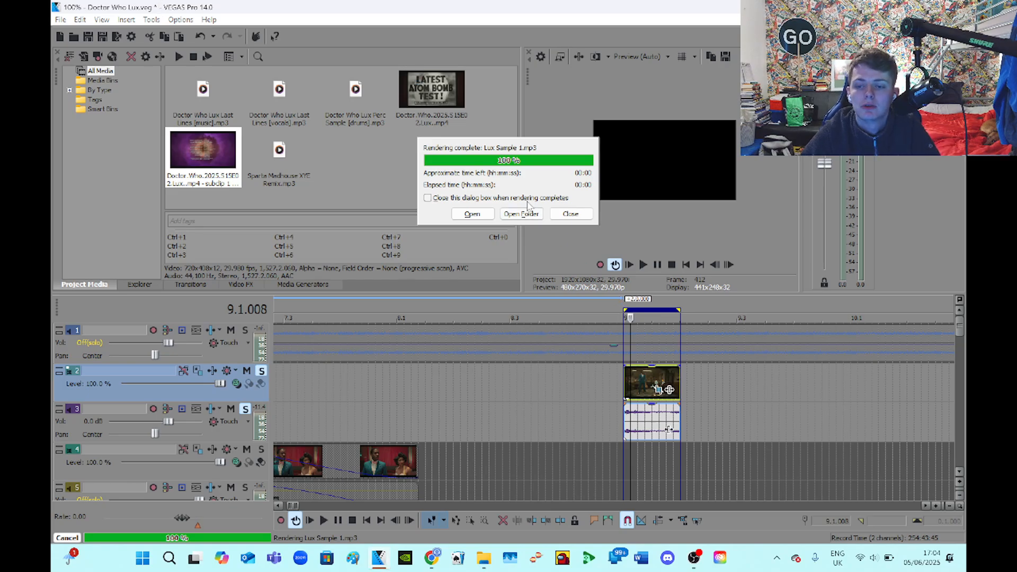
Open the rendered file's folder and browse Documents for the Samples folder
left_click(521, 214)
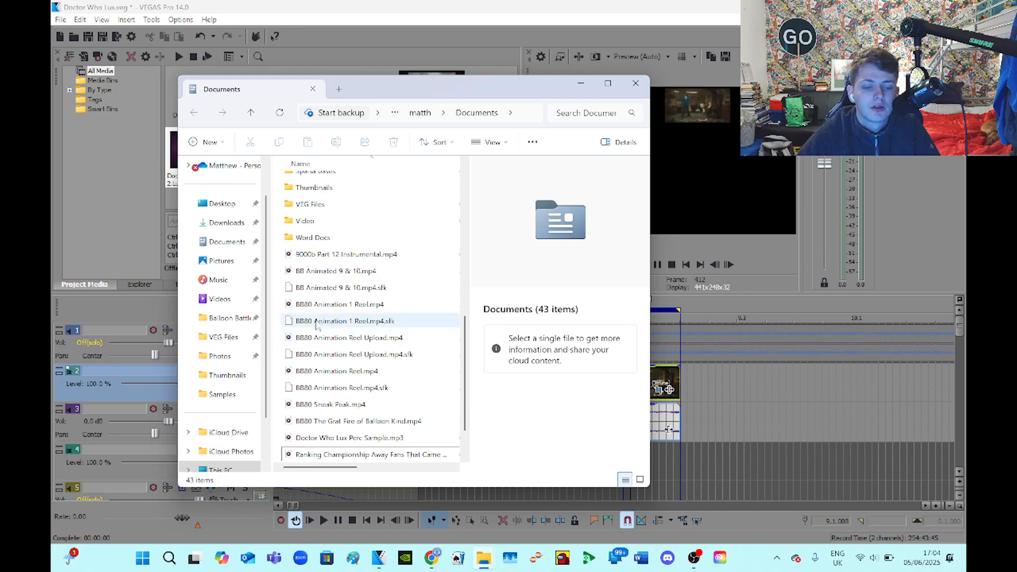
left_click(222, 394)
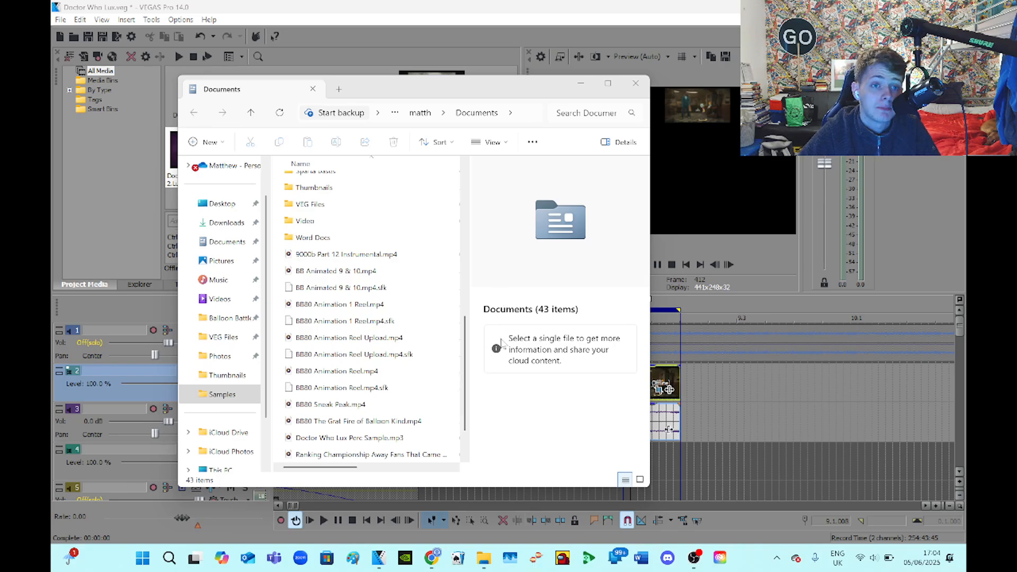
mouse_move(551, 392)
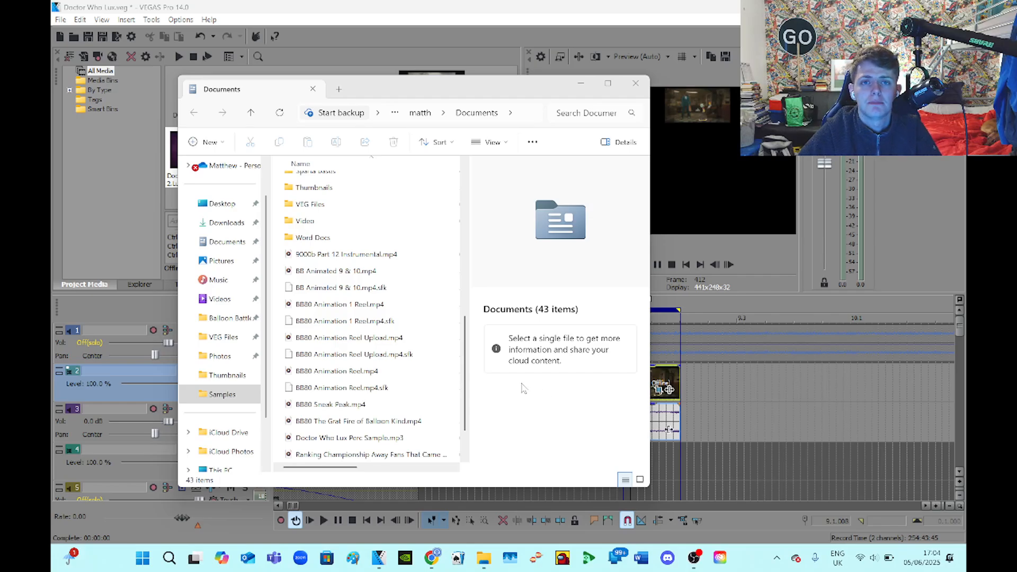
mouse_move(414, 505)
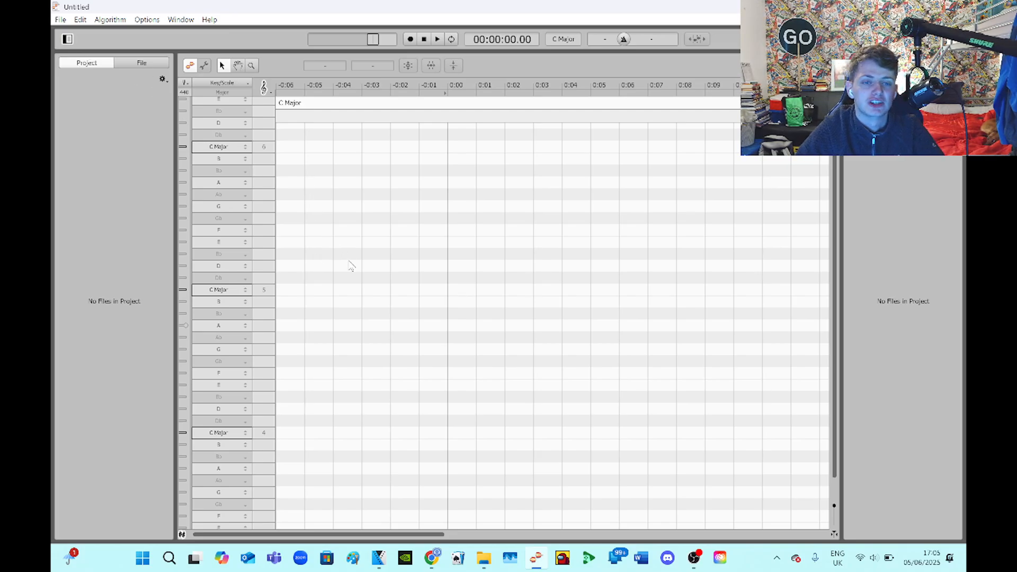
mouse_move(483, 557)
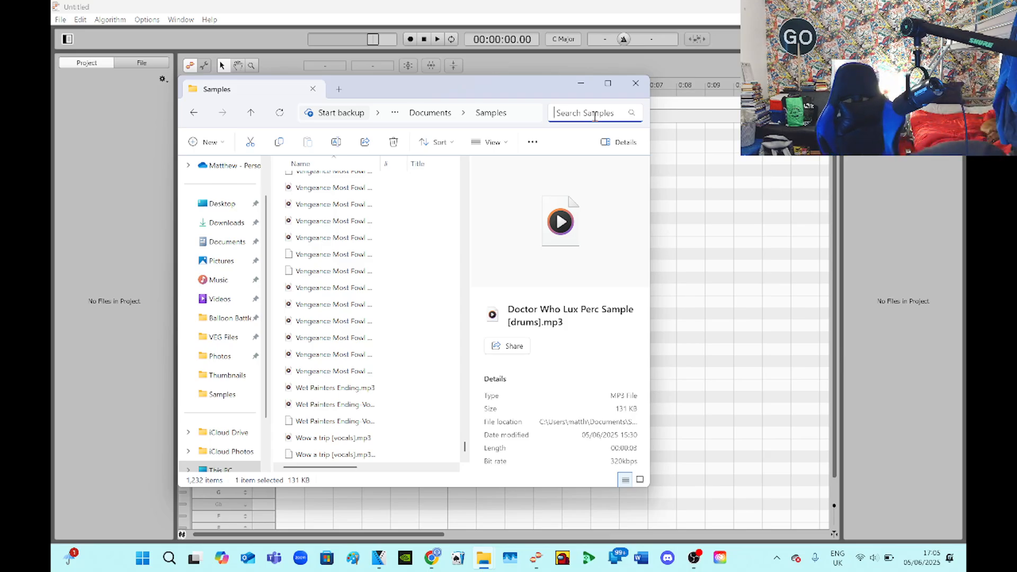
Search the Samples folder for 'lux' to locate Lux Sample 1.mp3 for Melodyne
type("lux")
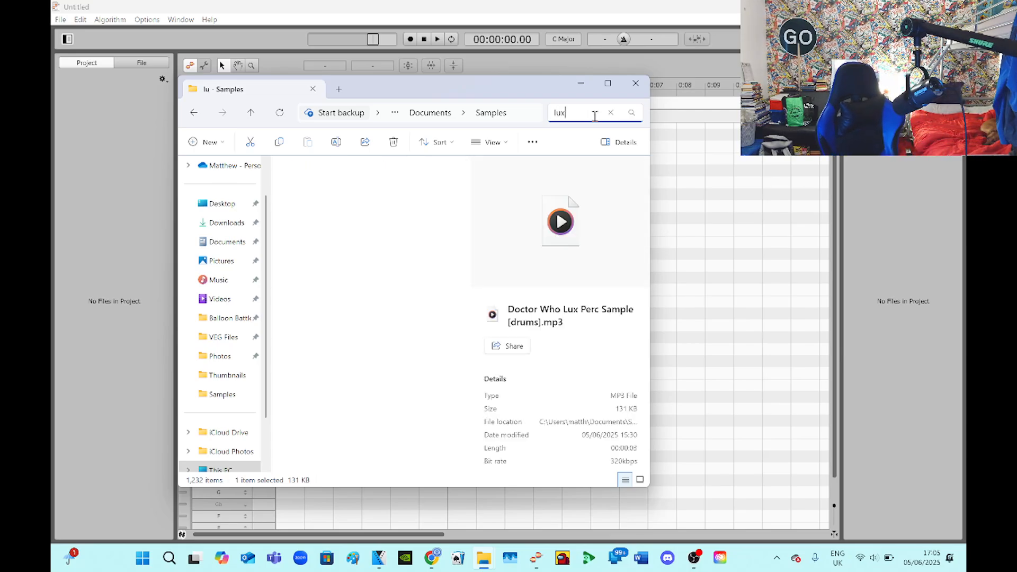
key("Enter")
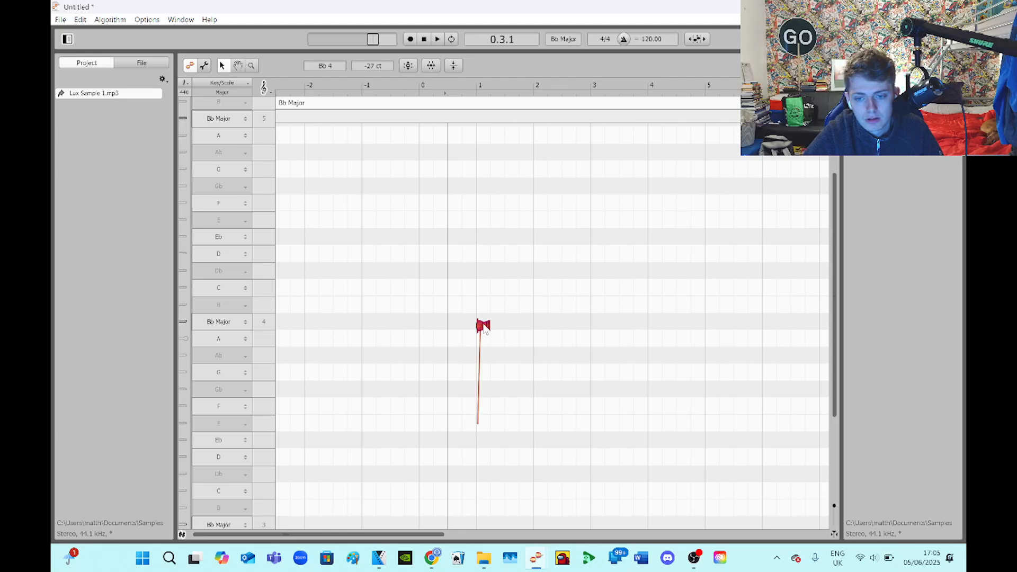
Move the note earlier, shift it up to D5 at 0 cents, and lengthen it
left_click_drag(480, 326, 422, 325)
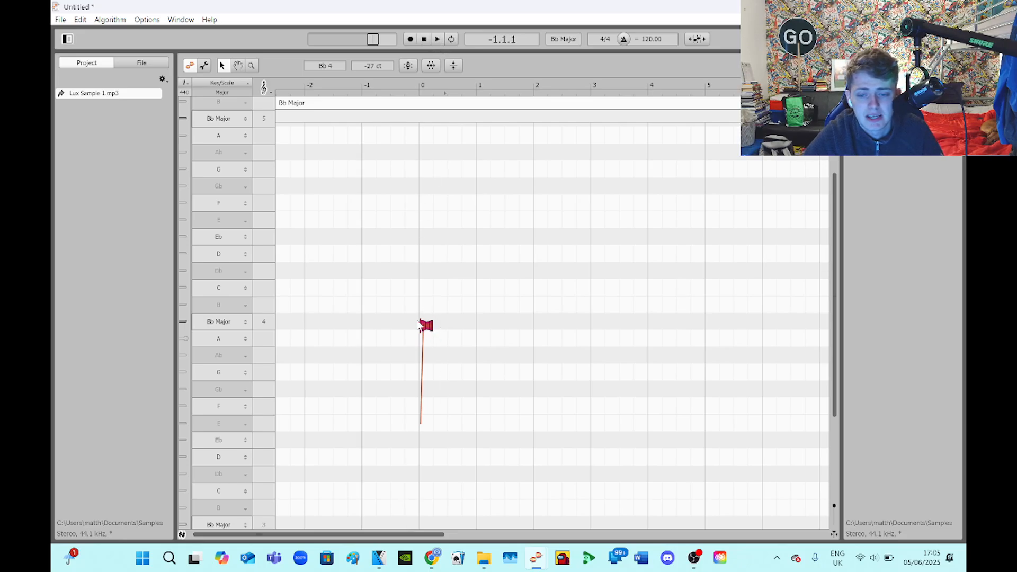
left_click_drag(419, 324, 389, 324)
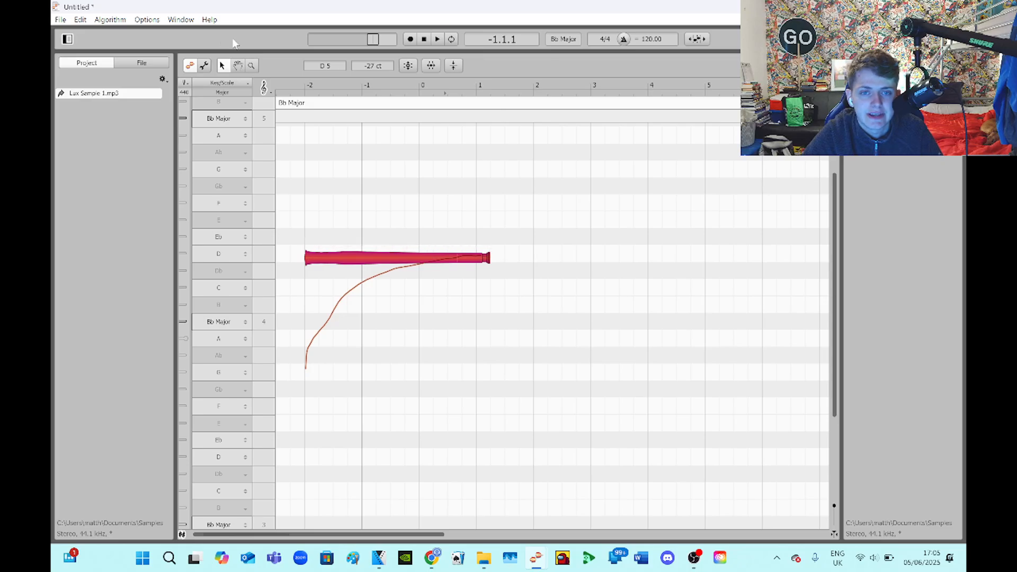
left_click(406, 65)
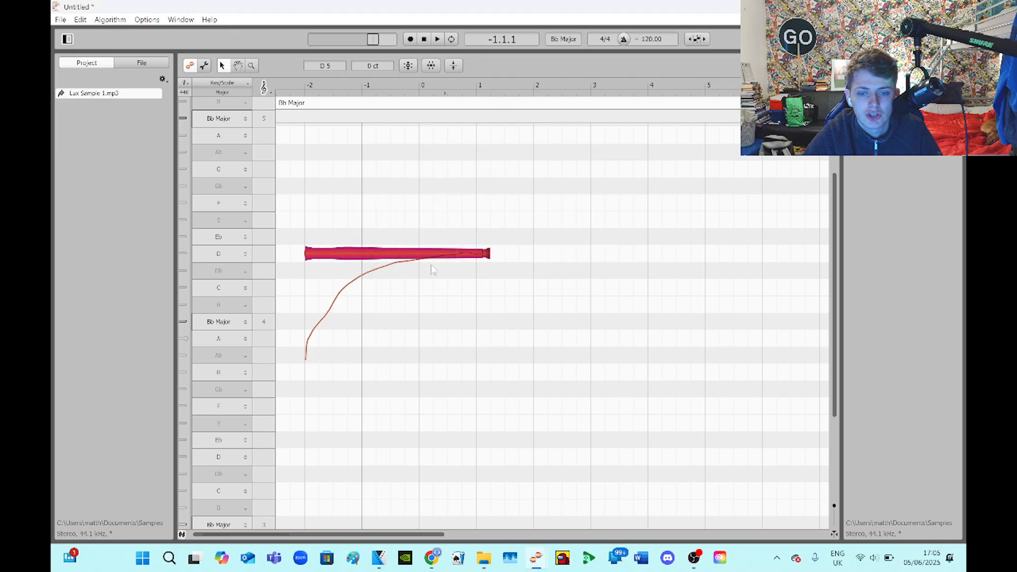
left_click_drag(488, 253, 574, 253)
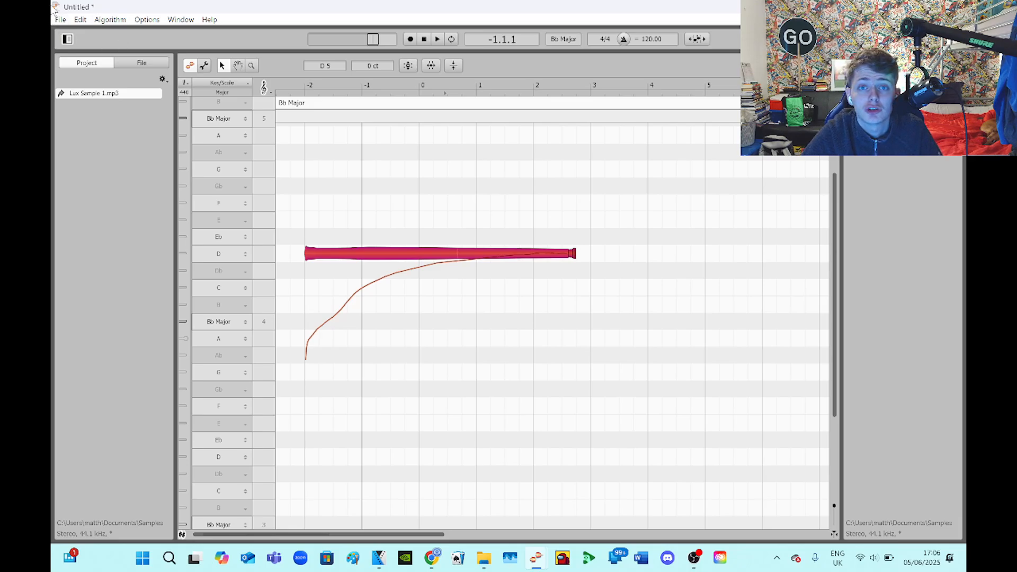
Export the edited note as a WAV named 'Lux 1' into the Samples folder
left_click(60, 19)
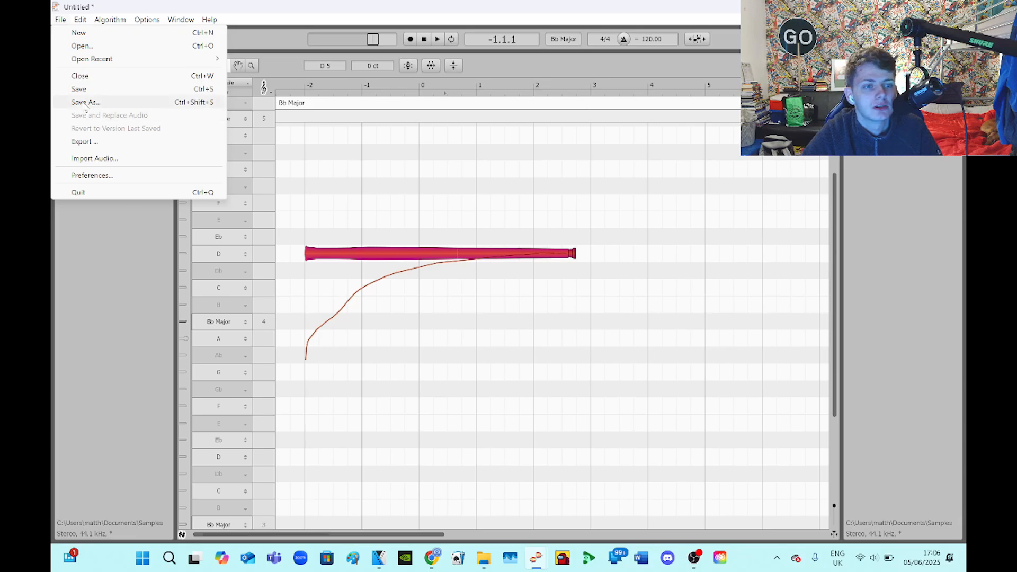
left_click(85, 141)
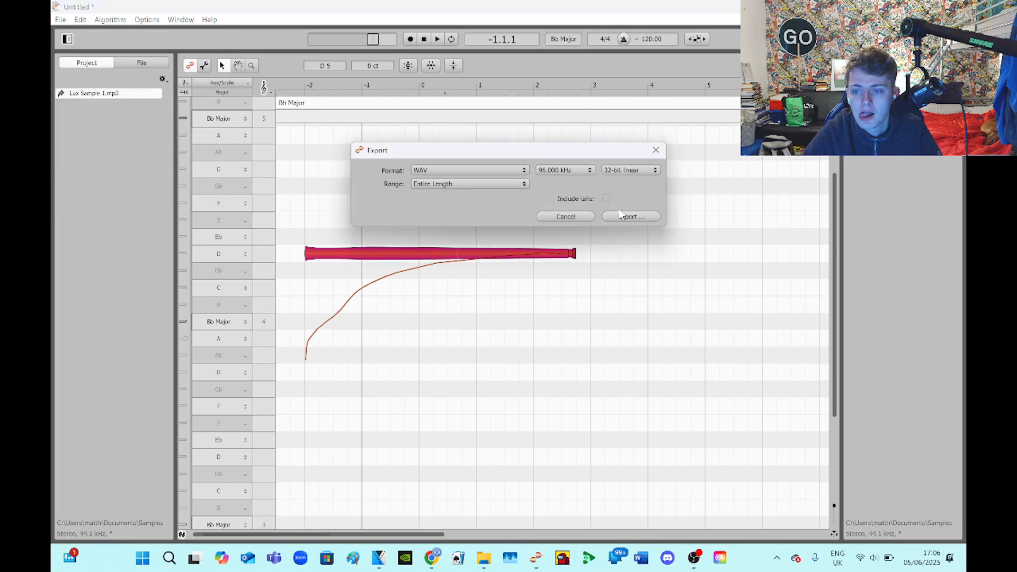
left_click(629, 216)
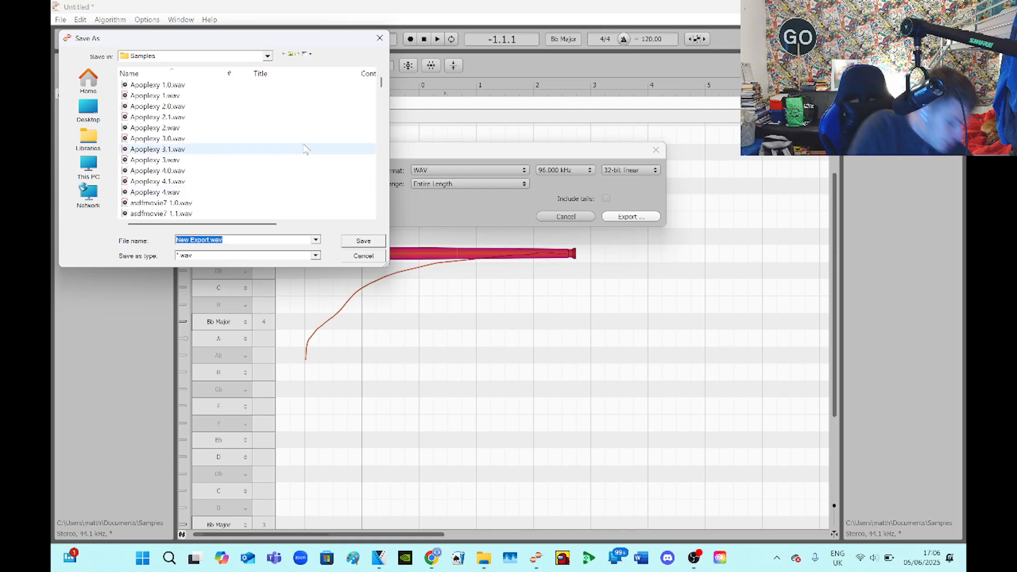
type("L")
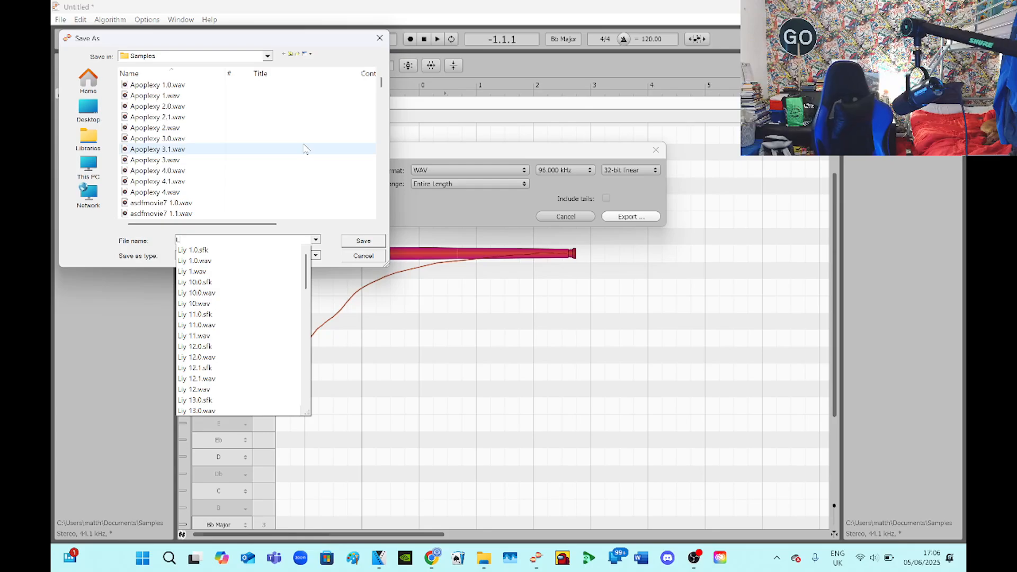
type("ux 1")
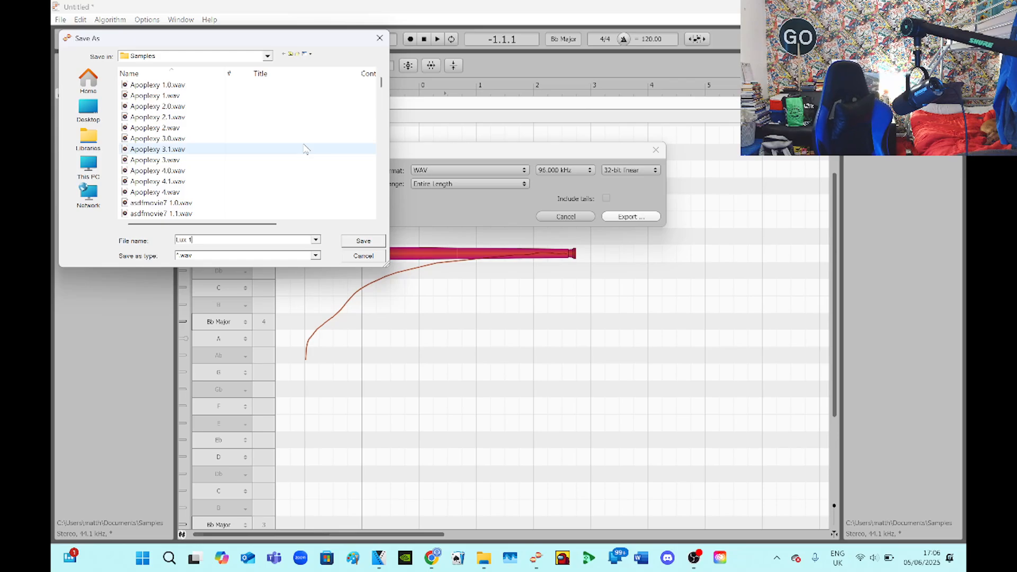
left_click(364, 241)
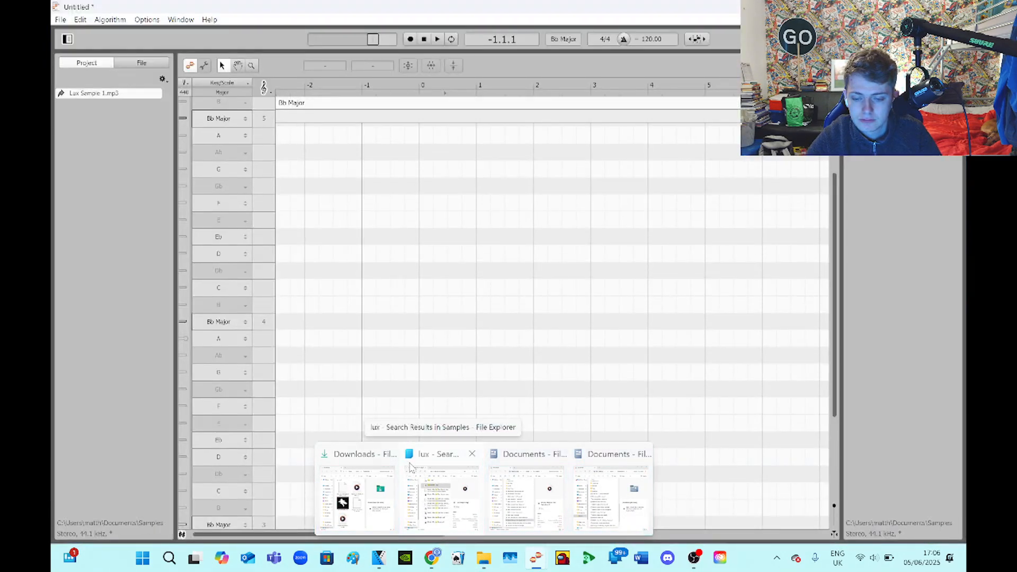
From the 'lux' search results, load Lux 1.wav into Melodyne 5
left_click(471, 453)
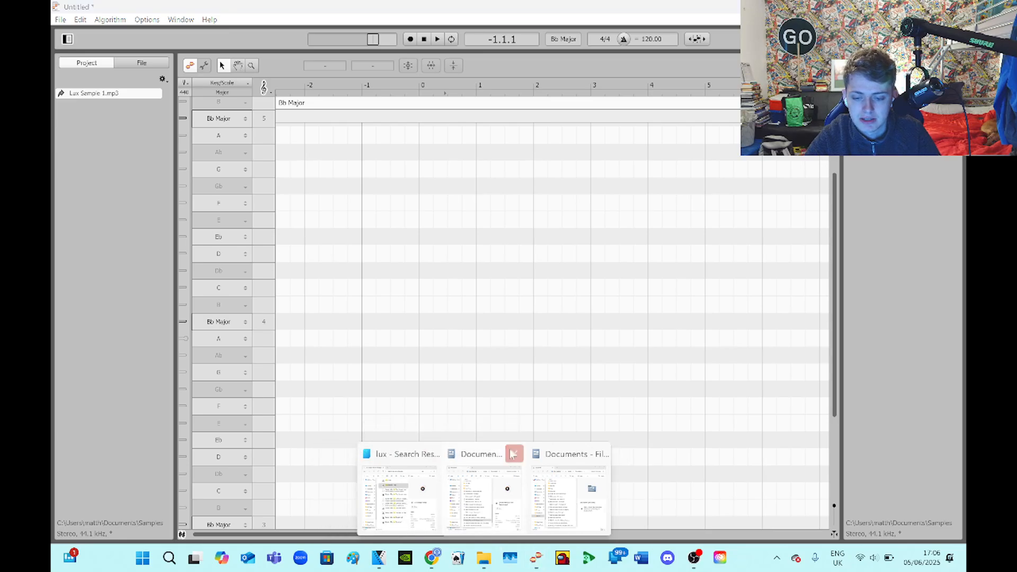
left_click(398, 454)
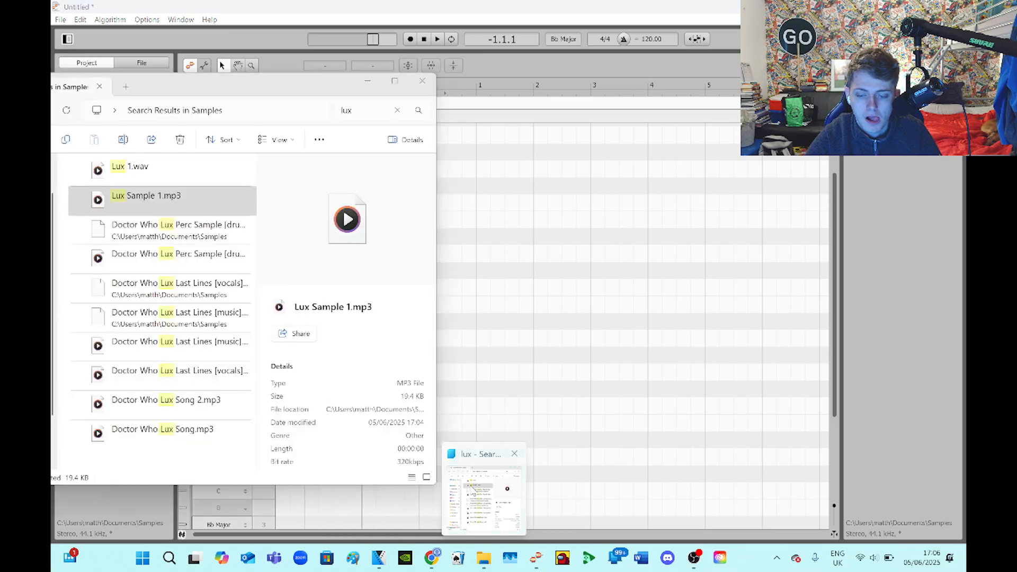
left_click(155, 195)
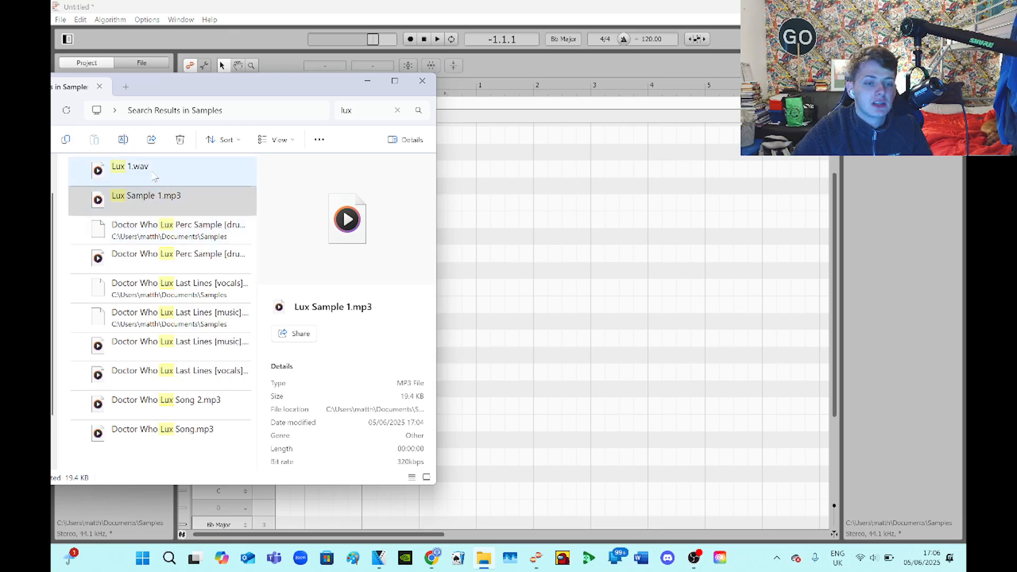
left_click(129, 170)
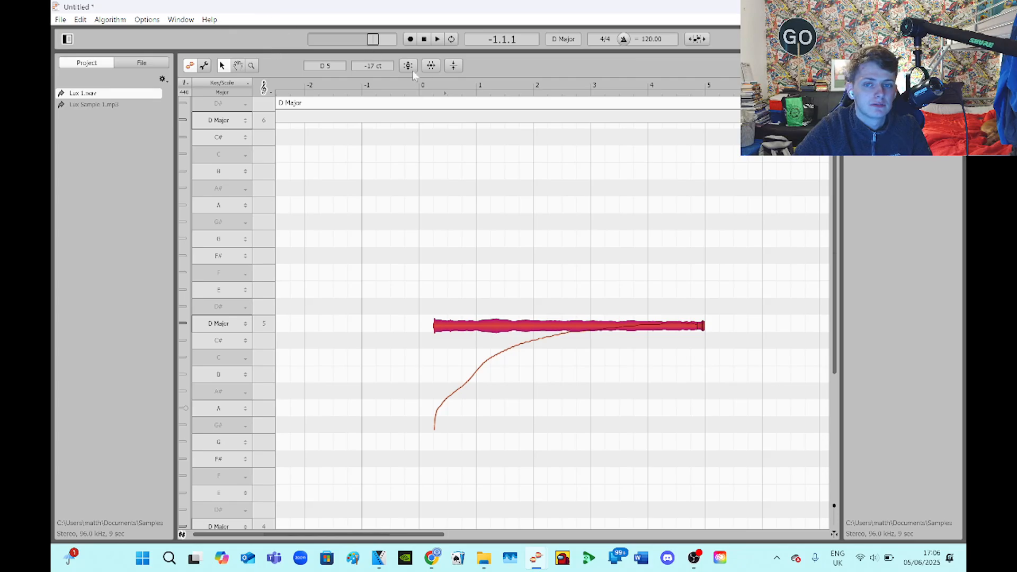
Correct the note's Pitch Center and Pitch Drift to 100%
left_click(407, 65)
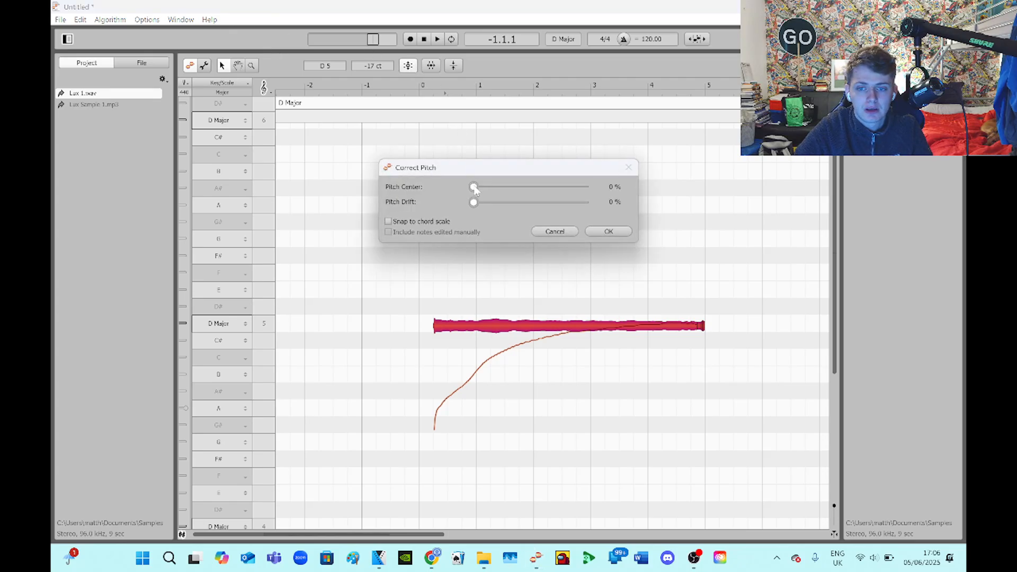
left_click_drag(473, 187, 583, 187)
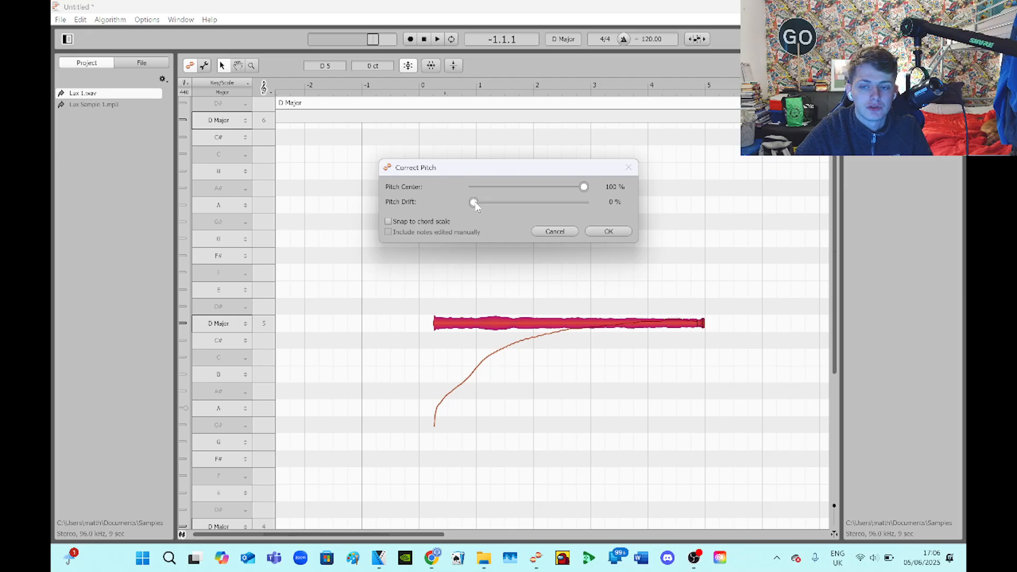
left_click_drag(473, 201, 559, 202)
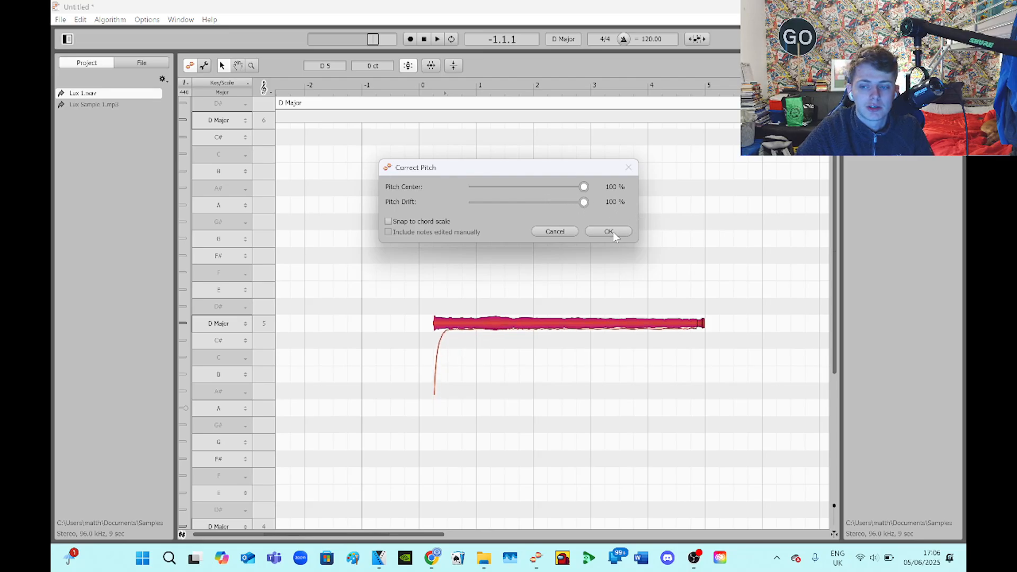
left_click(59, 19)
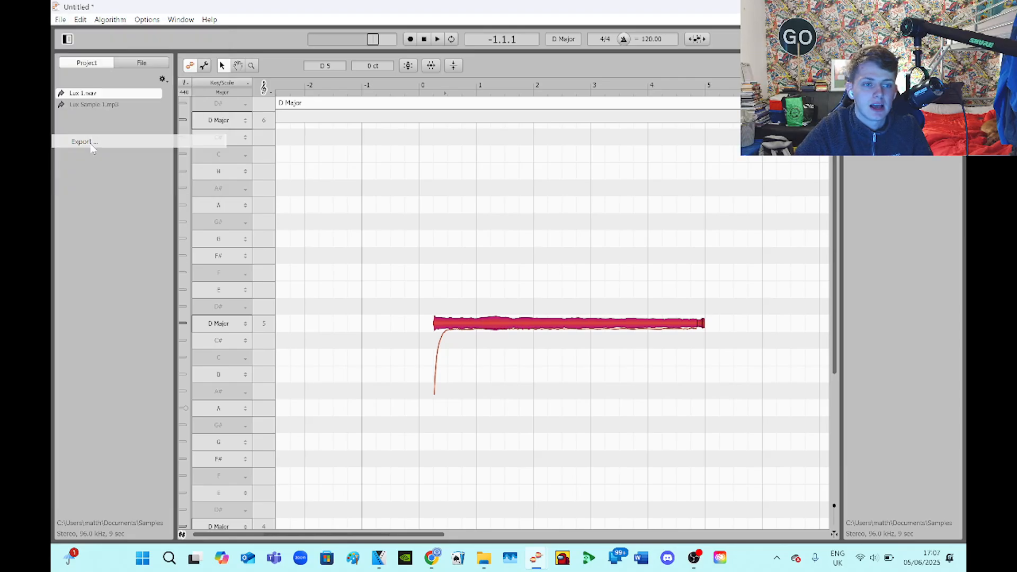
Export the corrected audio as a WAV named 'Lux 1.0'
left_click(83, 141)
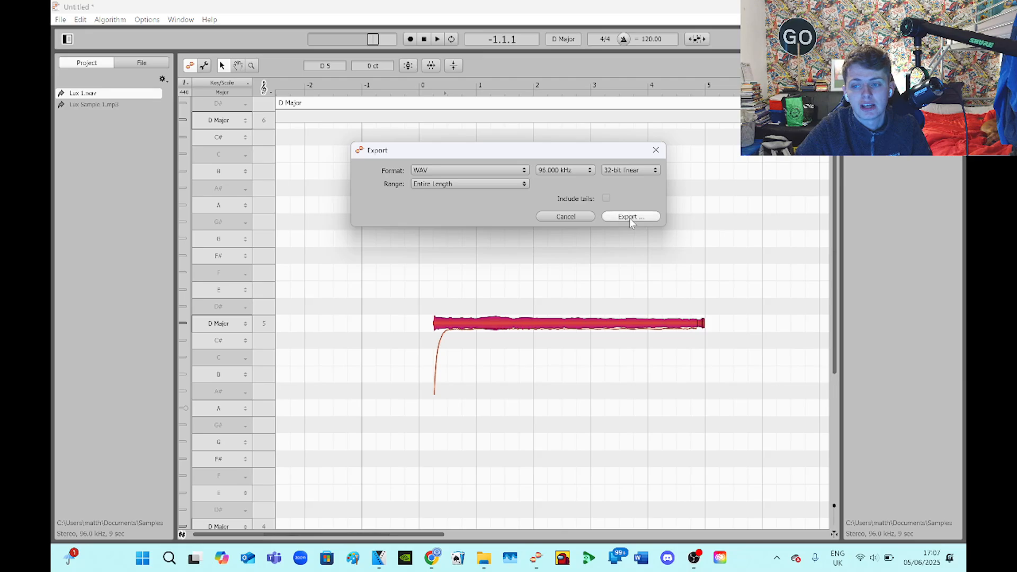
left_click(629, 216)
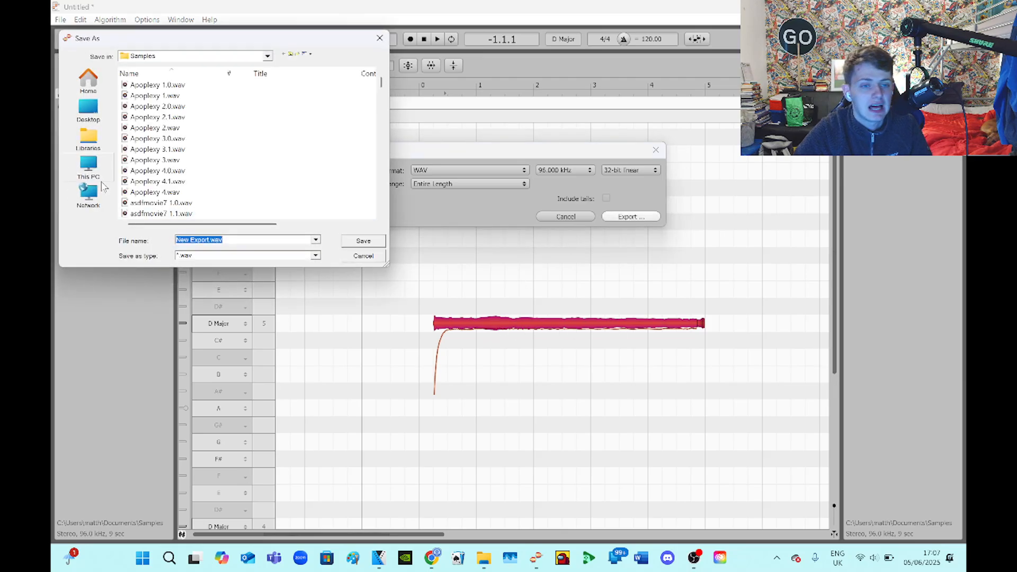
left_click(156, 85)
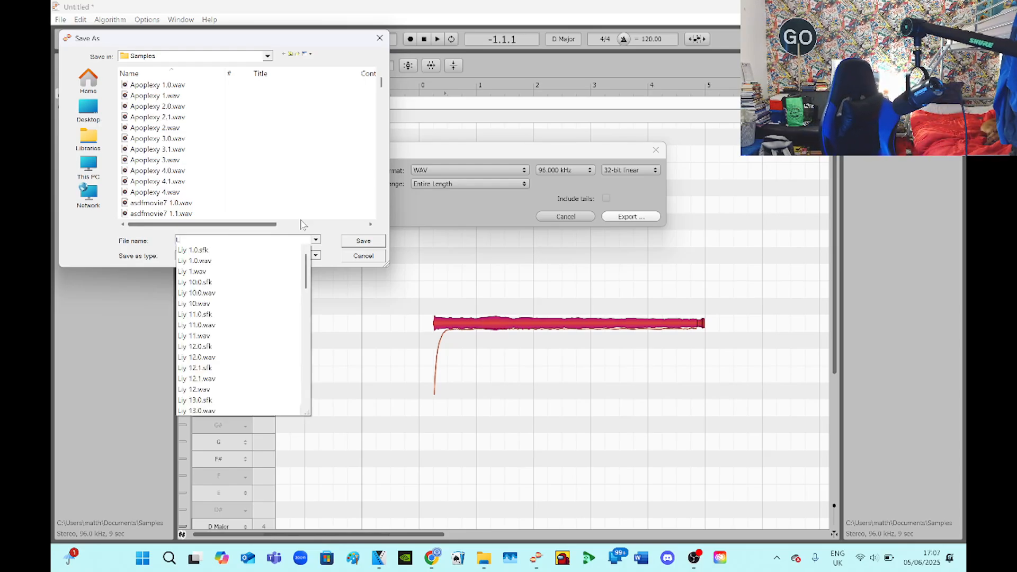
type("Lux 1.0")
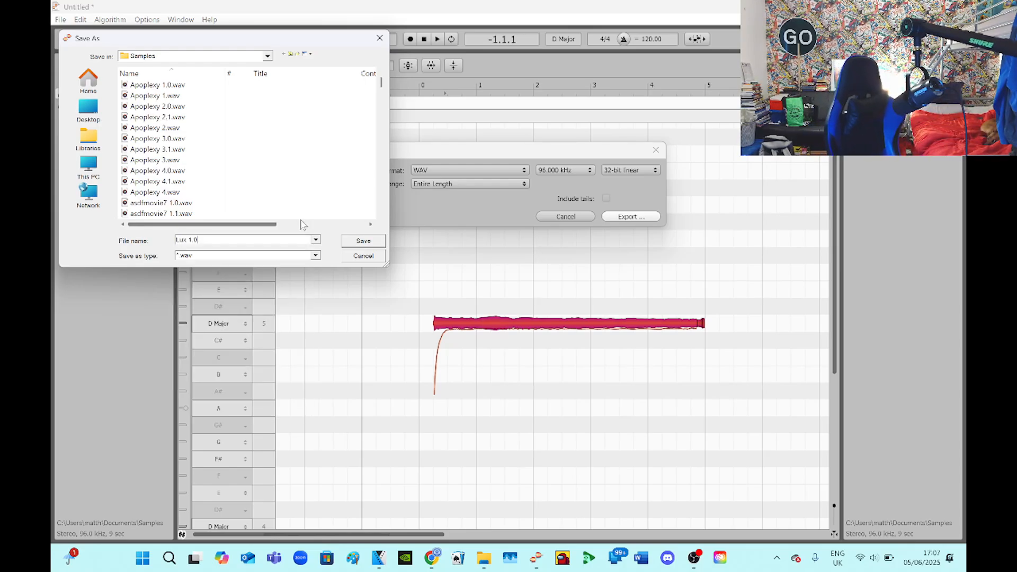
left_click(362, 240)
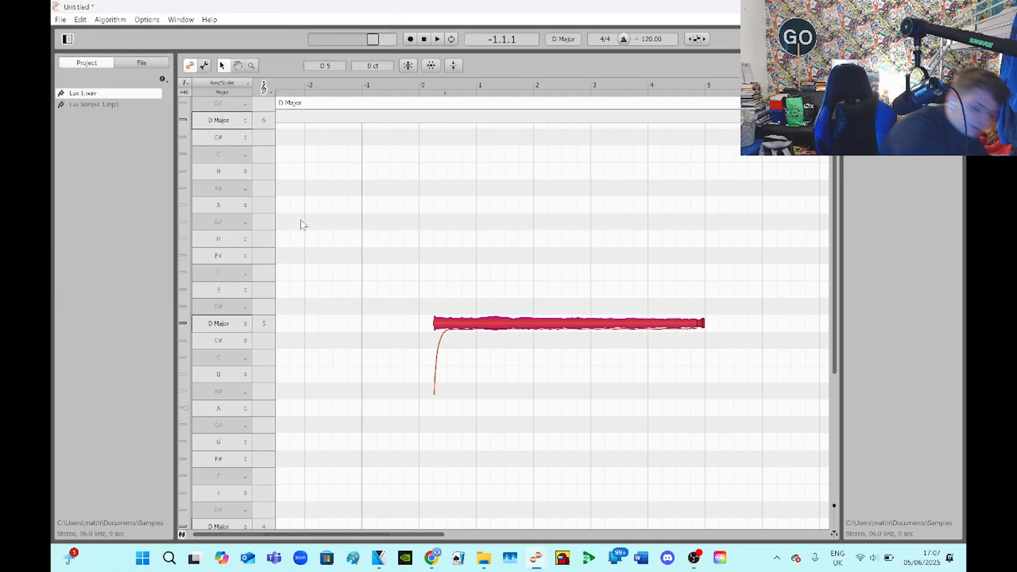
mouse_move(550, 380)
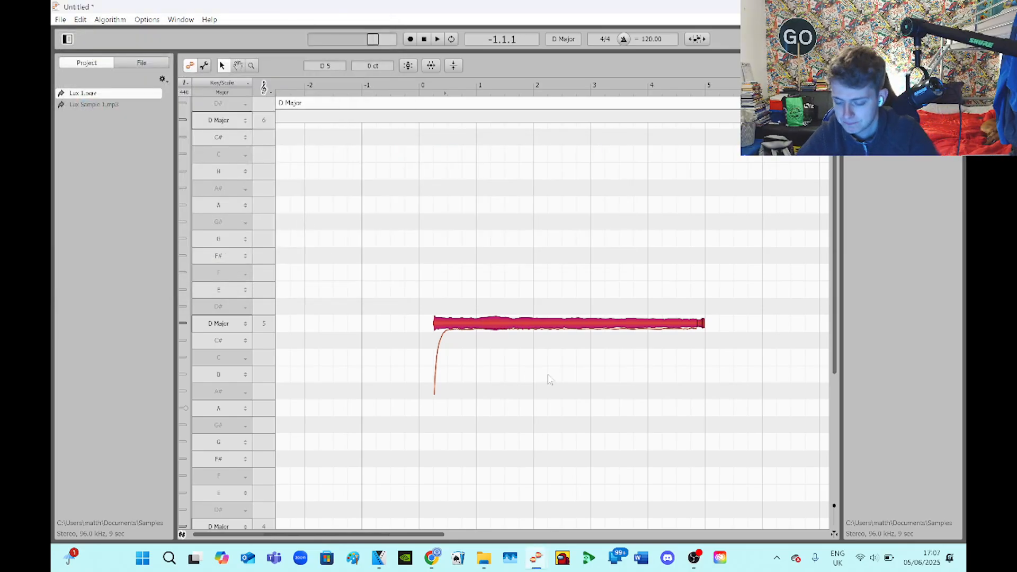
mouse_move(523, 342)
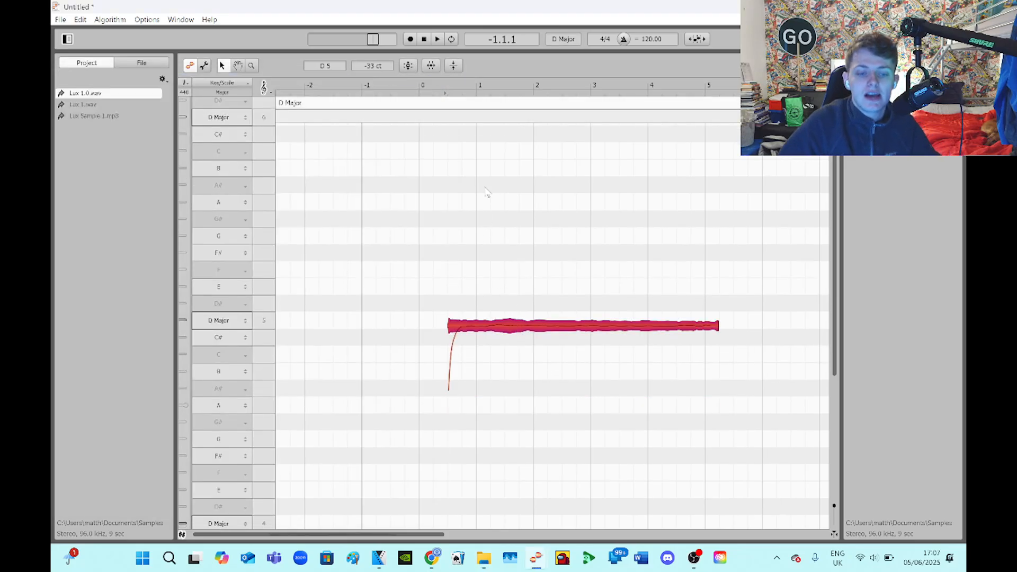
Apply 100% Pitch Center and Pitch Drift correction to the Lux 1.0 note at D5
left_click(407, 65)
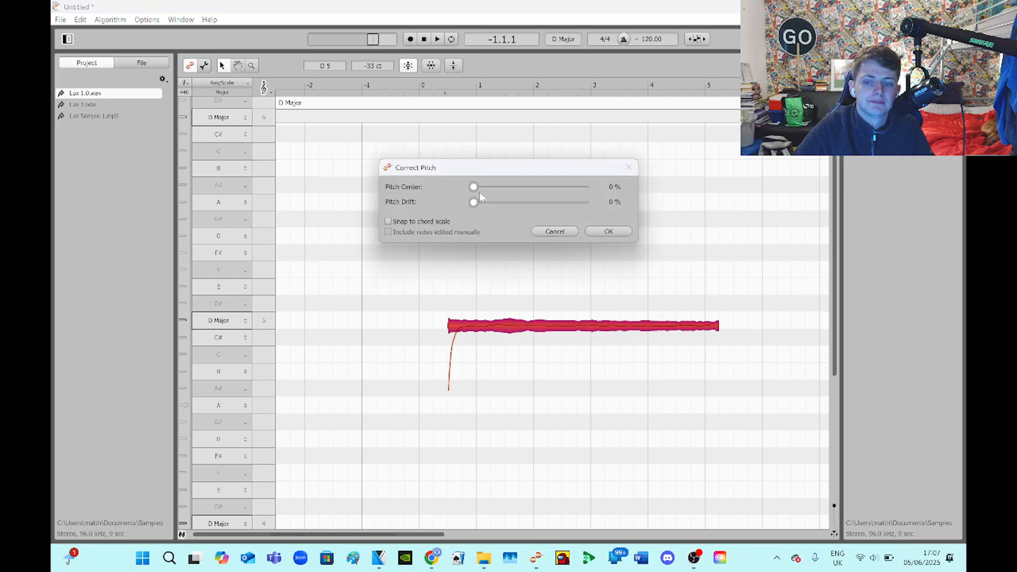
left_click_drag(473, 186, 582, 186)
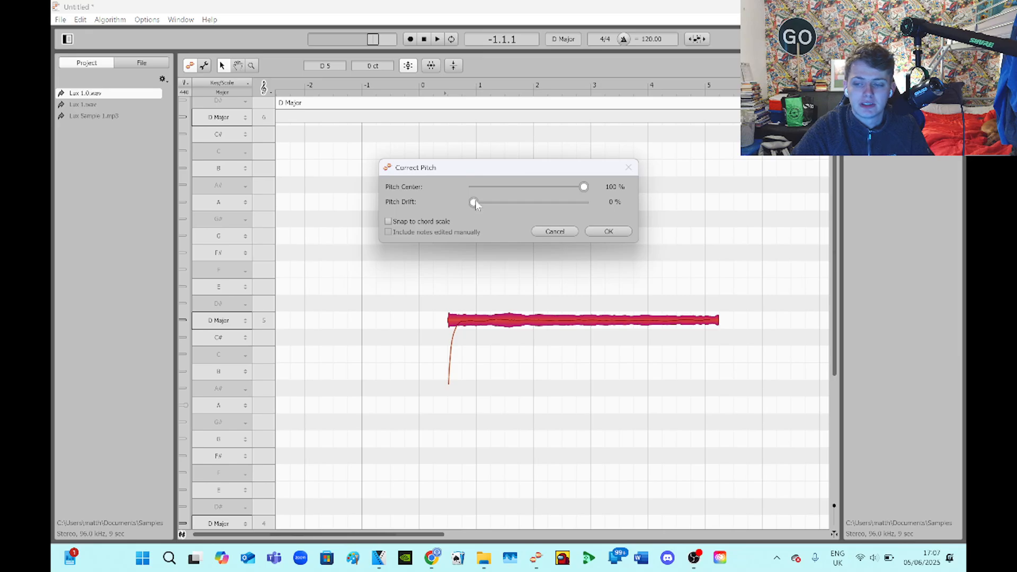
left_click_drag(472, 201, 583, 201)
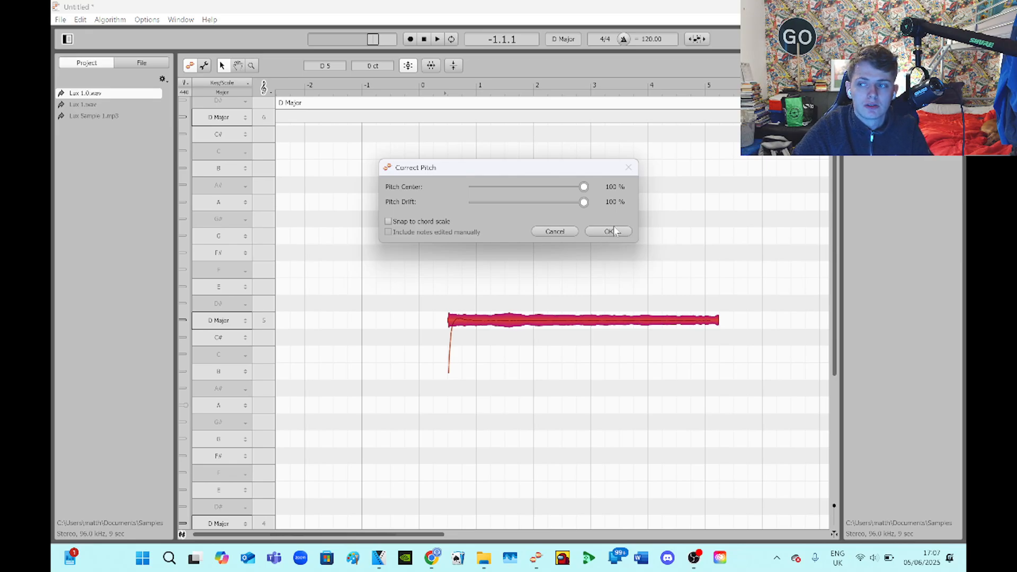
left_click(608, 231)
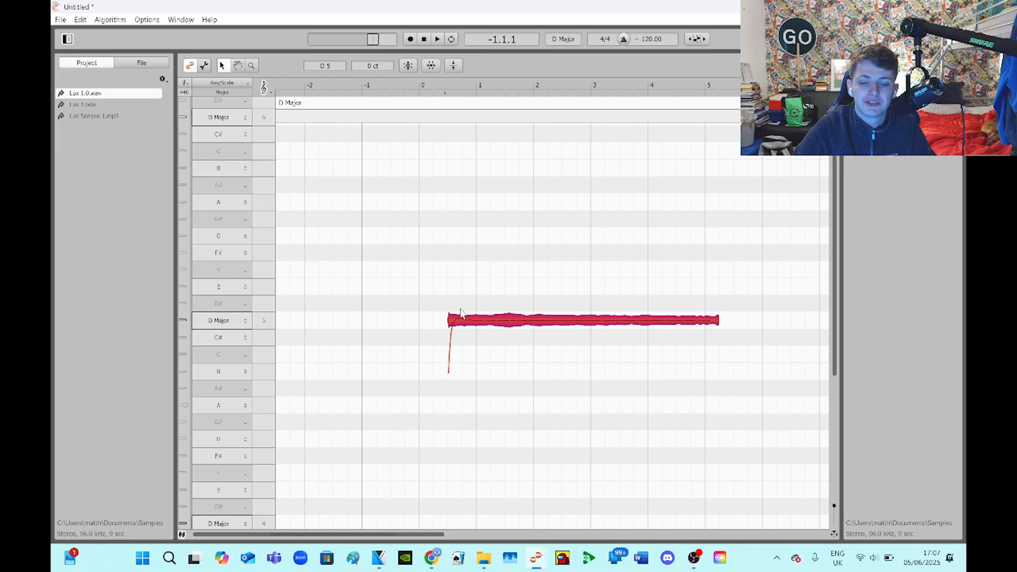
Export the corrected note as a WAV named 'Lux 1' into the Samples folder
left_click(60, 19)
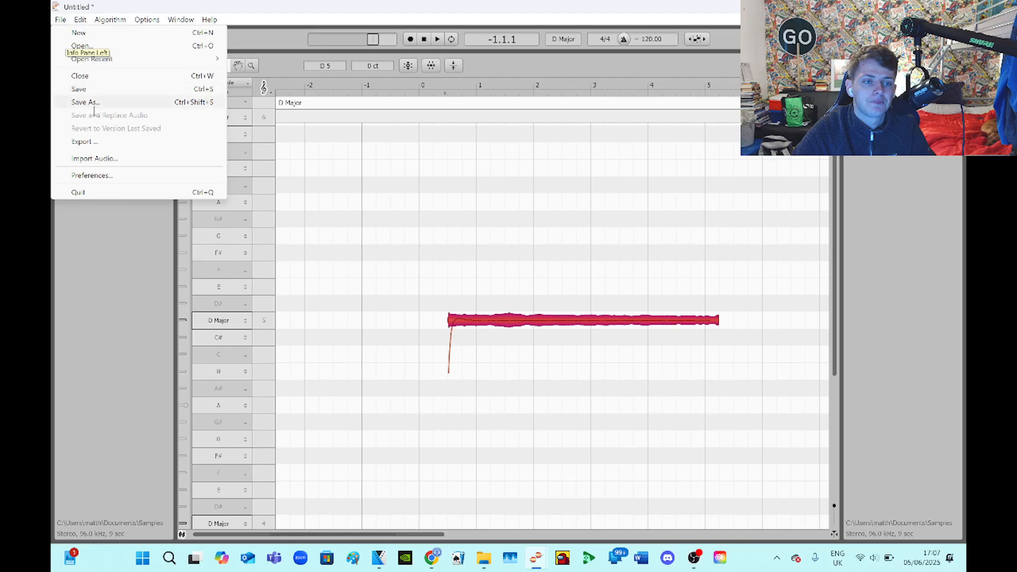
left_click(84, 141)
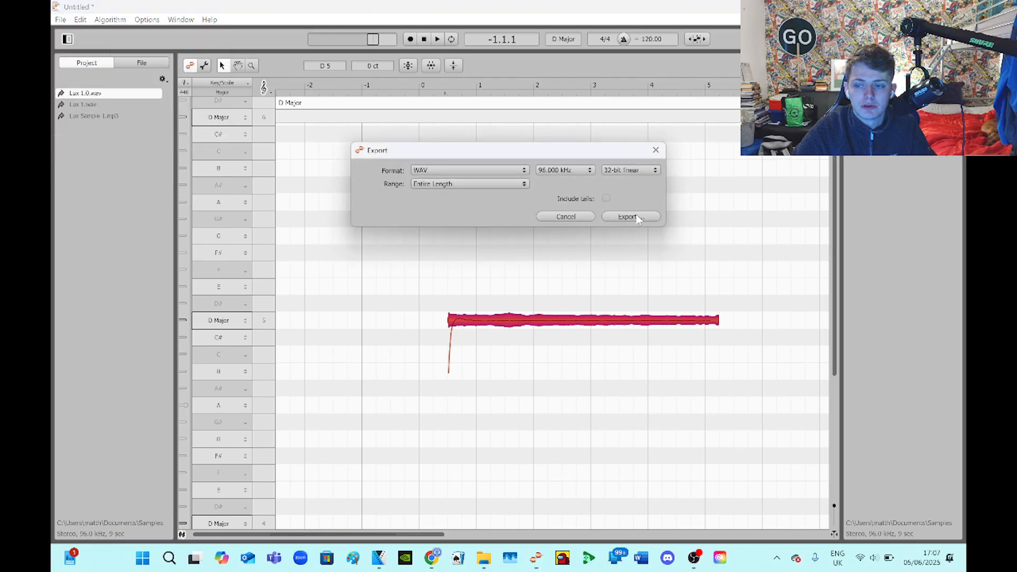
left_click(628, 216)
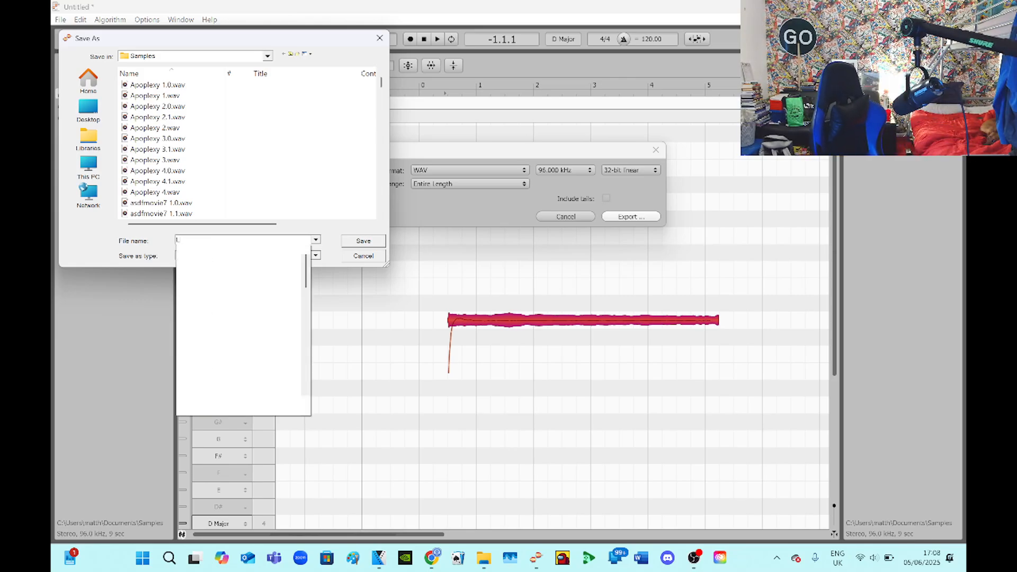
type("Lux 1")
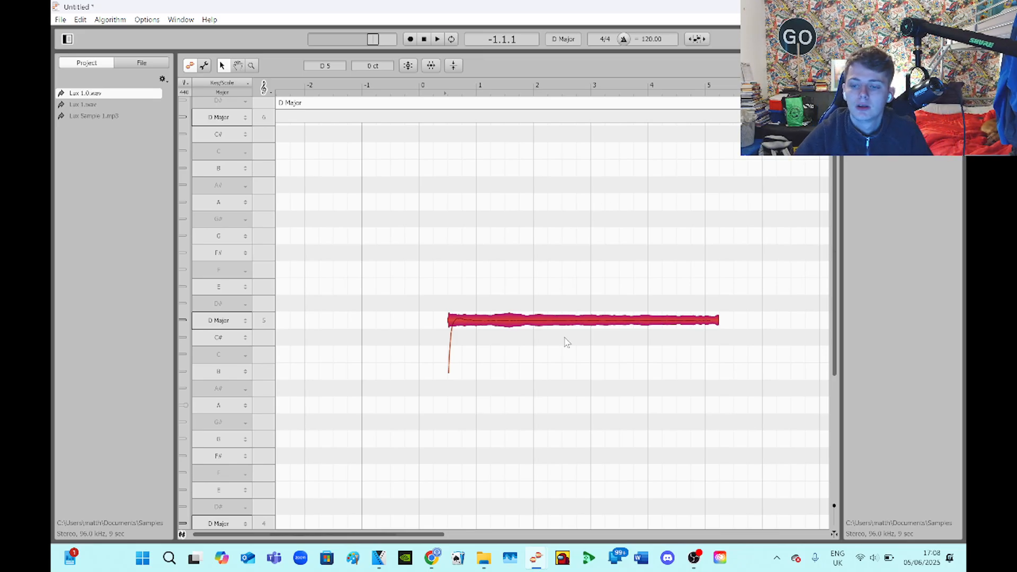
mouse_move(584, 337)
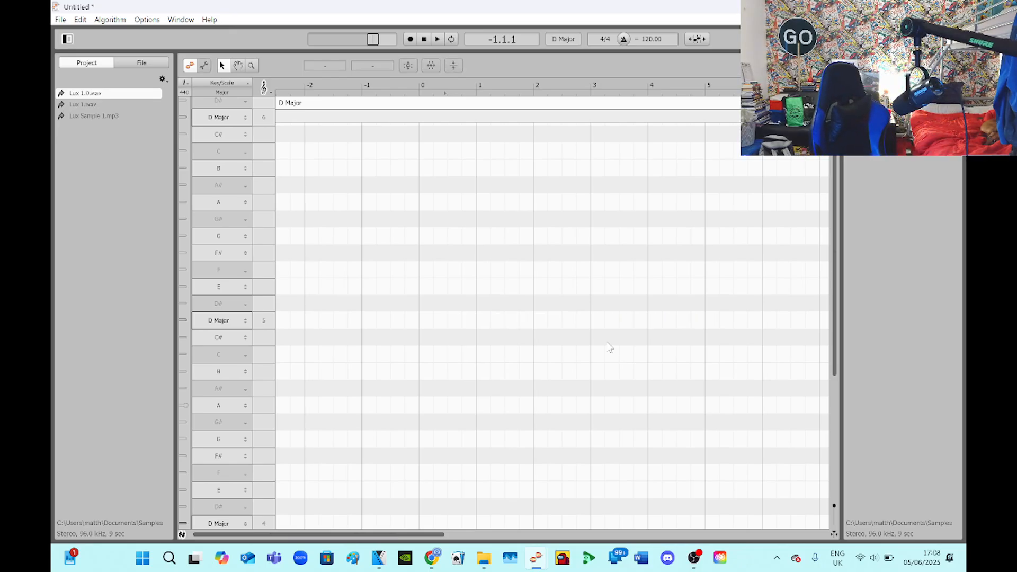
mouse_move(512, 343)
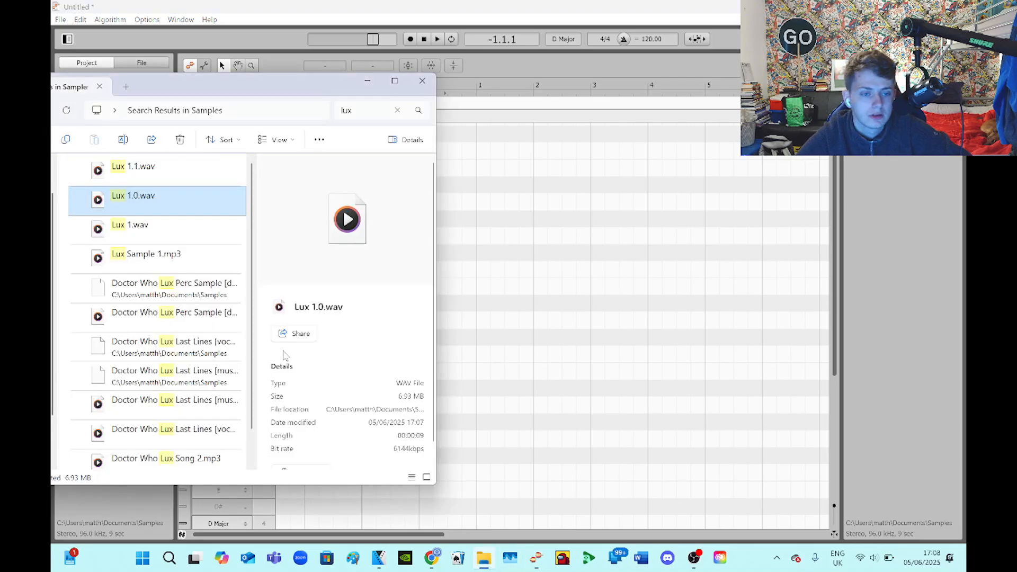
Load Lux 1.1.wav in Melodyne and correct the note with 100% pitch centre and about 64% drift
left_click(134, 167)
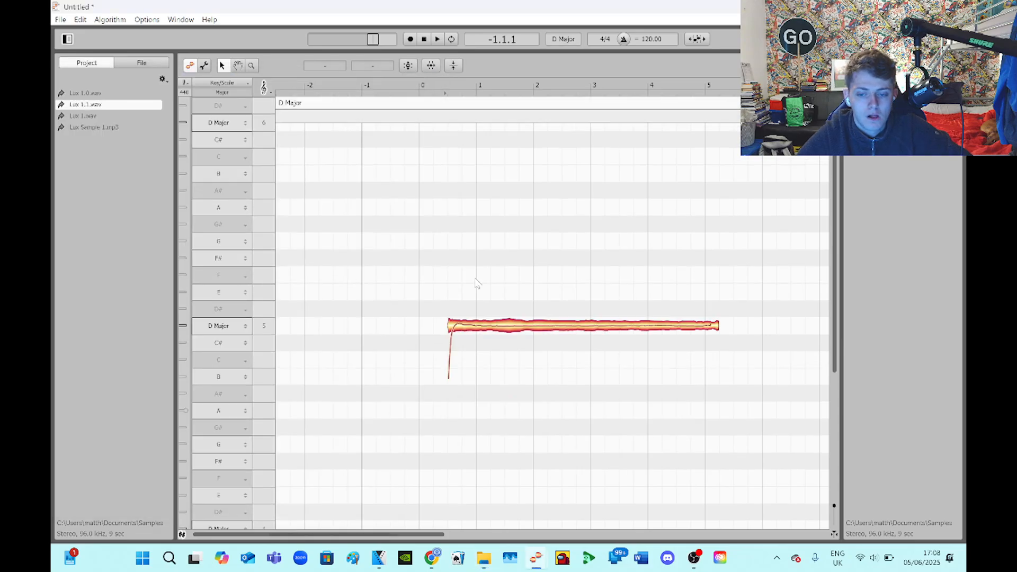
mouse_move(541, 330)
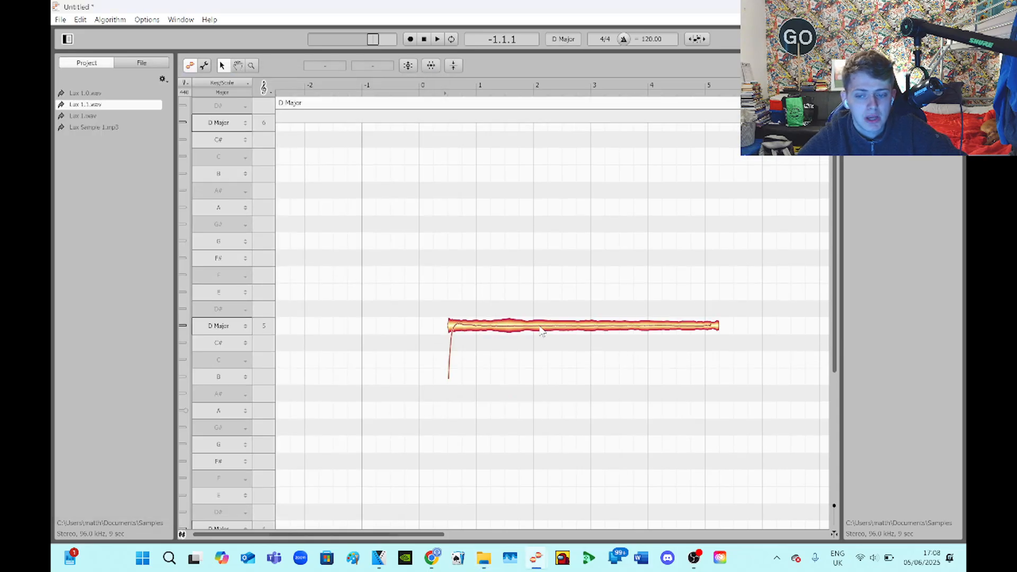
left_click(408, 64)
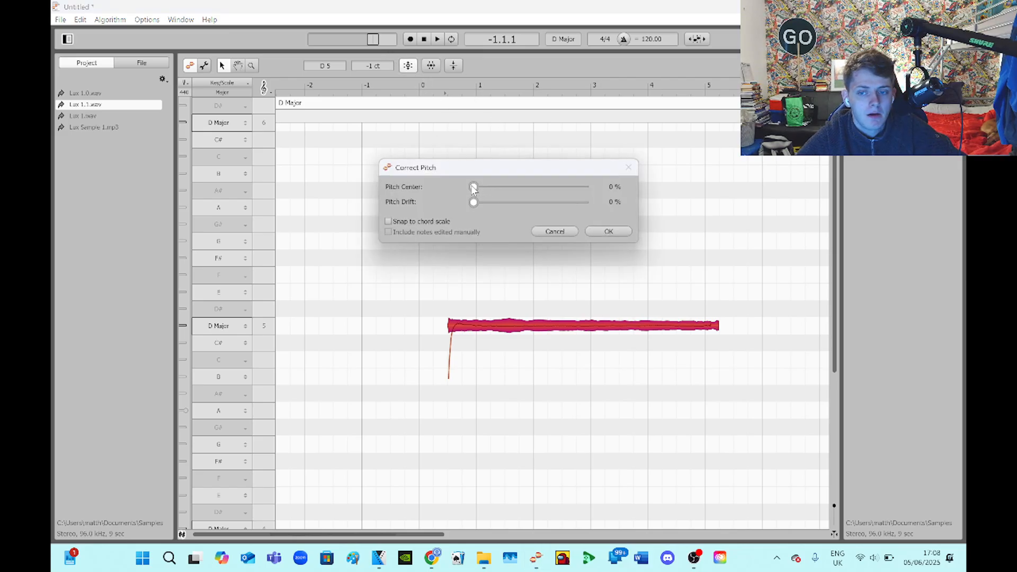
left_click_drag(474, 186, 583, 187)
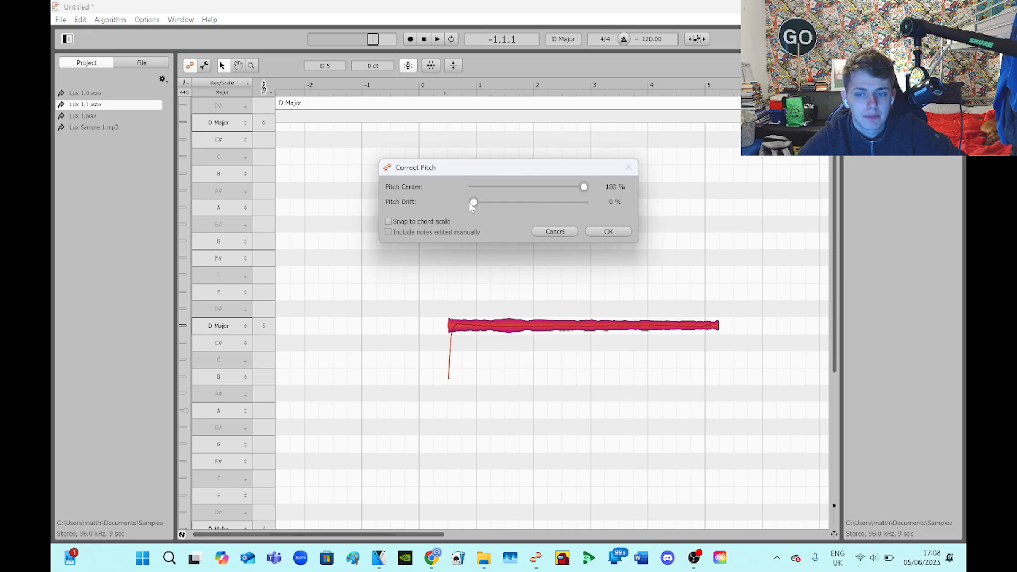
left_click_drag(472, 202, 544, 202)
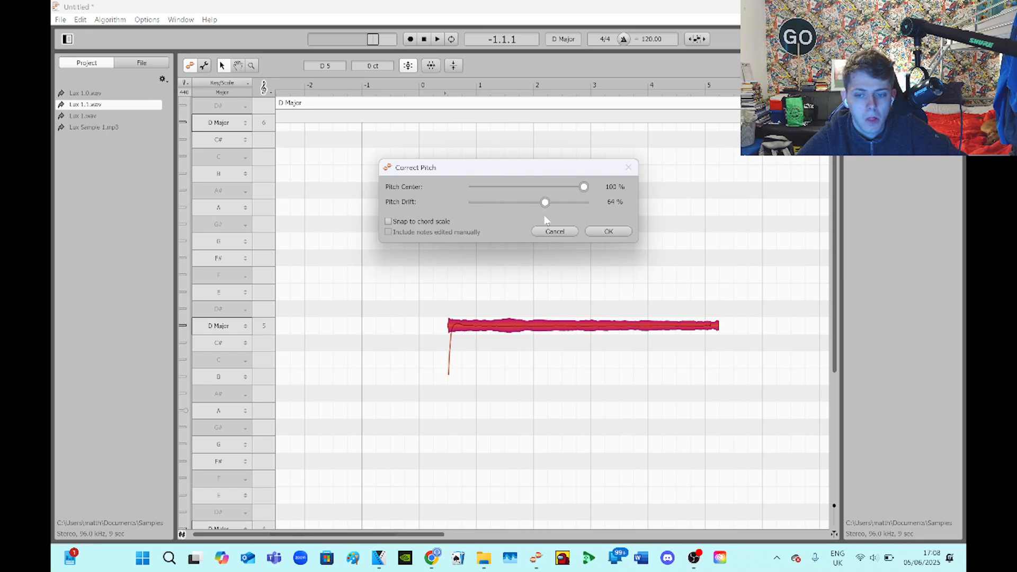
left_click_drag(545, 201, 583, 201)
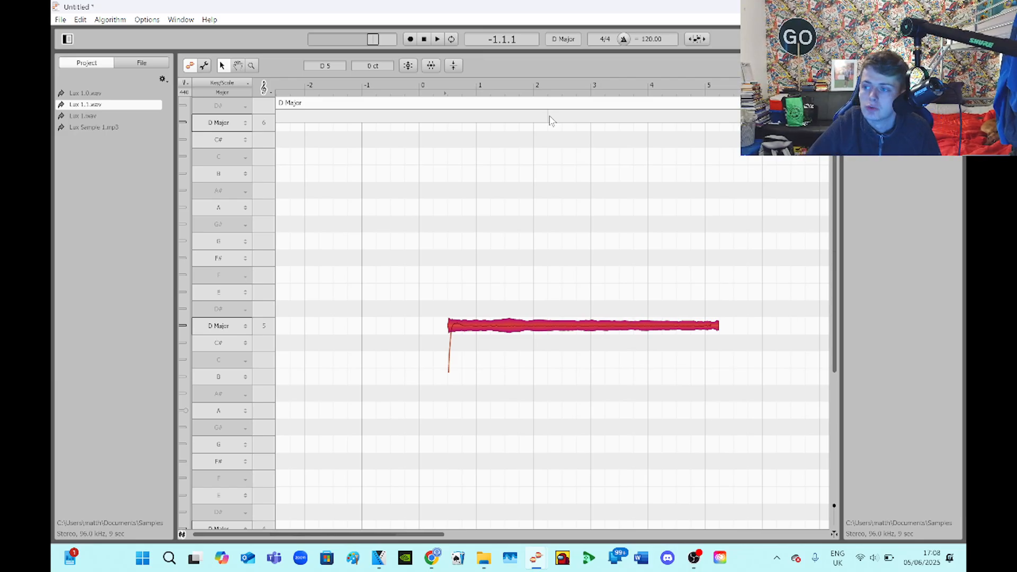
mouse_move(418, 333)
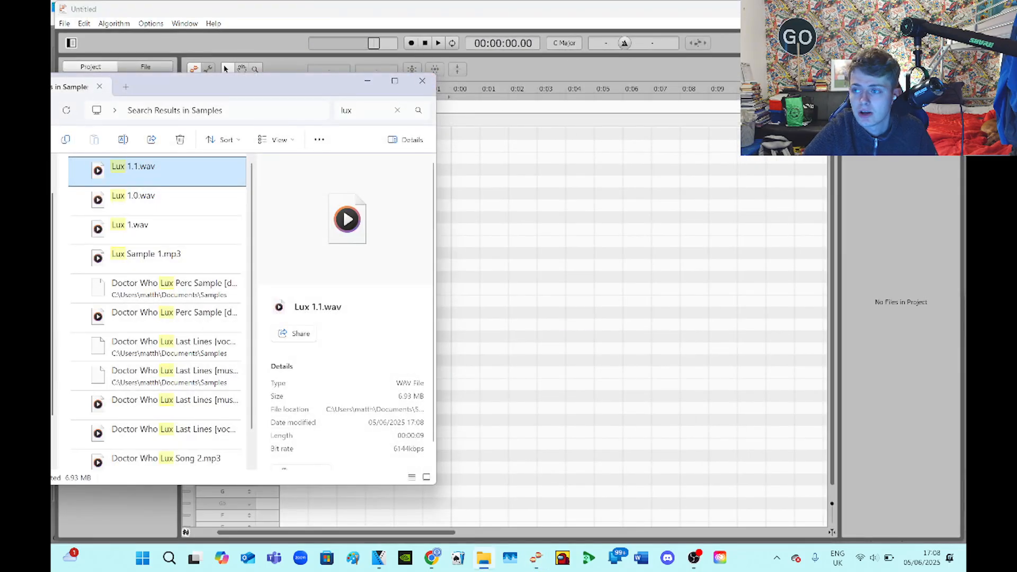
Pick Lux 1.1.wav from the 'lux' search results in the Samples folder
left_click(422, 81)
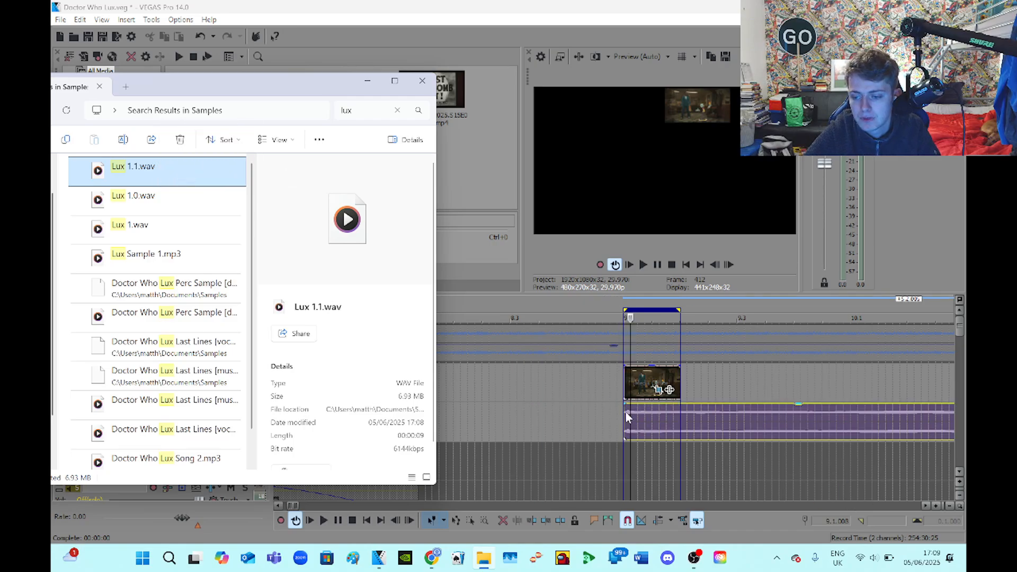
Return to the VEGAS project and audition Lux 1.1.wav on track 3 at bar 9 twice
left_click(422, 81)
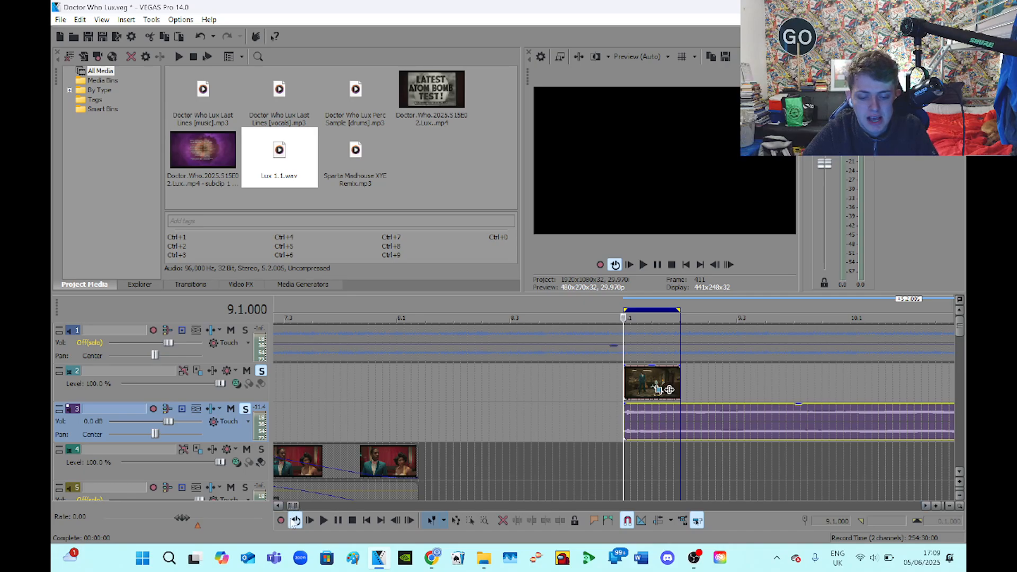
left_click(309, 520)
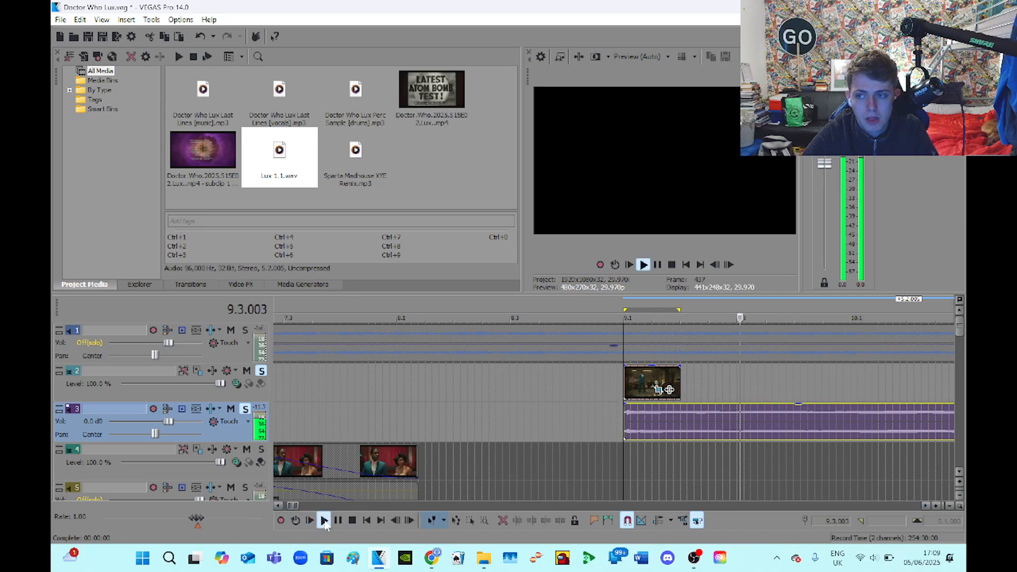
left_click(351, 520)
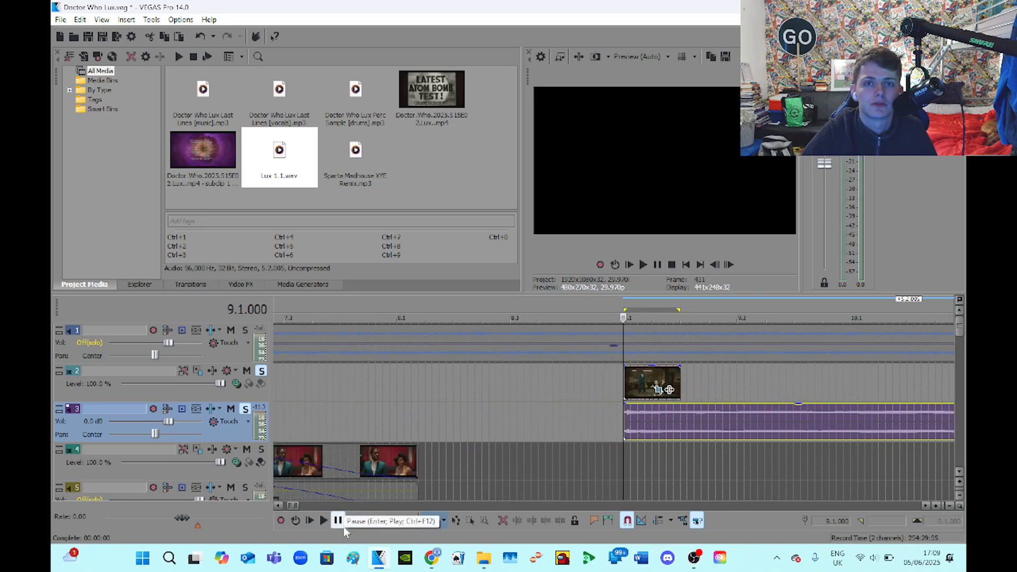
left_click(336, 519)
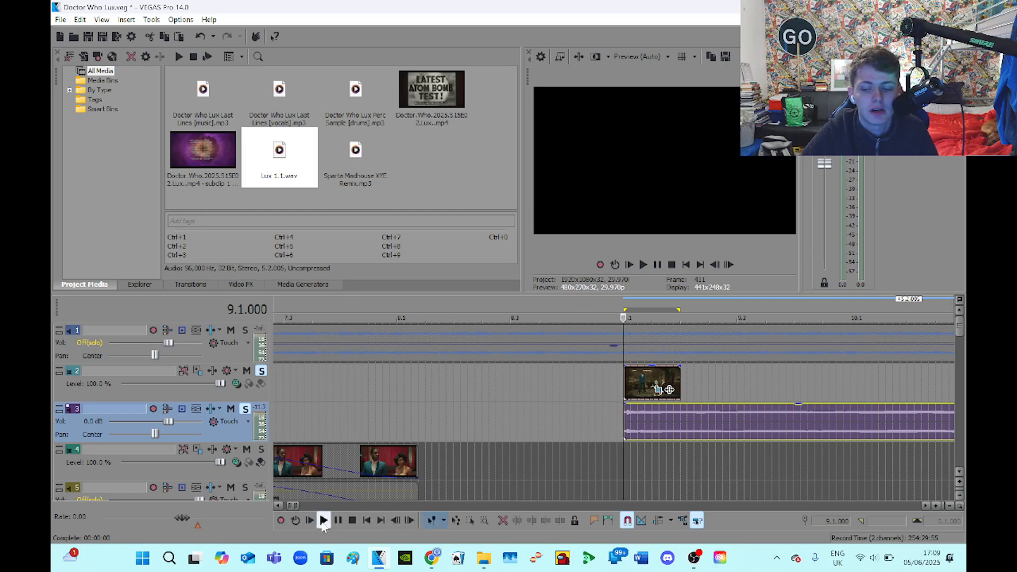
left_click(309, 520)
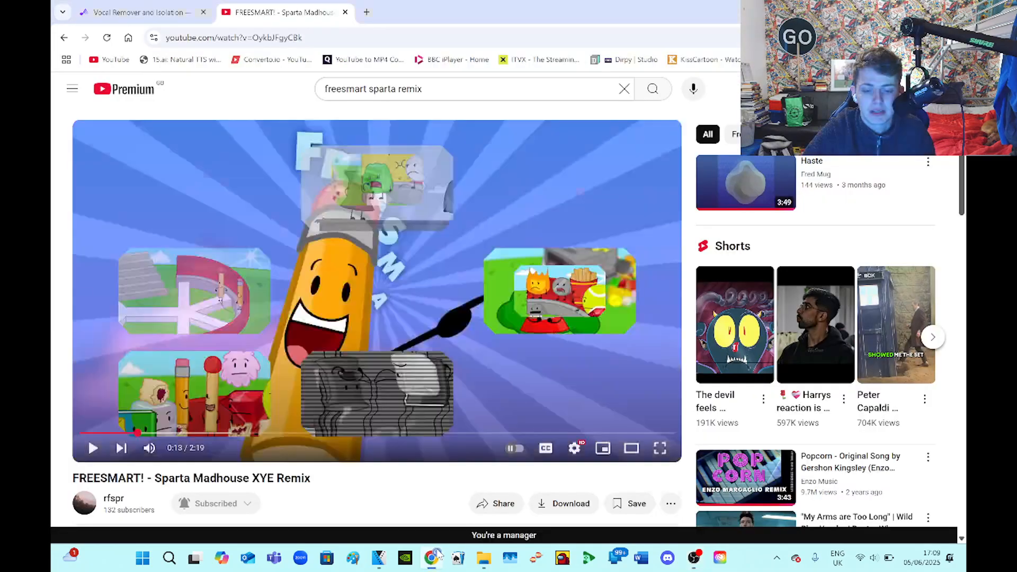
left_click(378, 557)
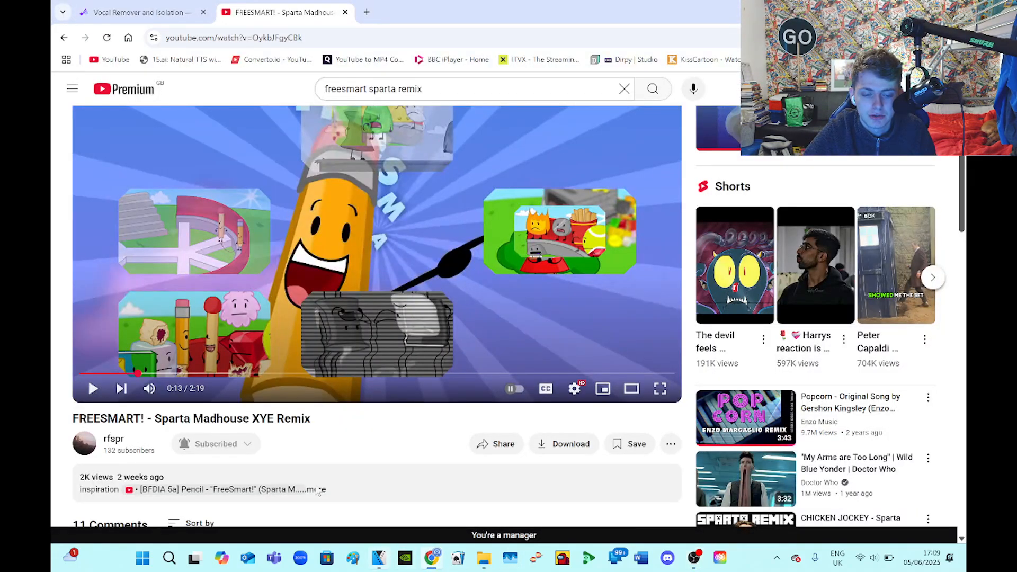
left_click(379, 557)
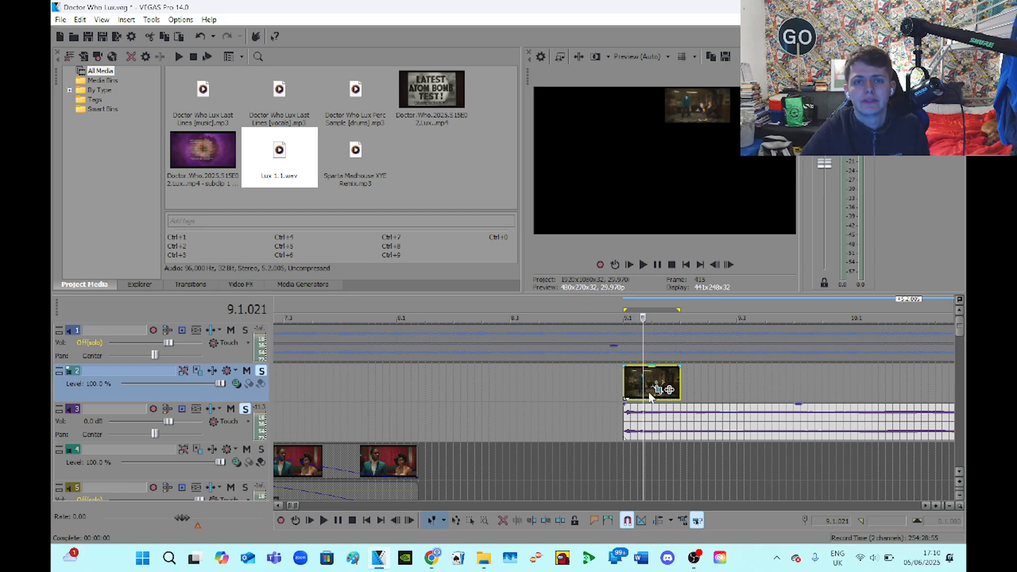
Add a Pitch Shift event FX to the Lux 1.1 event with Preserve duration turned off
right_click(652, 382)
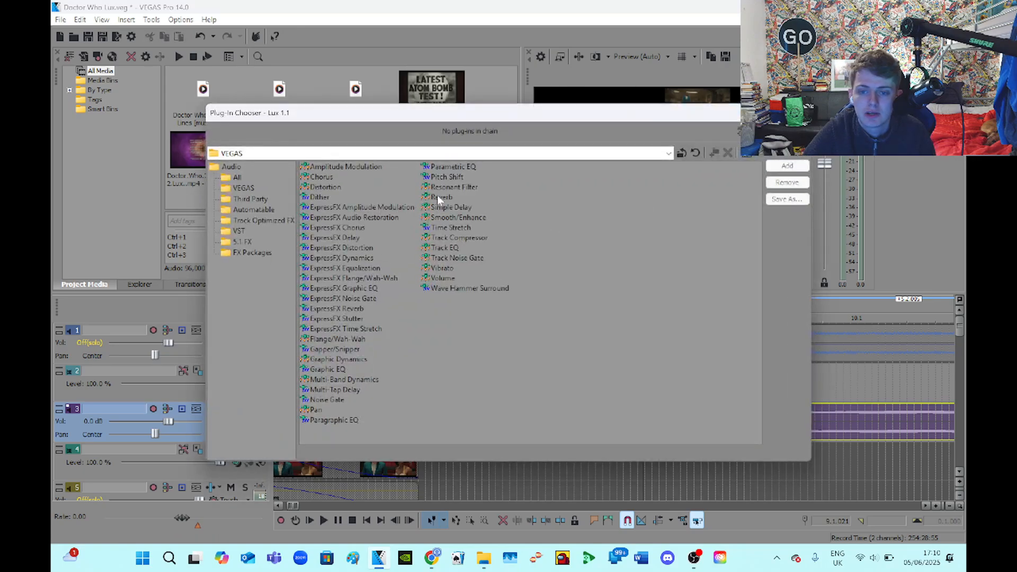
left_click(447, 176)
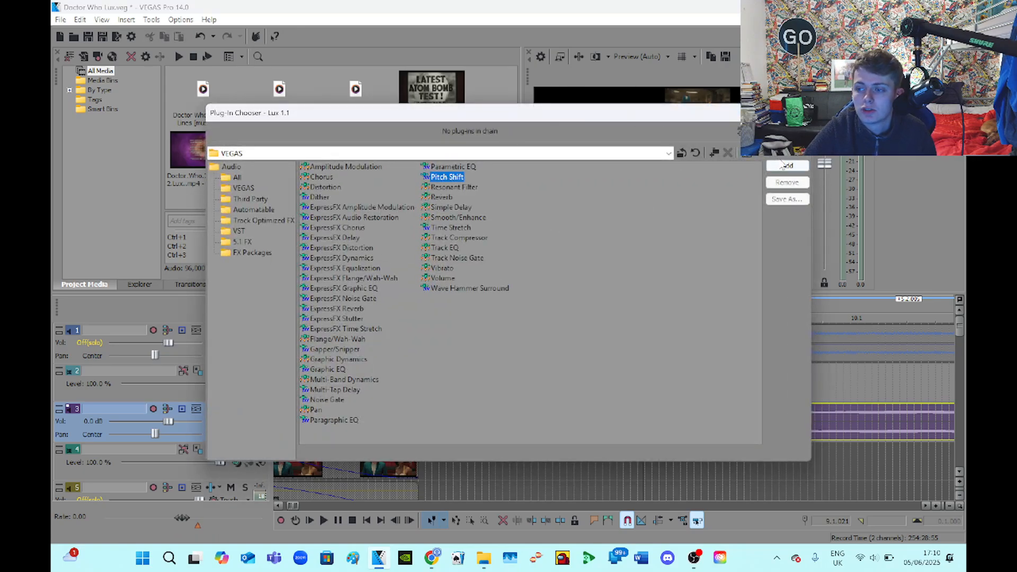
left_click(787, 167)
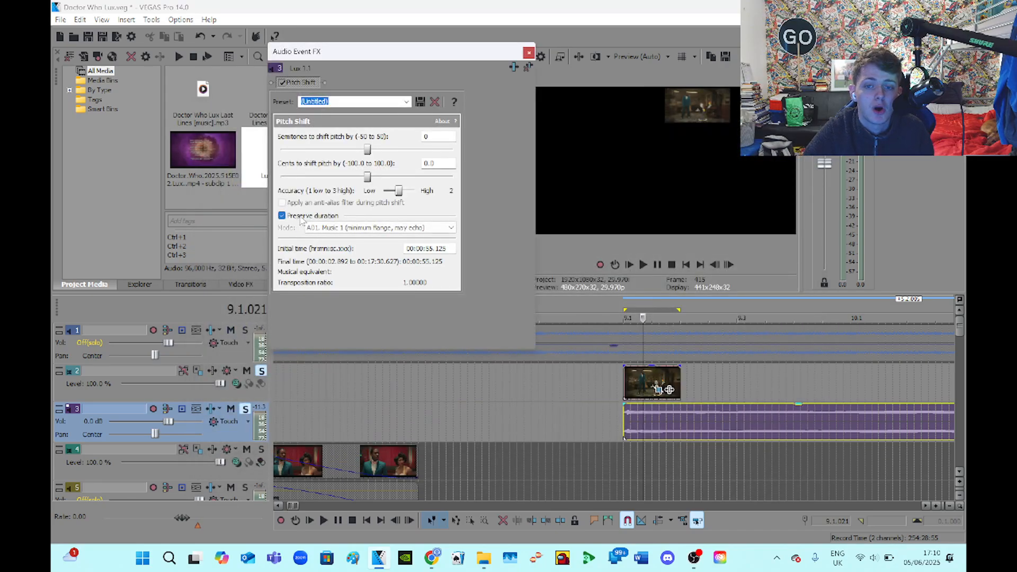
left_click(282, 215)
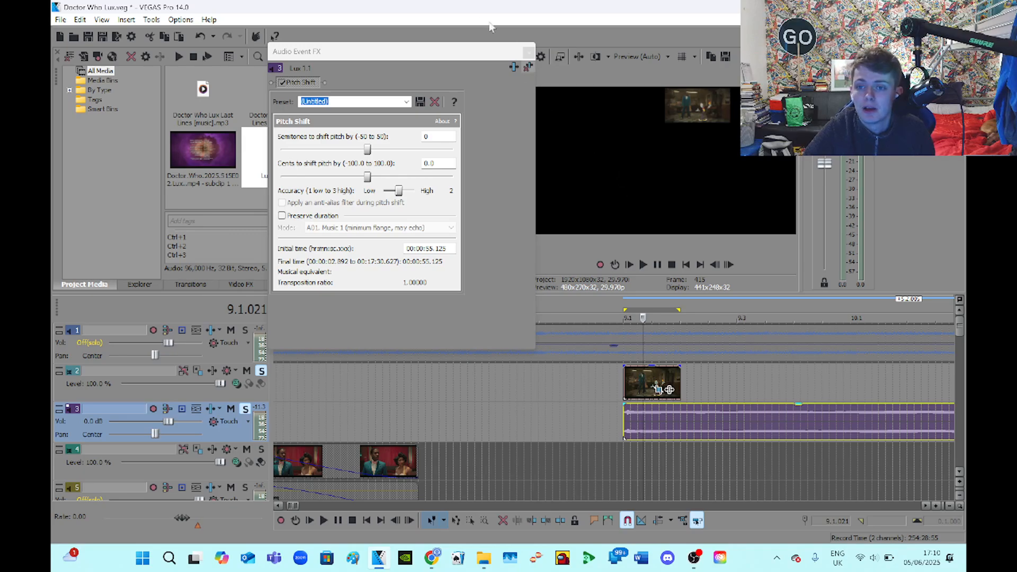
left_click(526, 67)
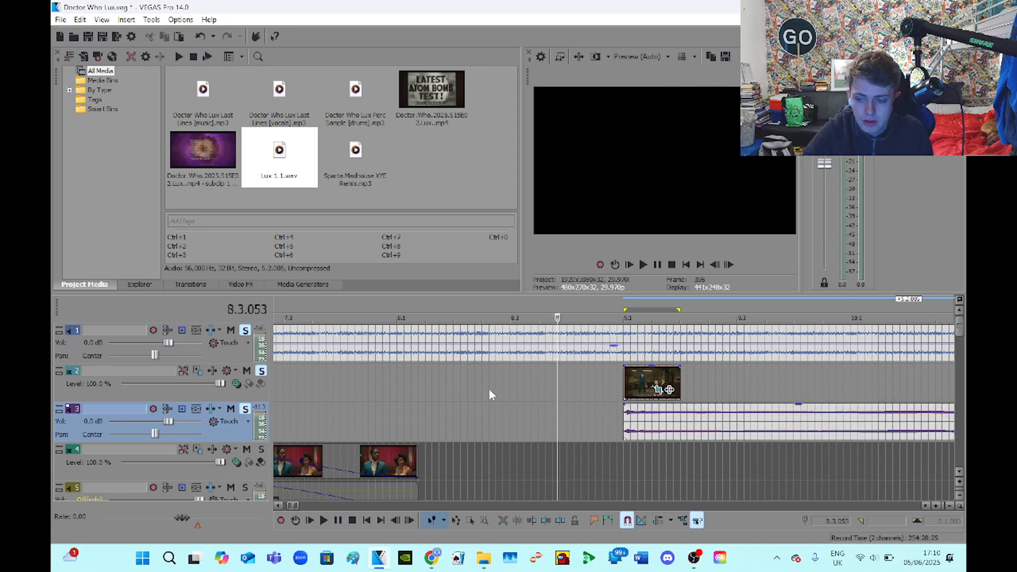
mouse_move(322, 519)
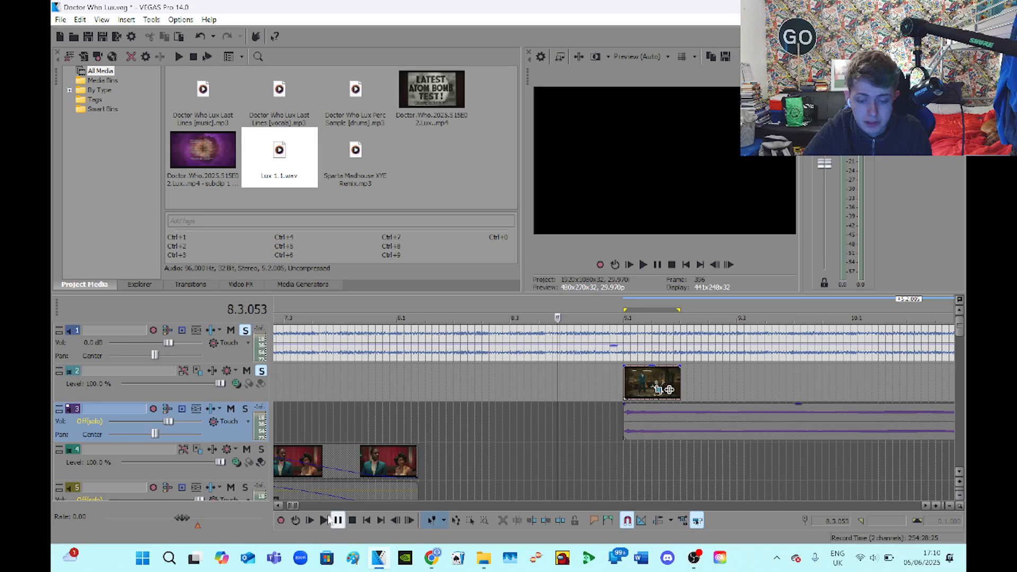
Loop-play the bar 9 region to compare tracks and fit the Lux 1.1 event to it
left_click(323, 519)
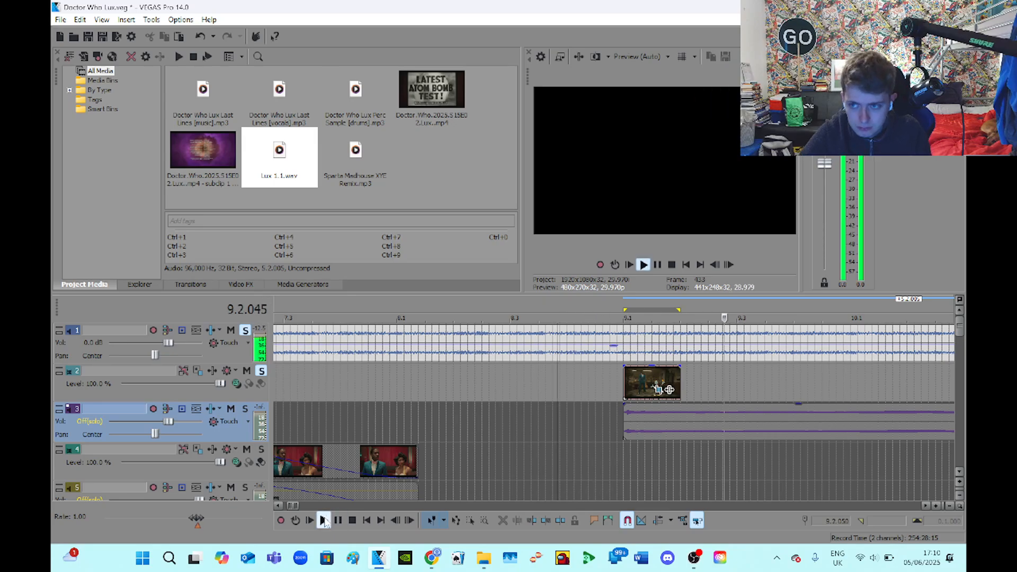
left_click(323, 520)
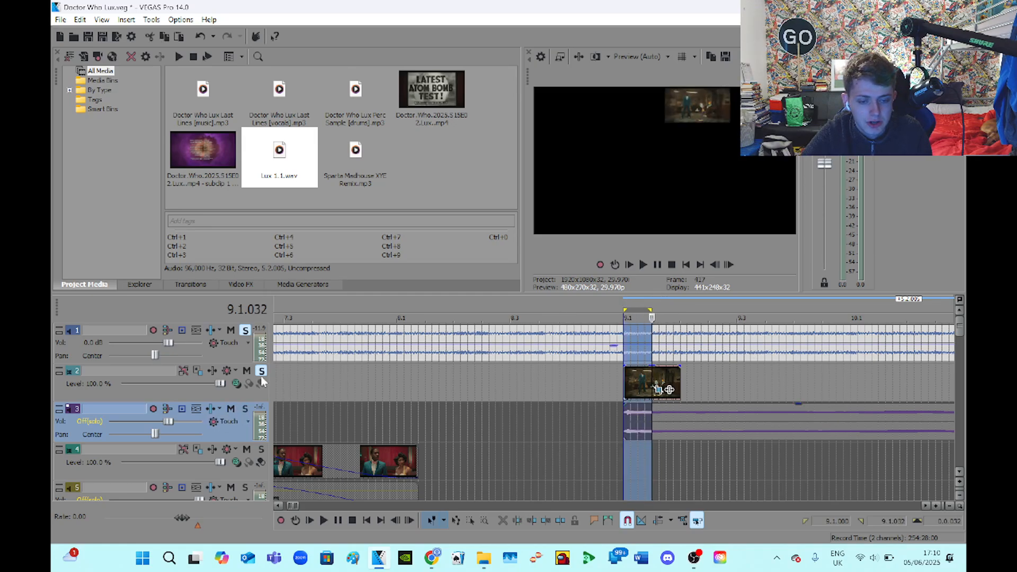
mouse_move(296, 519)
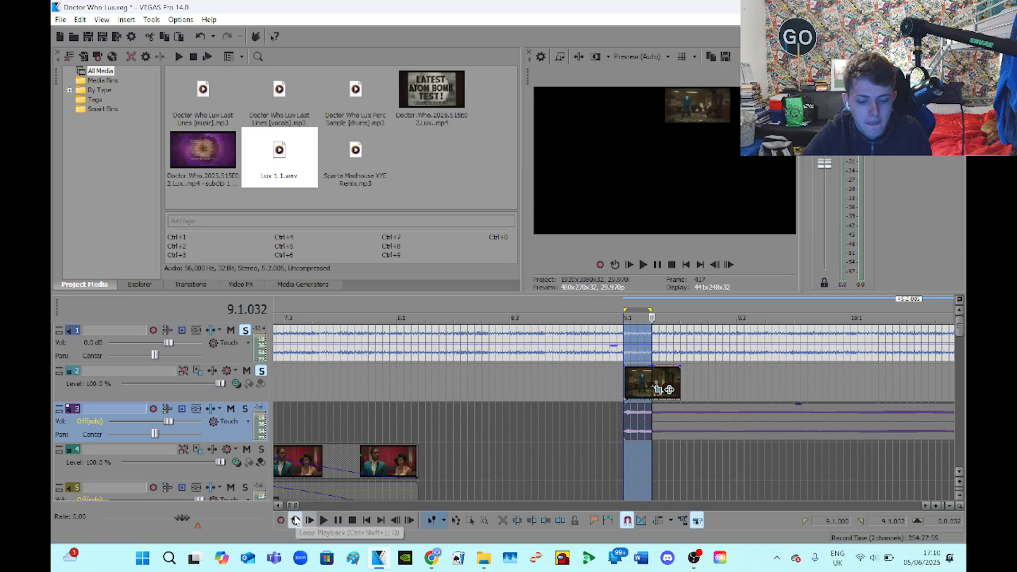
left_click(324, 519)
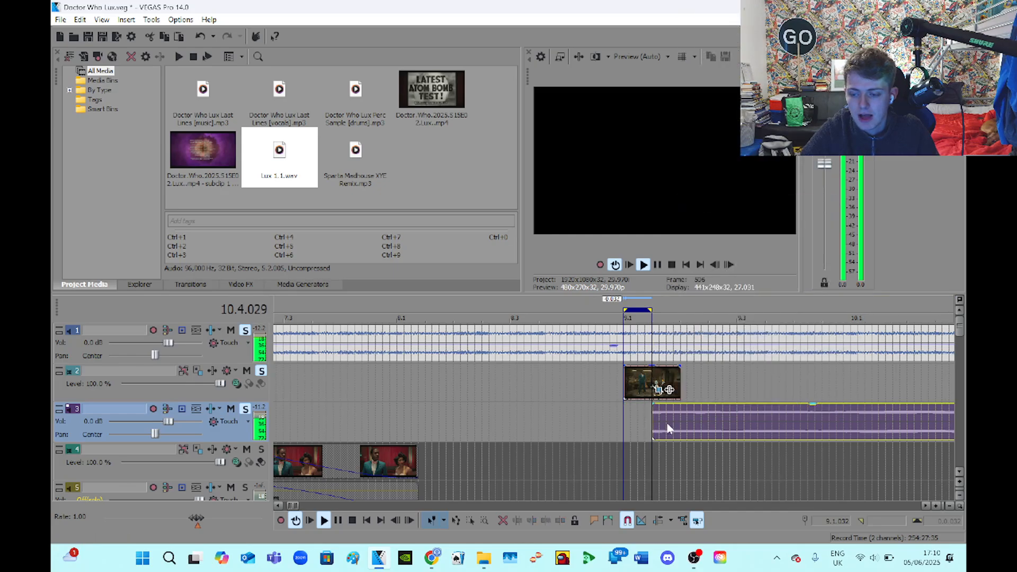
left_click(352, 520)
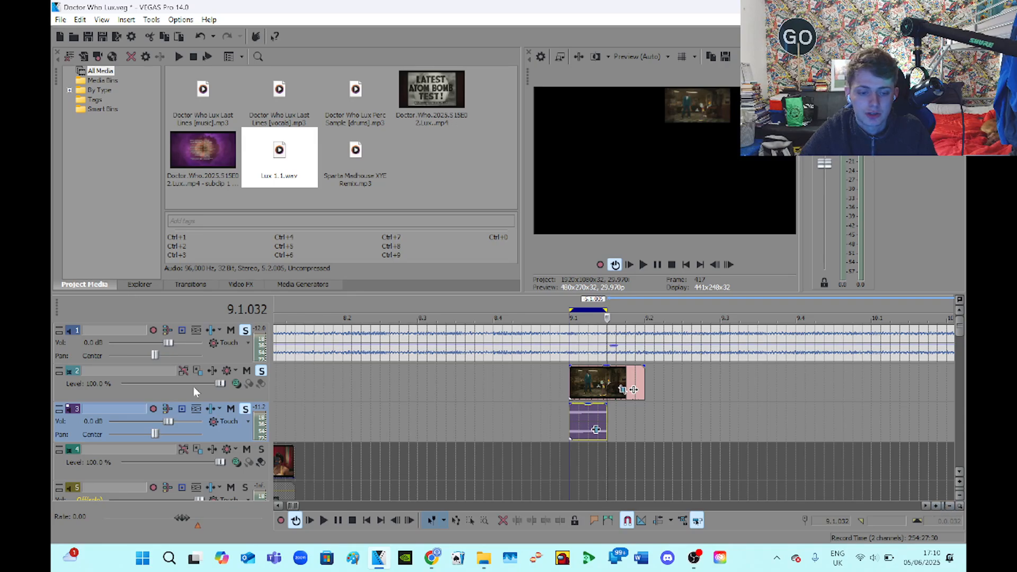
left_click(325, 520)
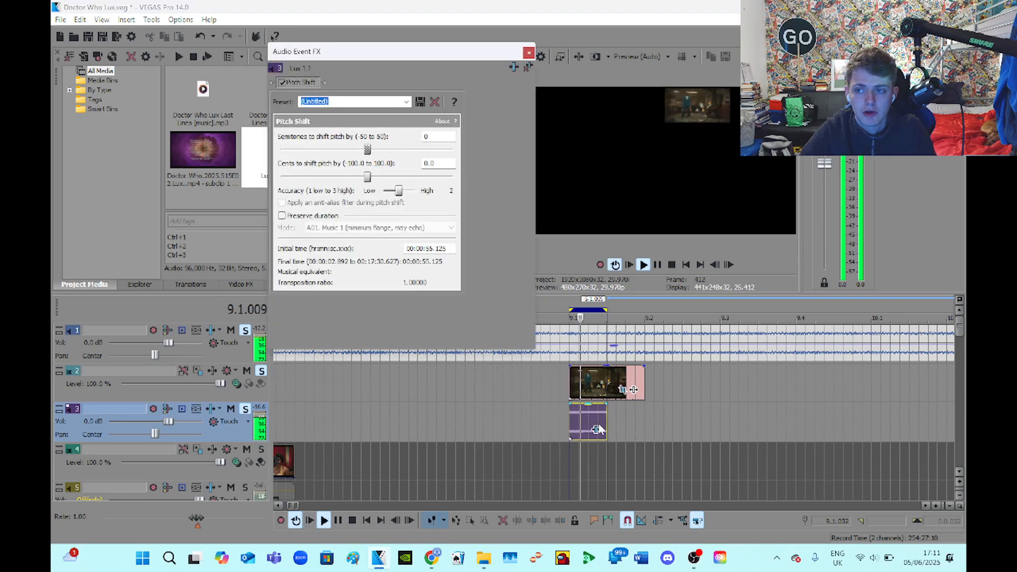
Lower the Lux 1.1 event's Pitch Shift step by step down to -48 semitones
left_click_drag(367, 149, 355, 149)
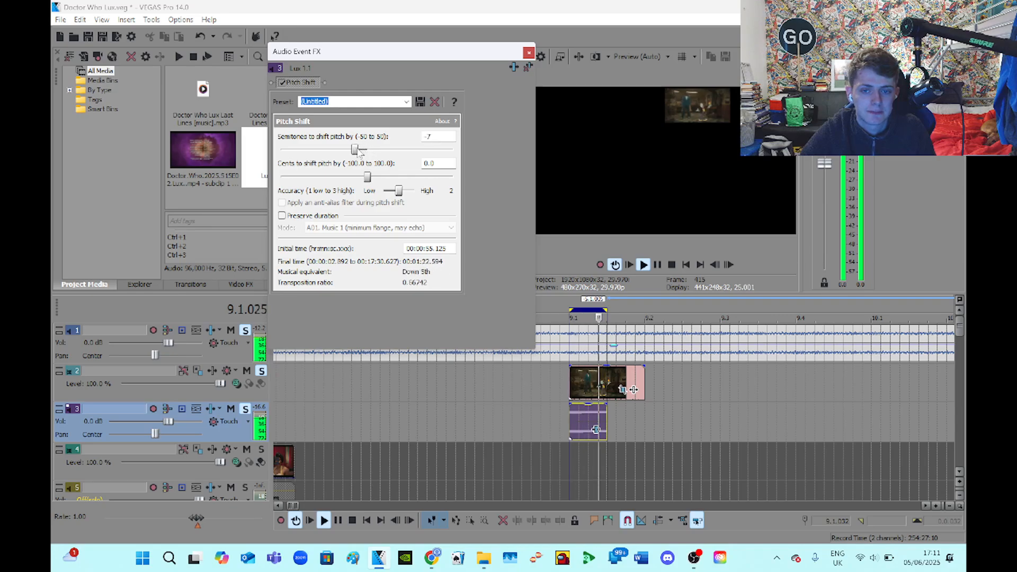
left_click_drag(356, 149, 345, 149)
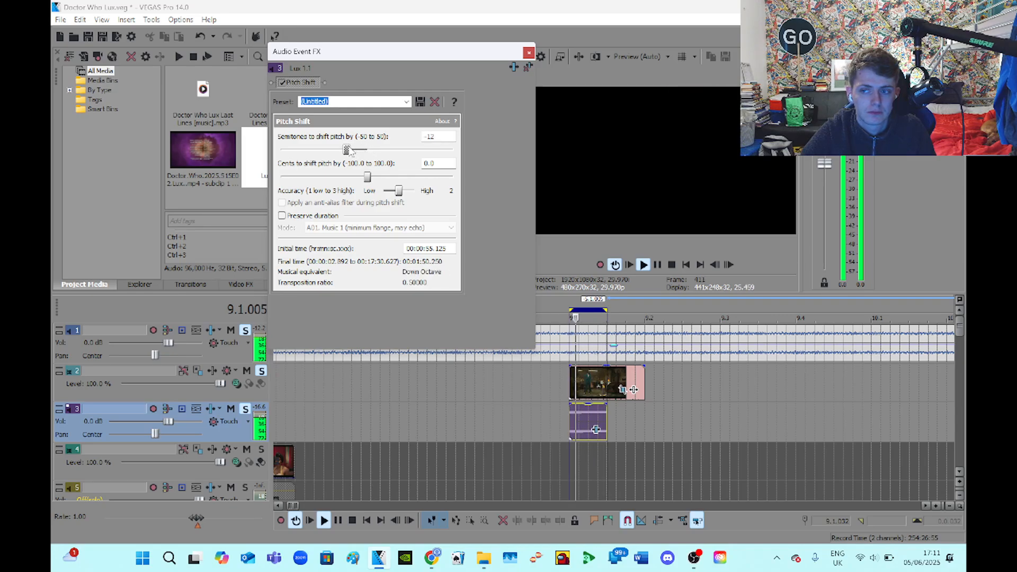
left_click_drag(348, 149, 342, 149)
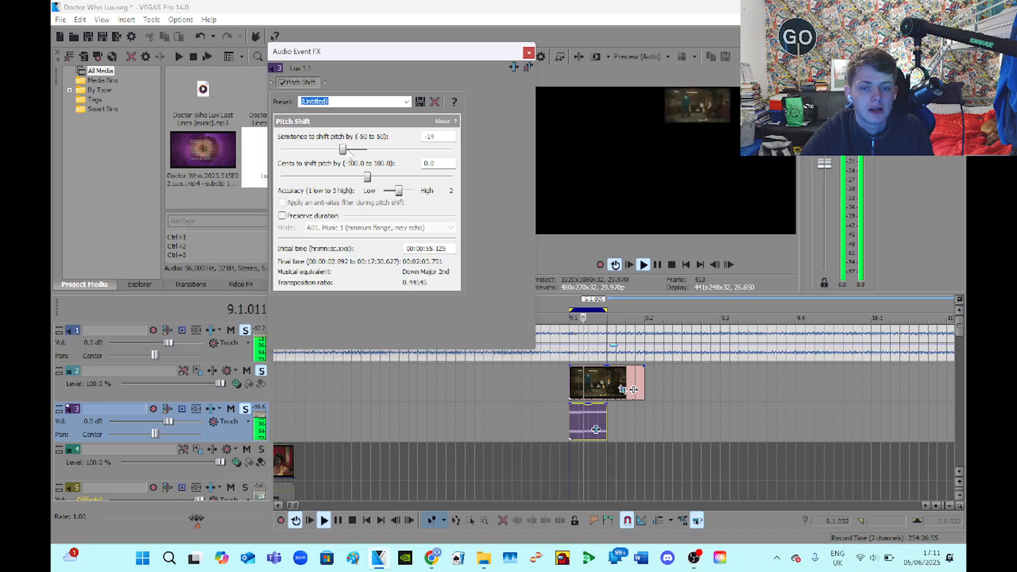
left_click_drag(342, 149, 323, 150)
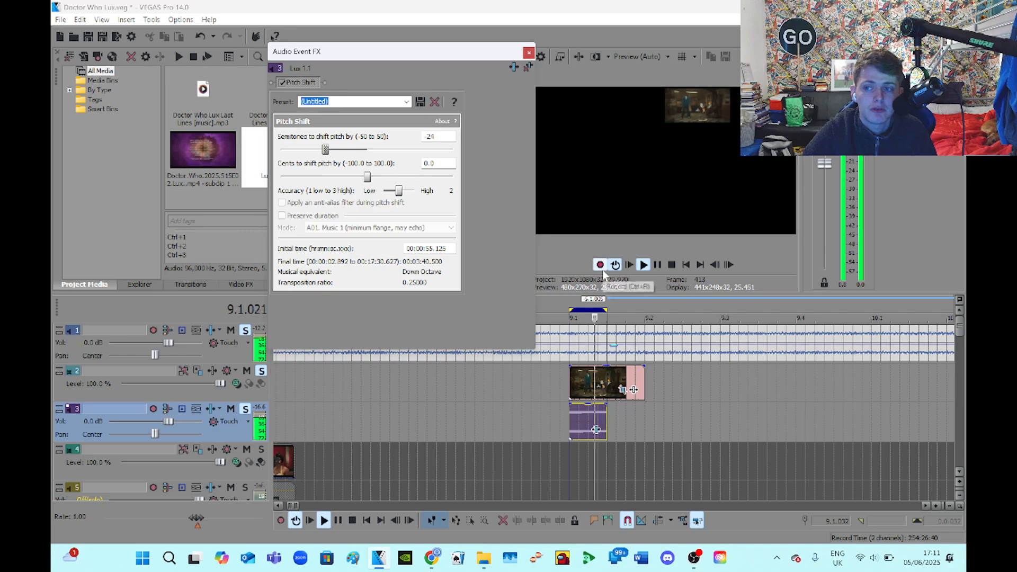
left_click(352, 520)
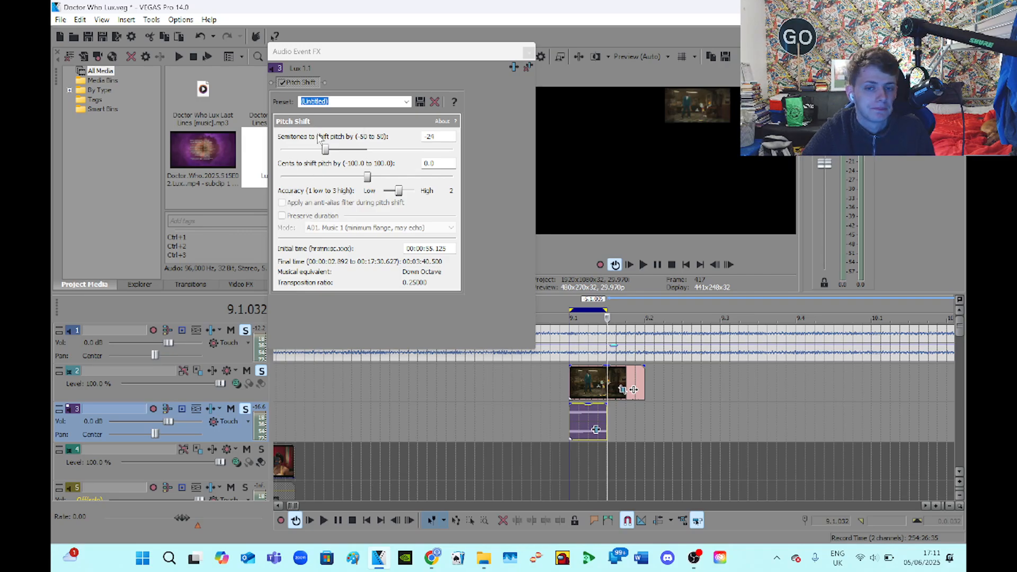
left_click_drag(324, 150, 290, 149)
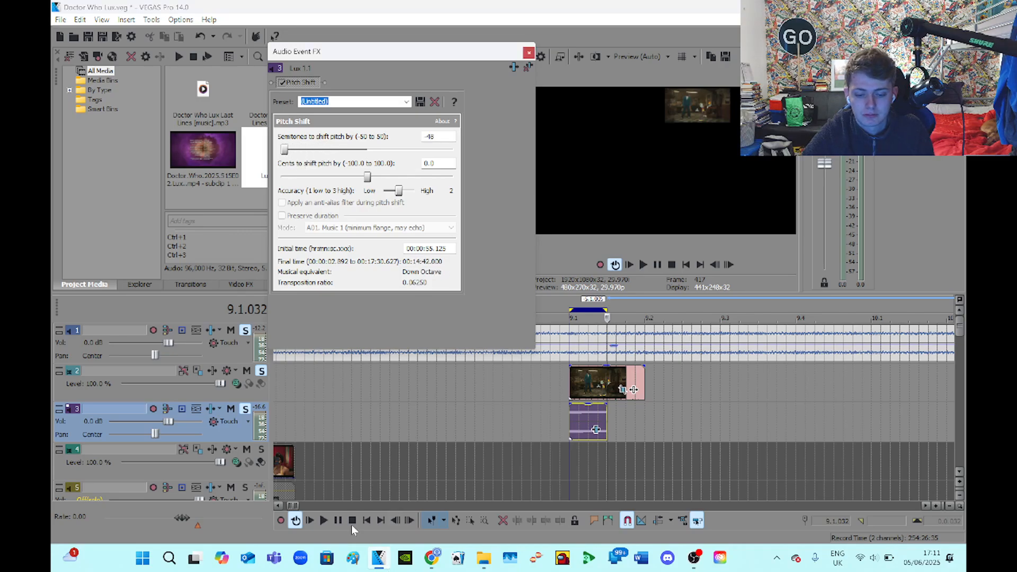
Solo track 3, settle the shift at -24 semitones and move the effect window aside
left_click(309, 519)
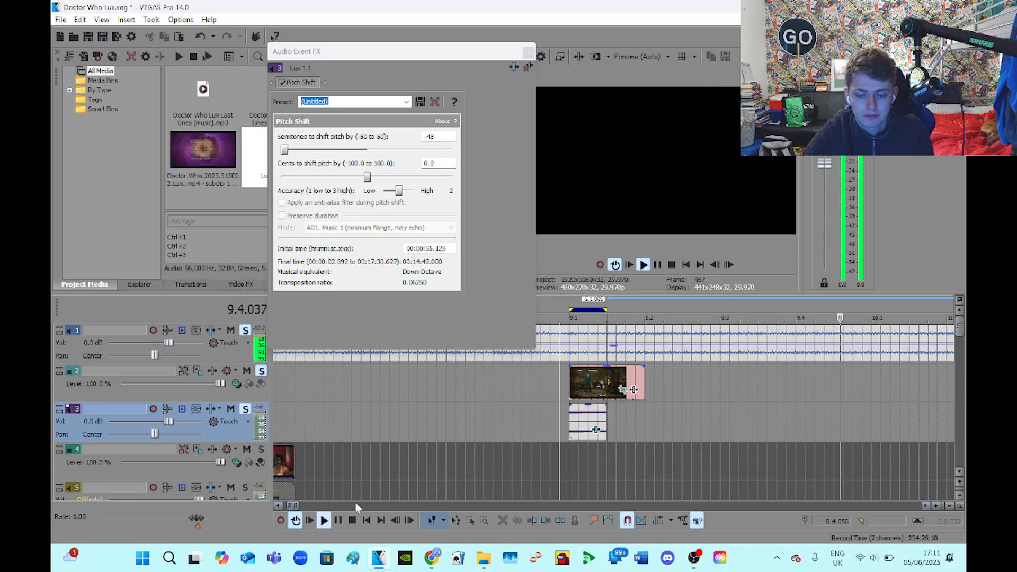
left_click(323, 519)
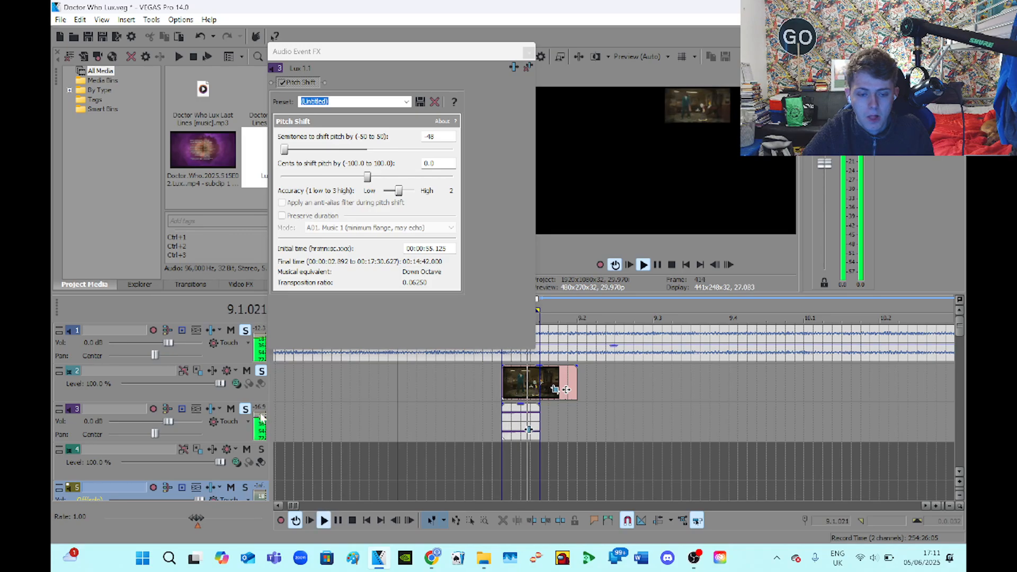
left_click(244, 331)
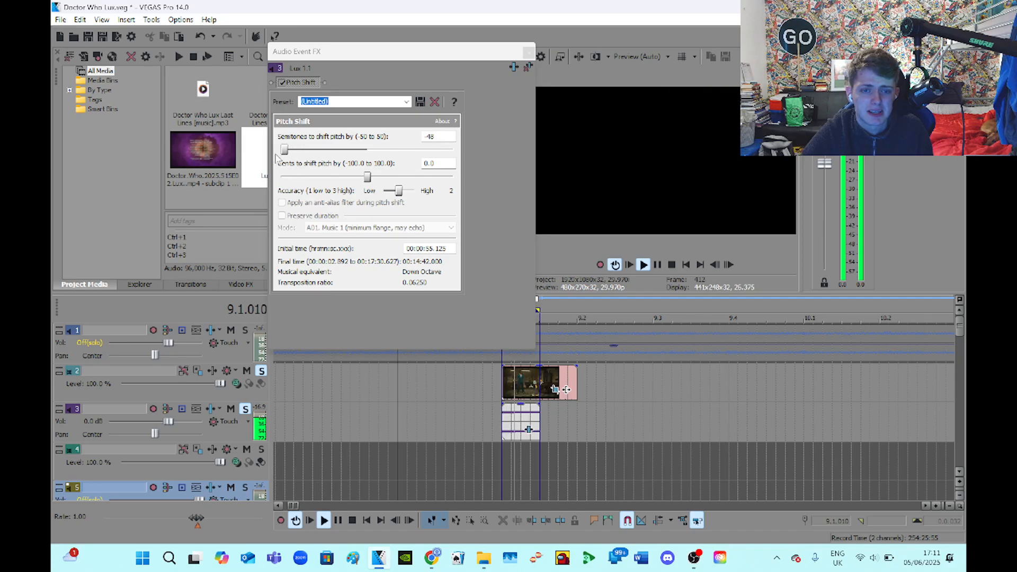
left_click_drag(284, 150, 302, 150)
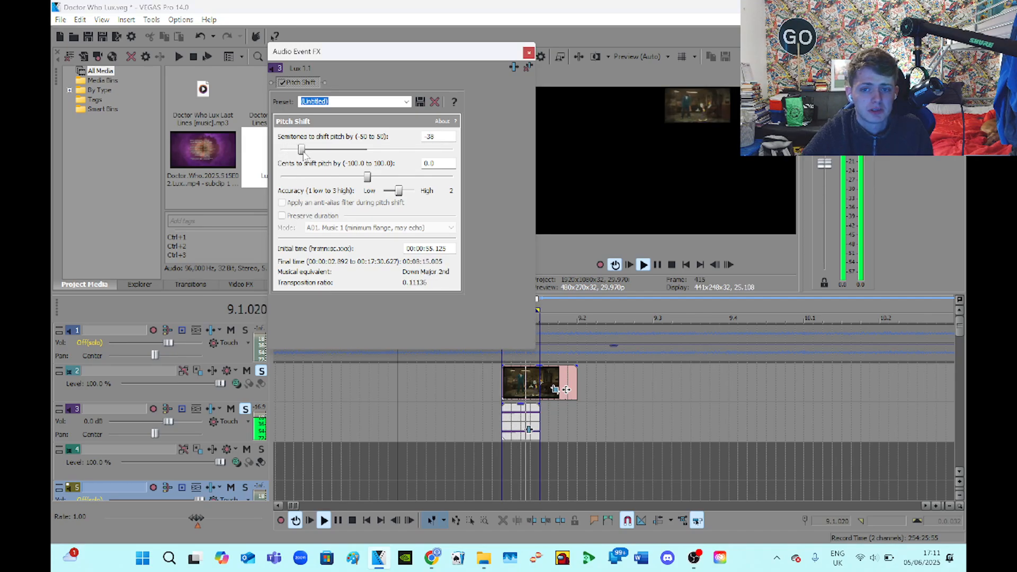
left_click_drag(302, 150, 306, 149)
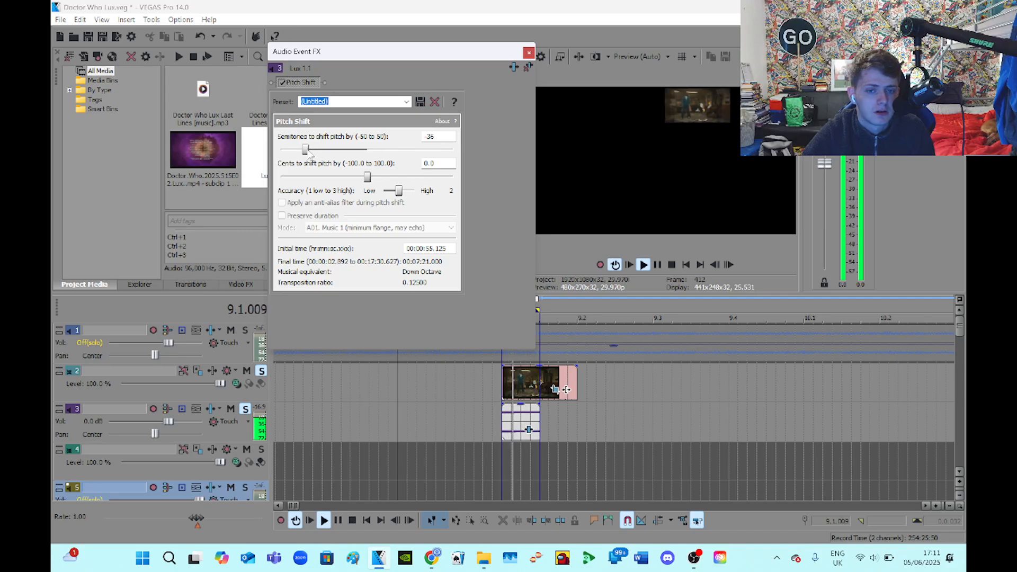
left_click_drag(305, 149, 329, 149)
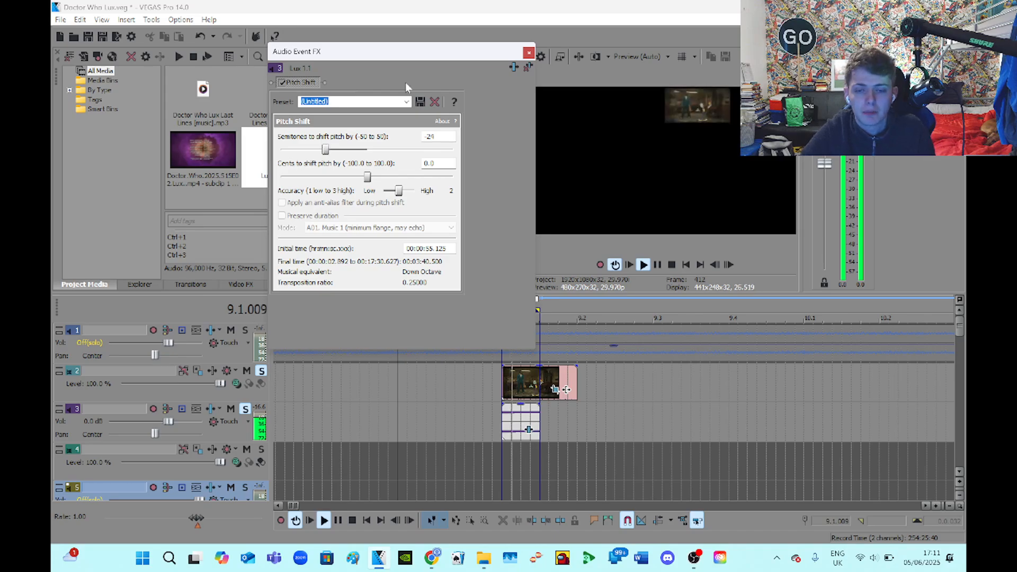
left_click_drag(402, 51, 201, 53)
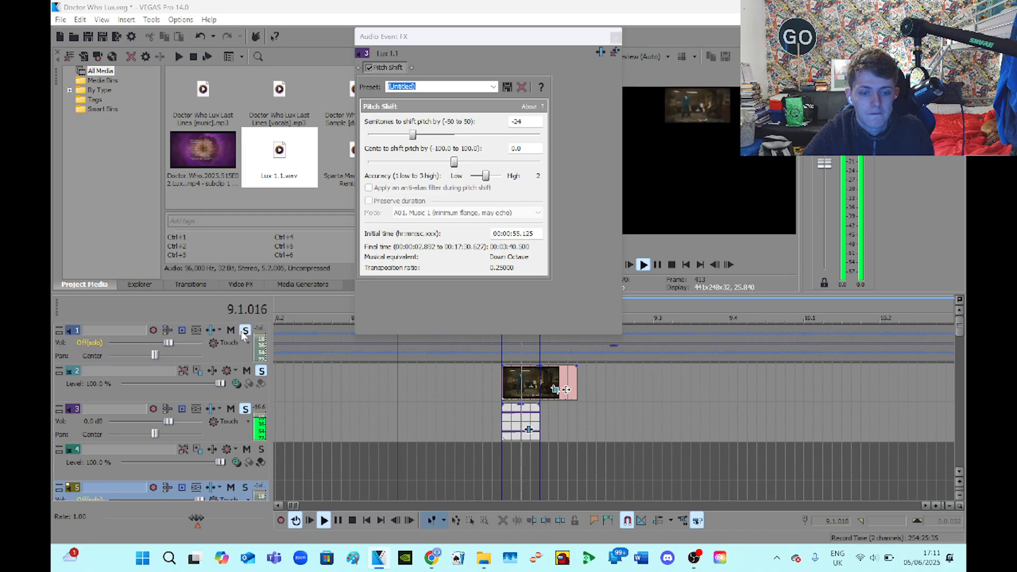
left_click_drag(486, 36, 333, 36)
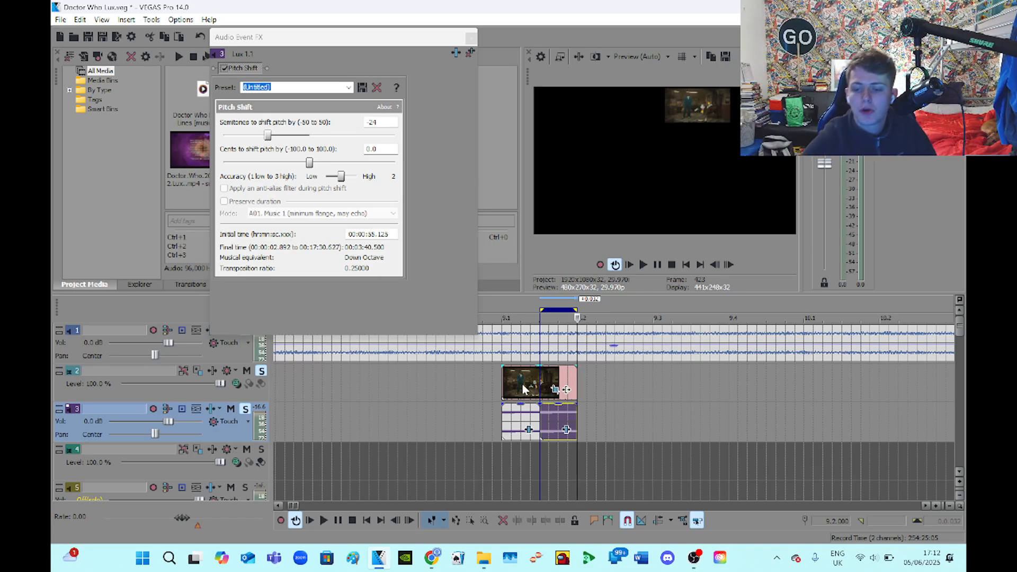
Trim the track 2 video after the playhead and set the second melody event to -17 semitones
right_click(526, 389)
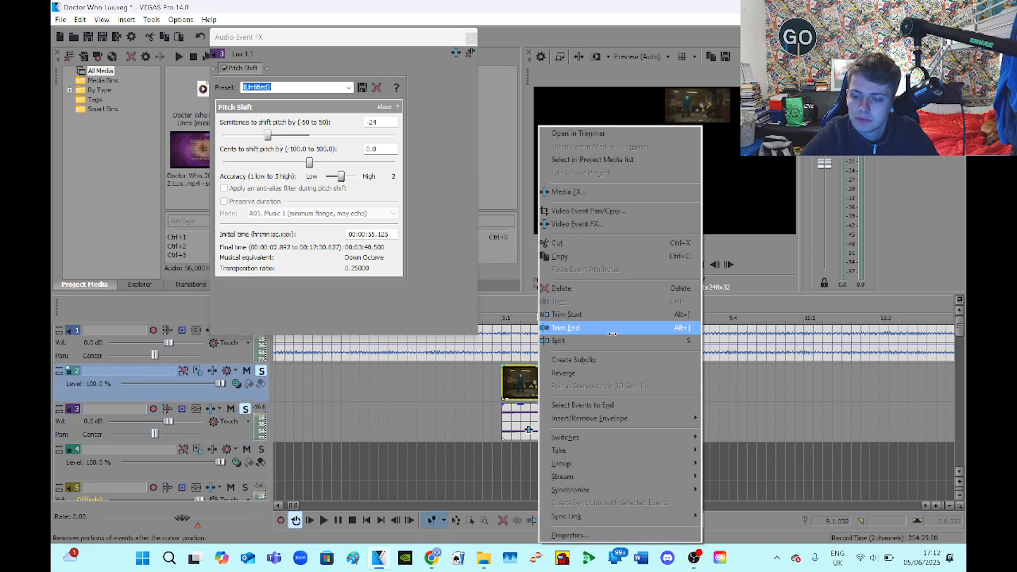
left_click(565, 327)
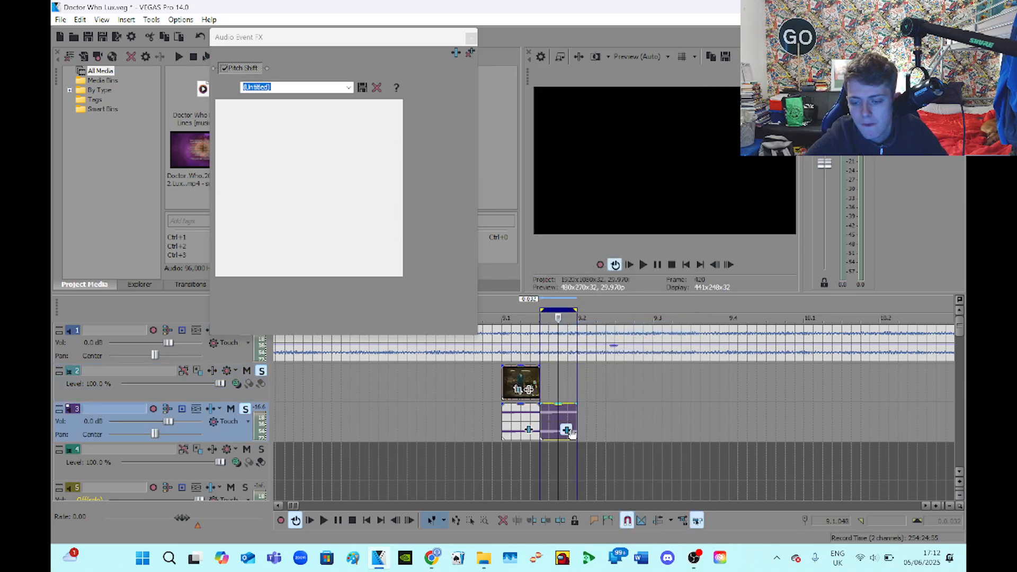
left_click(323, 519)
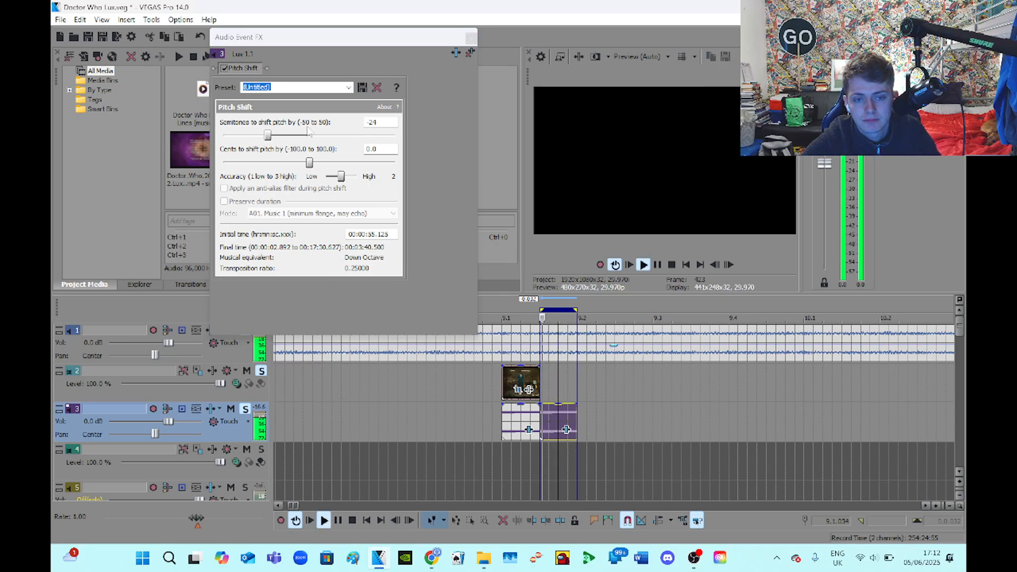
left_click_drag(267, 134, 272, 134)
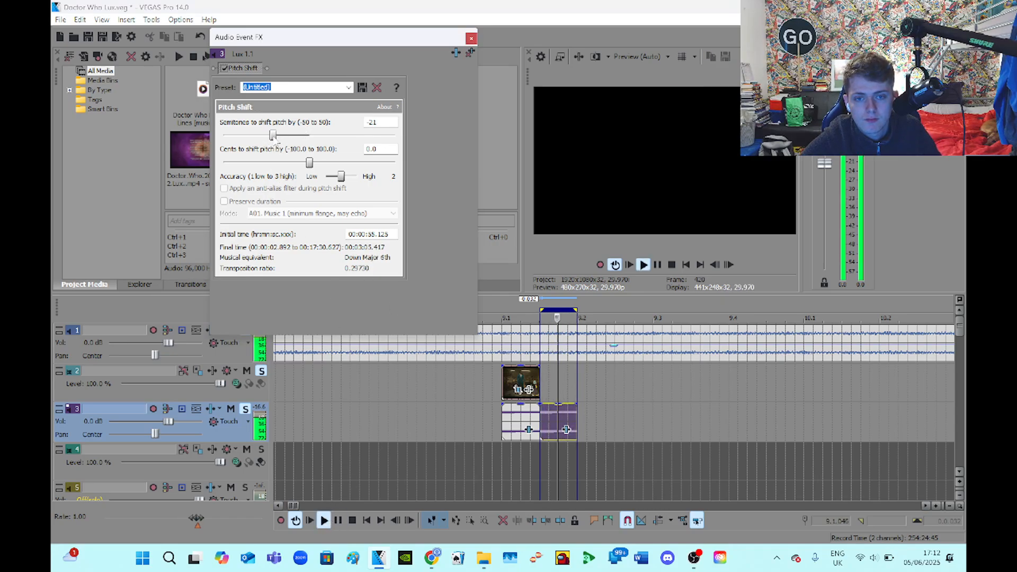
left_click_drag(273, 135, 282, 135)
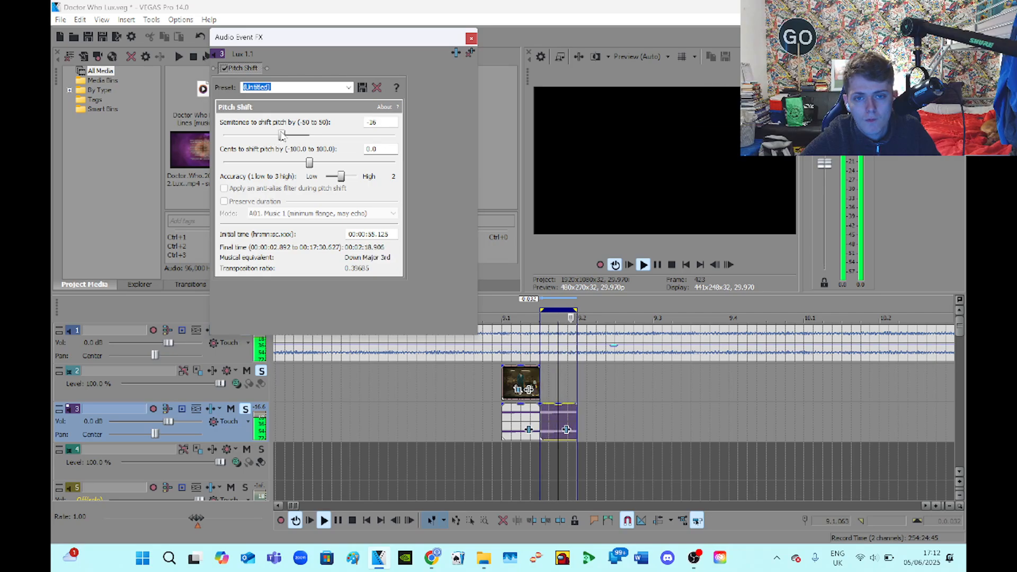
left_click_drag(283, 135, 279, 134)
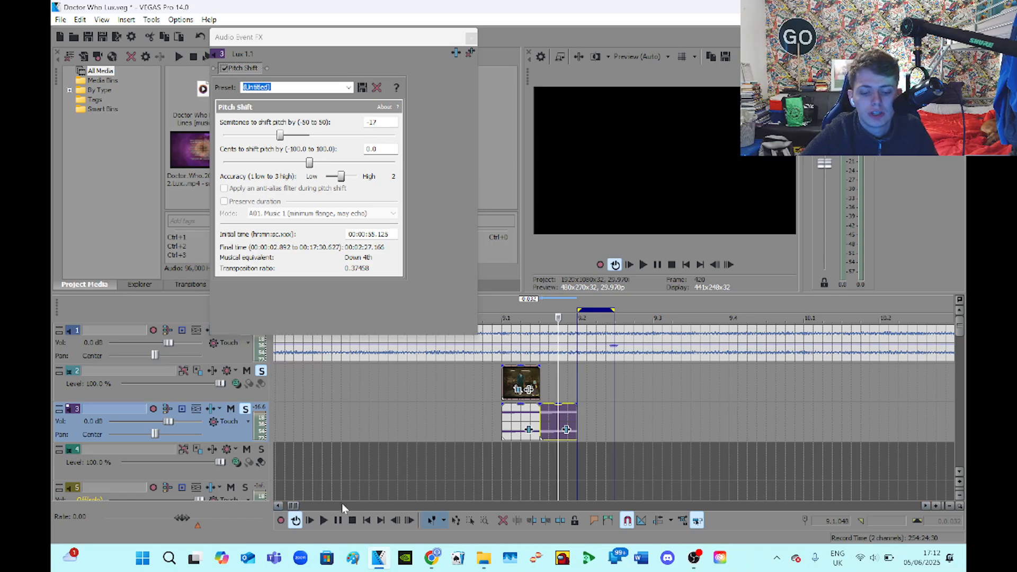
left_click(324, 519)
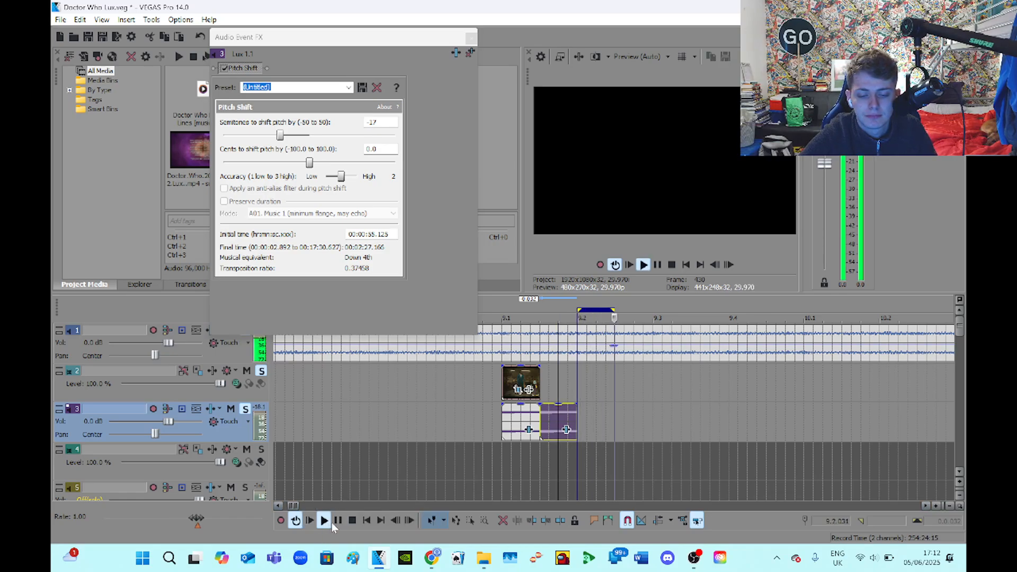
left_click(352, 520)
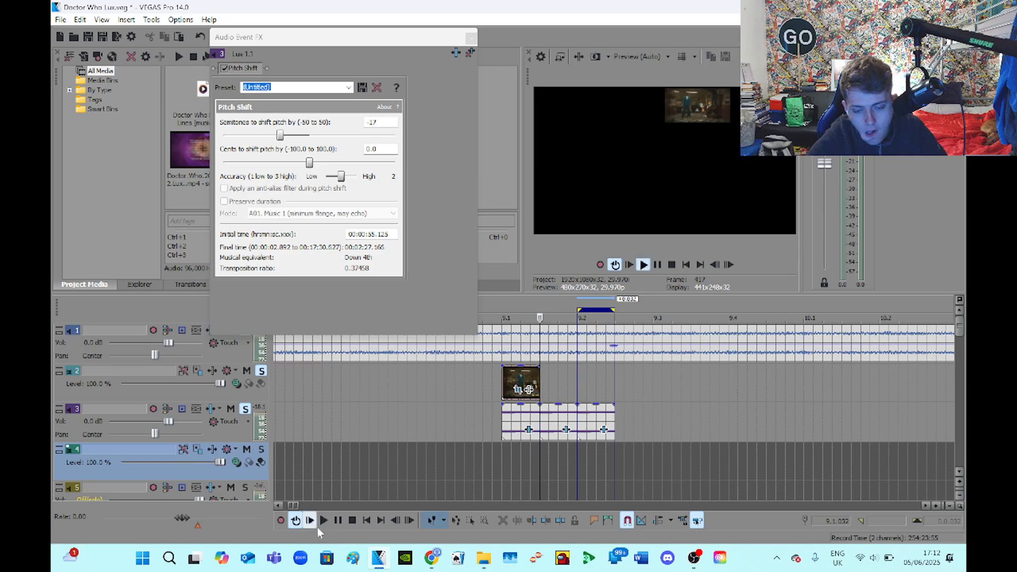
Raise track 3 volume to 5.6 dB and shift the fourth melody event to -12 semitones
left_click(311, 519)
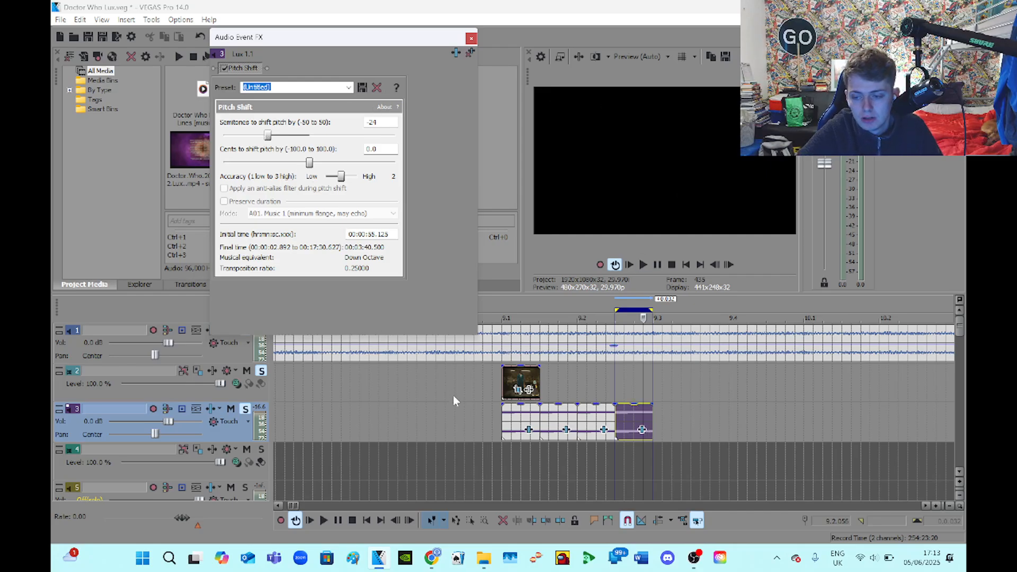
mouse_move(277, 480)
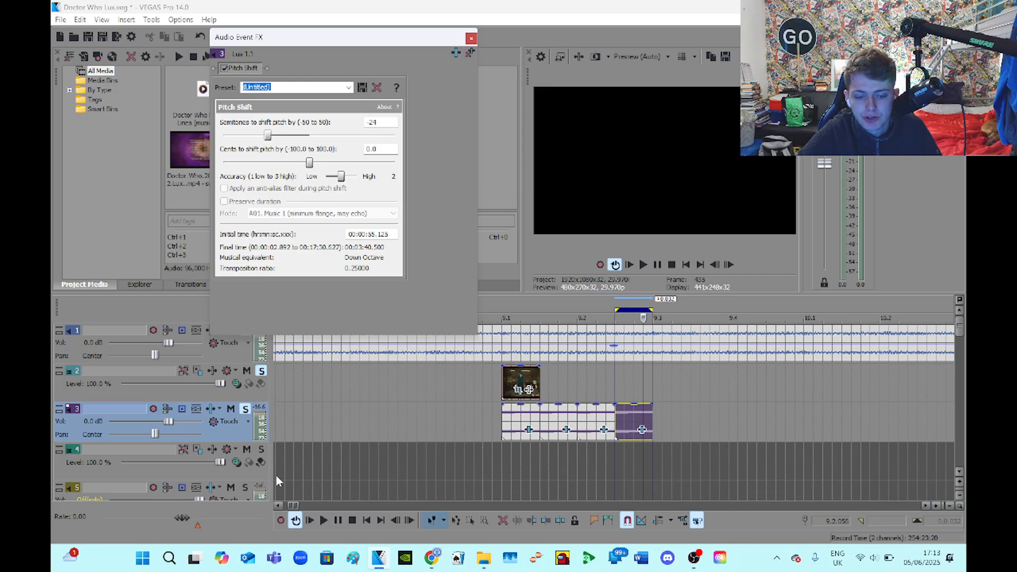
left_click(324, 519)
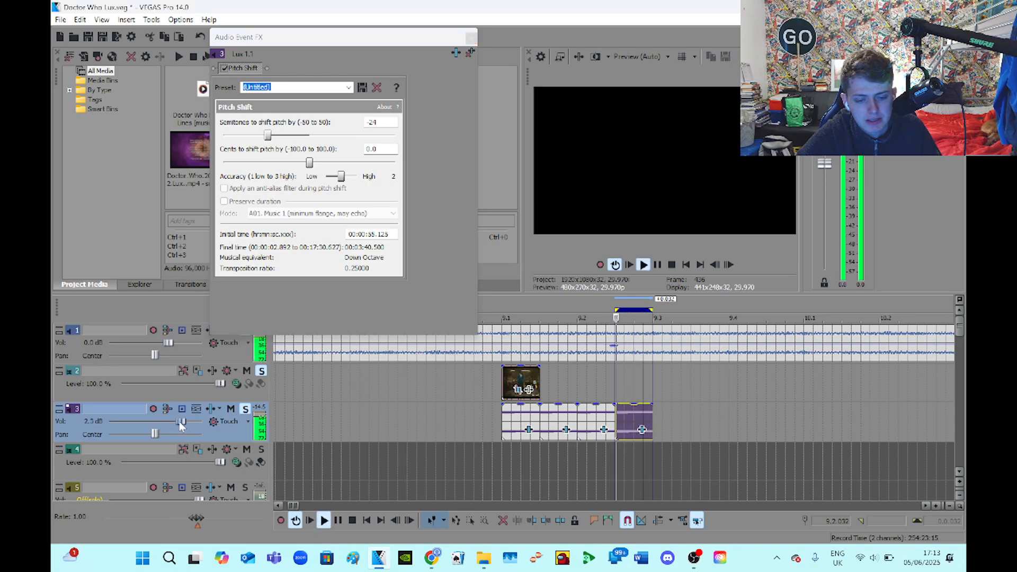
left_click_drag(182, 421, 195, 422)
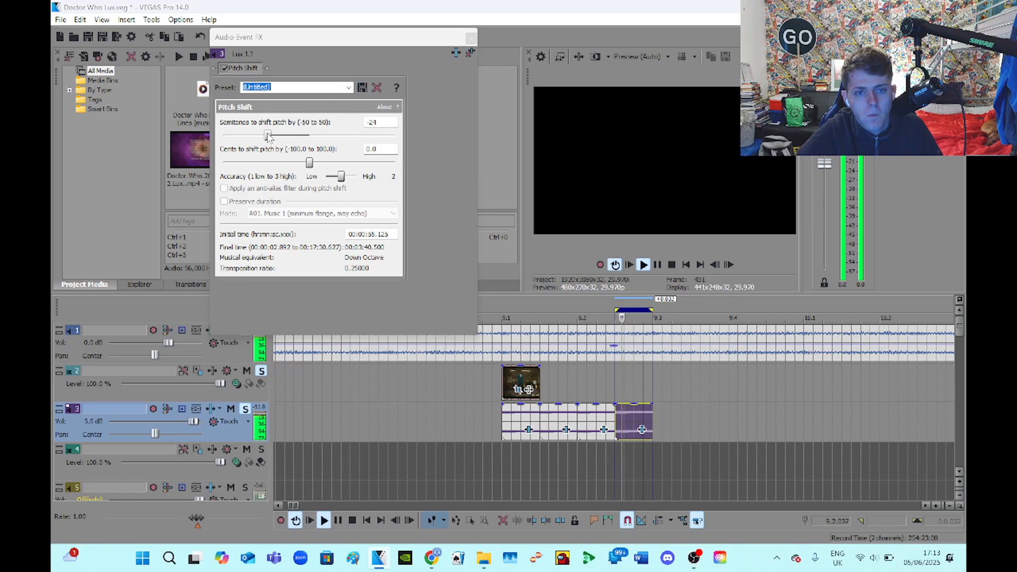
left_click_drag(268, 135, 295, 135)
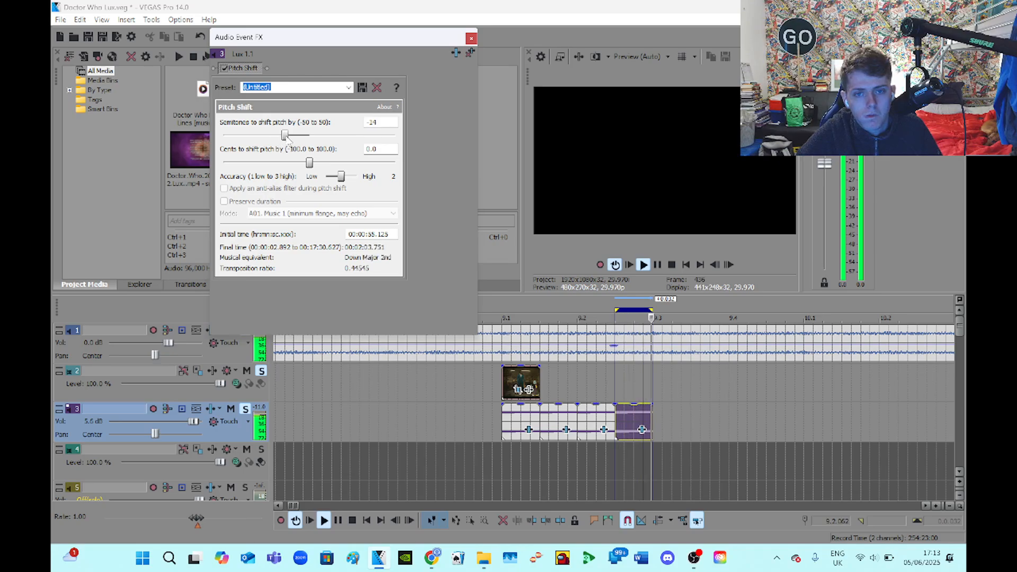
left_click_drag(284, 134, 291, 134)
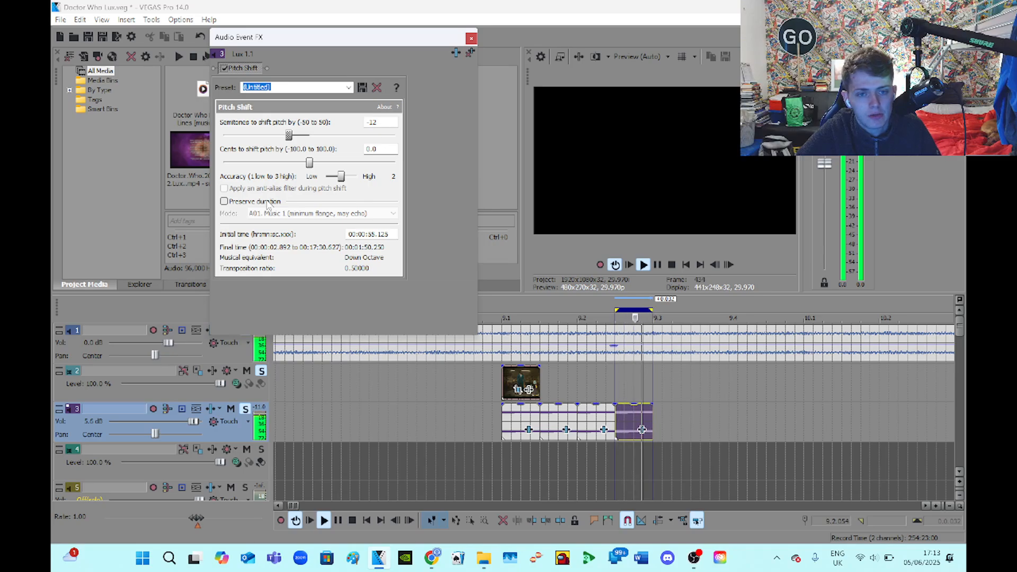
Paste another melody event on track 3 and shift it down 4 semitones, a major third
left_click(224, 201)
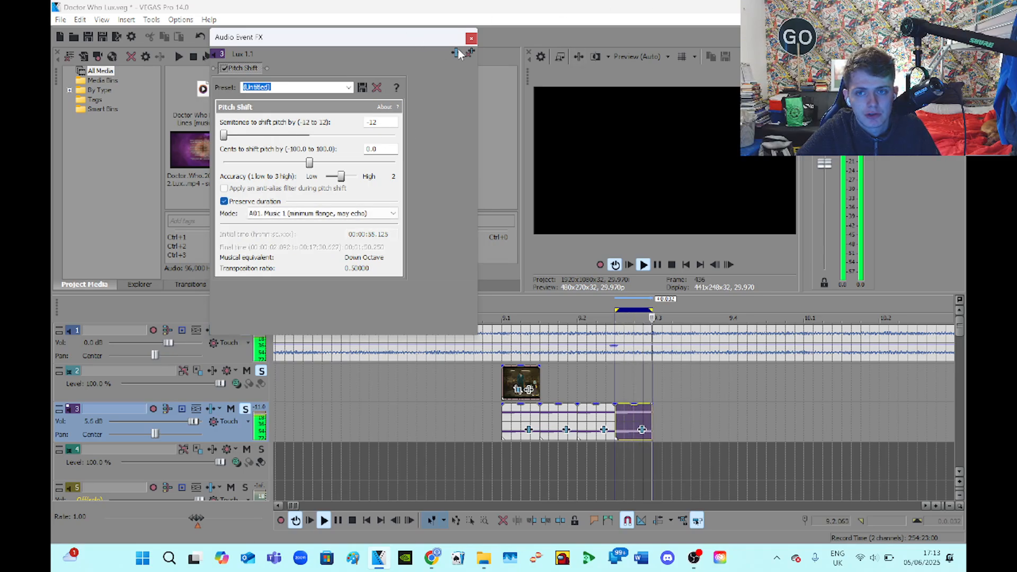
left_click(471, 37)
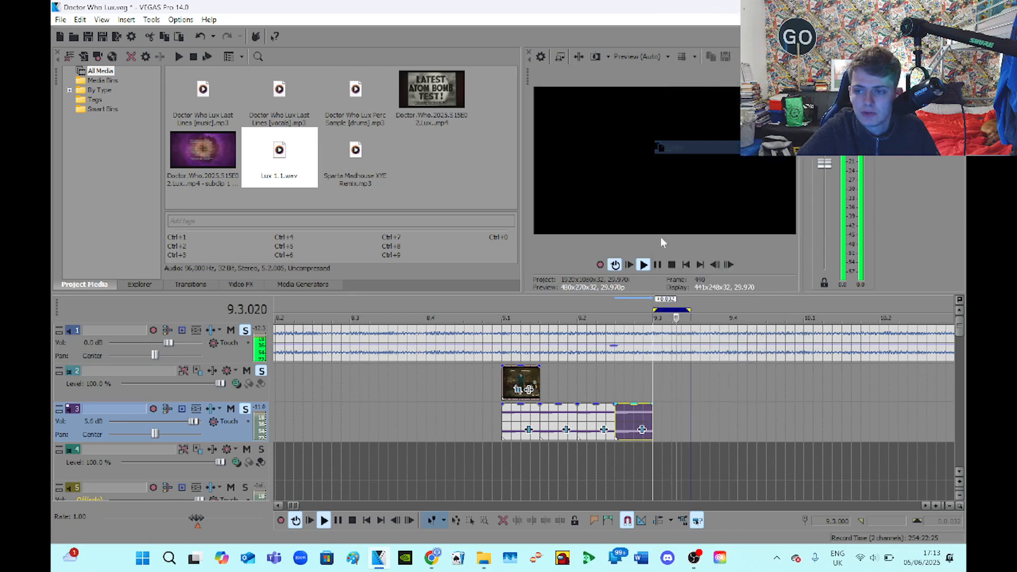
right_click(632, 422)
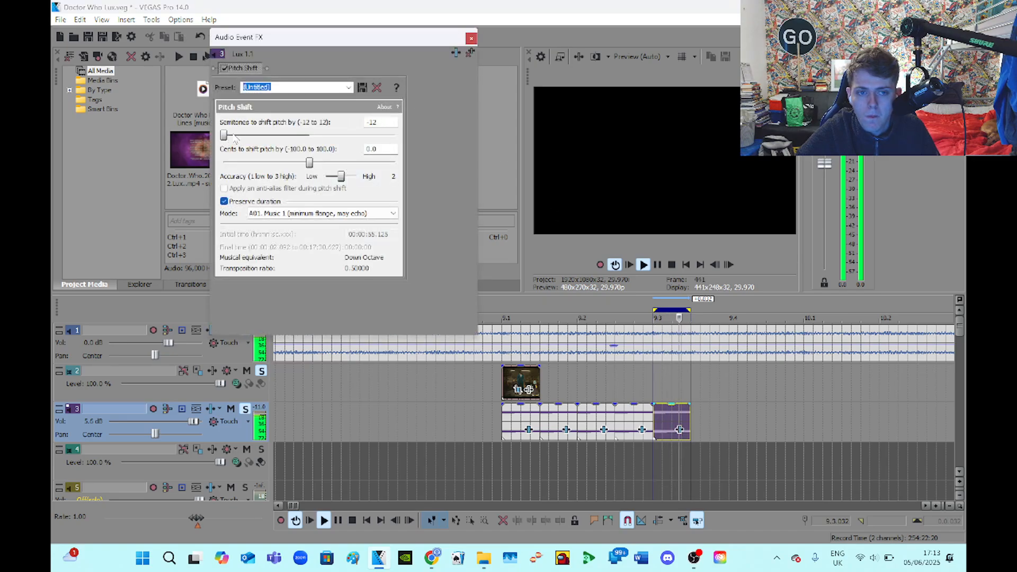
left_click(470, 37)
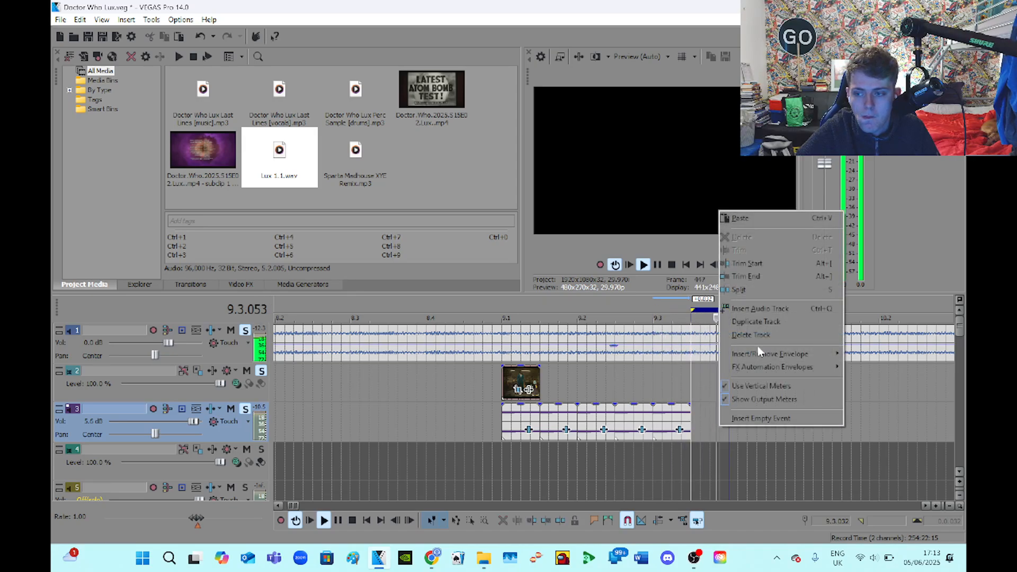
left_click(760, 417)
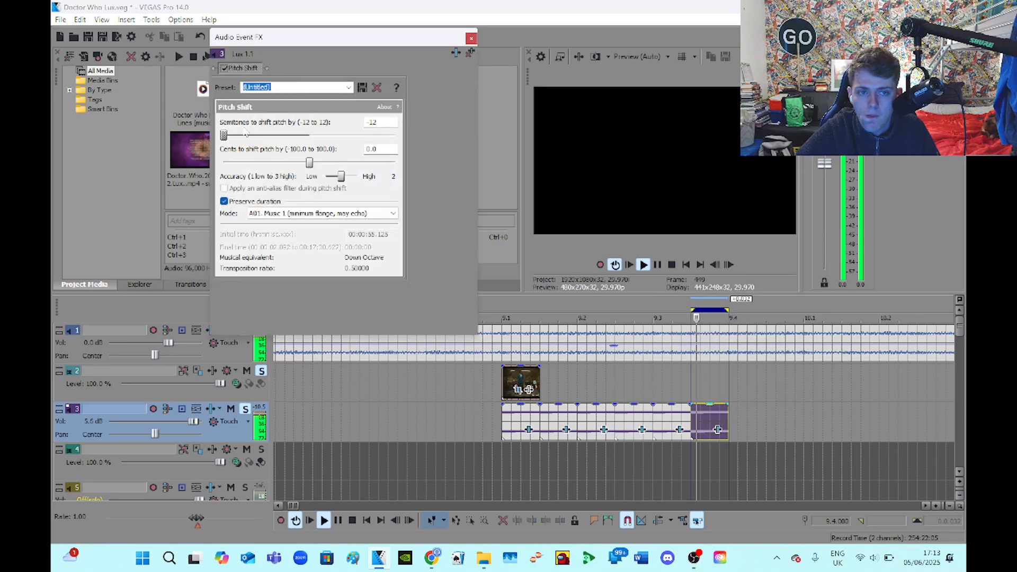
left_click_drag(224, 134, 272, 134)
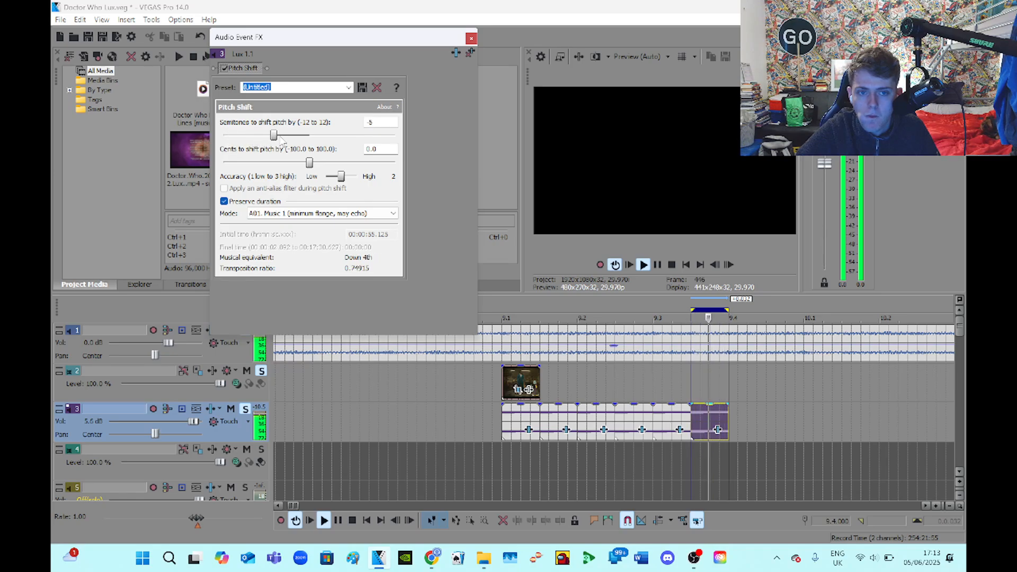
left_click_drag(273, 135, 280, 135)
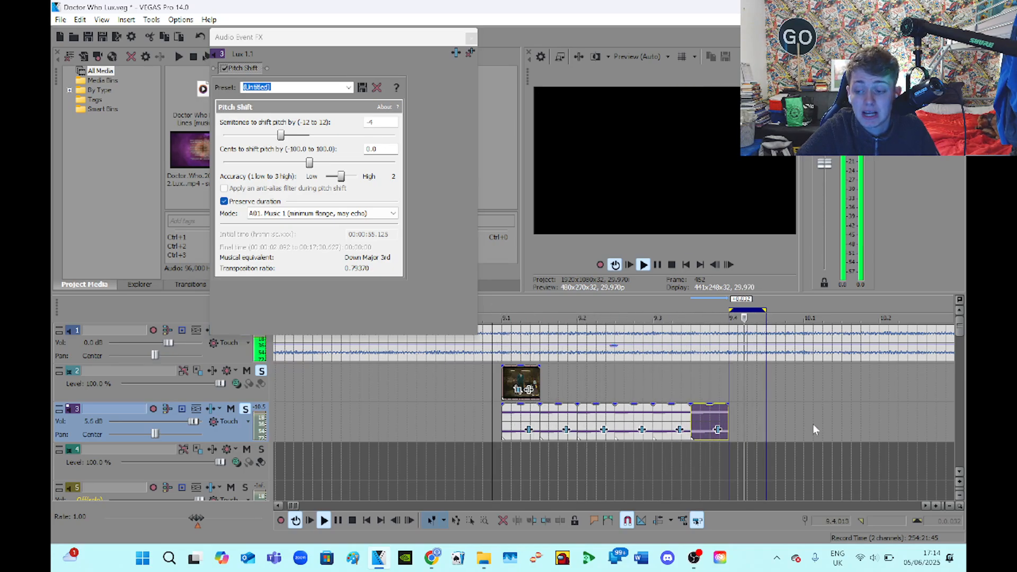
Paste a copy after the last track 3 event and shift it to -23 semitones, a major seventh down
right_click(717, 429)
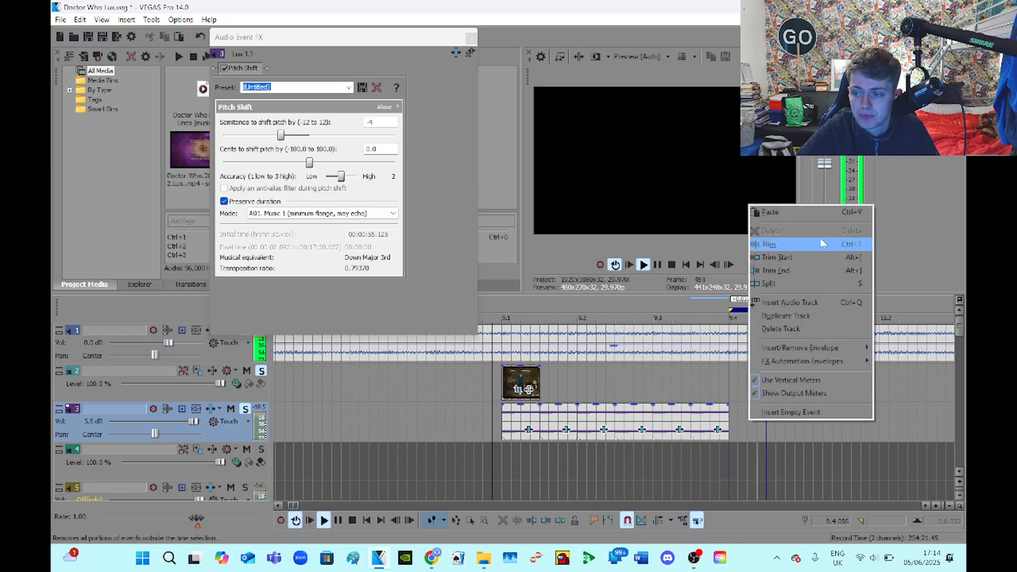
left_click(769, 244)
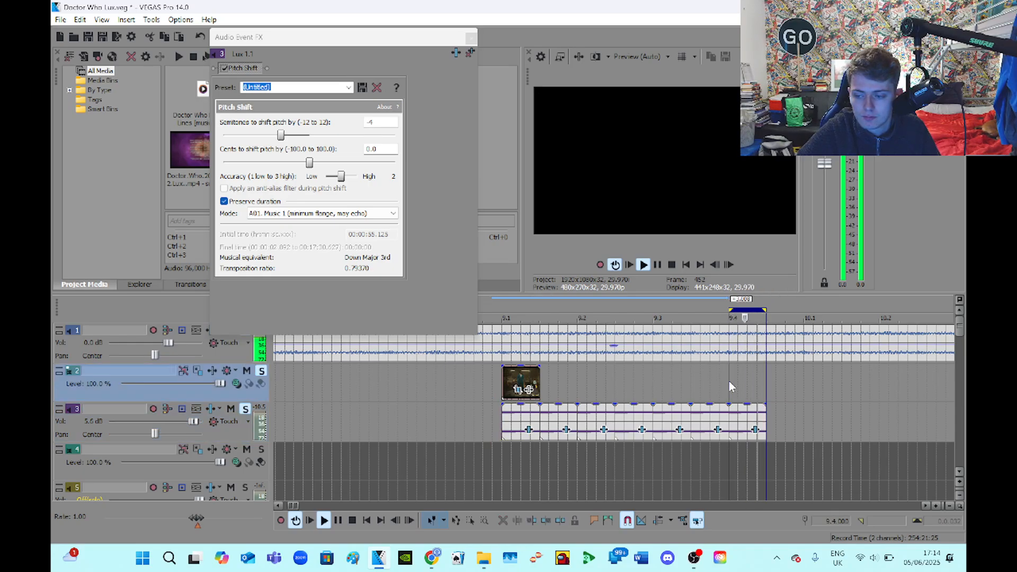
left_click_drag(280, 134, 223, 134)
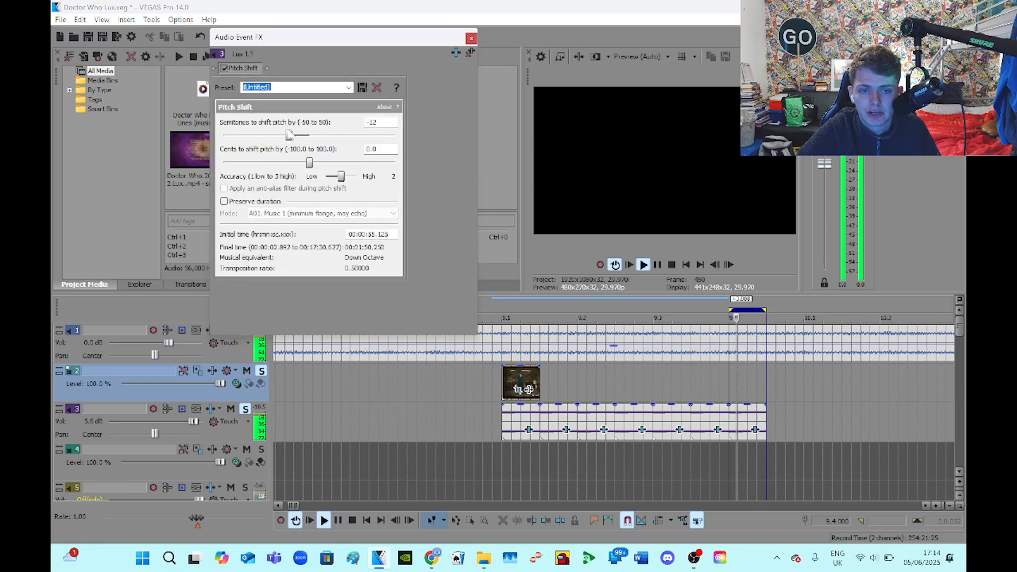
left_click_drag(288, 135, 281, 134)
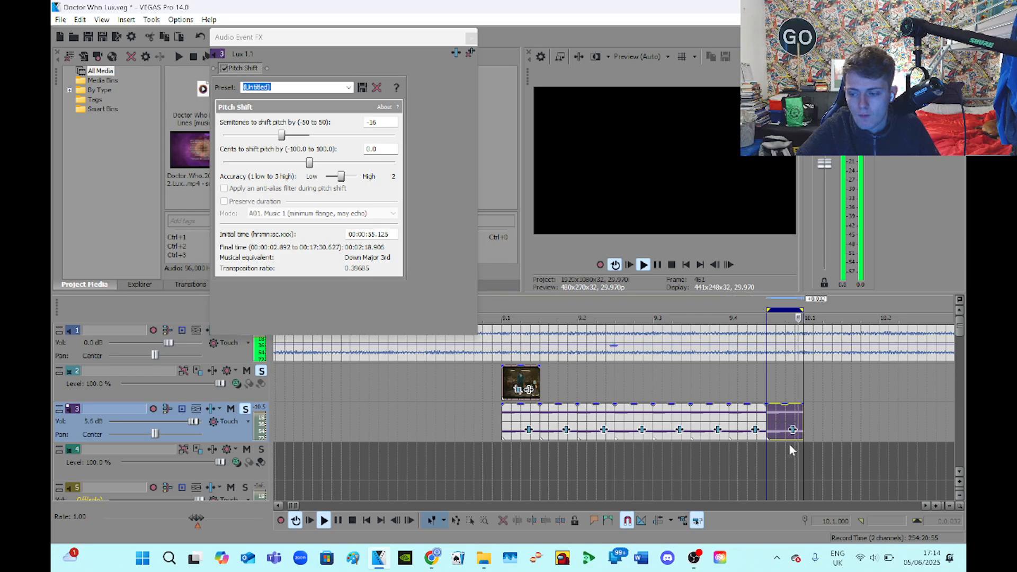
left_click_drag(282, 134, 267, 134)
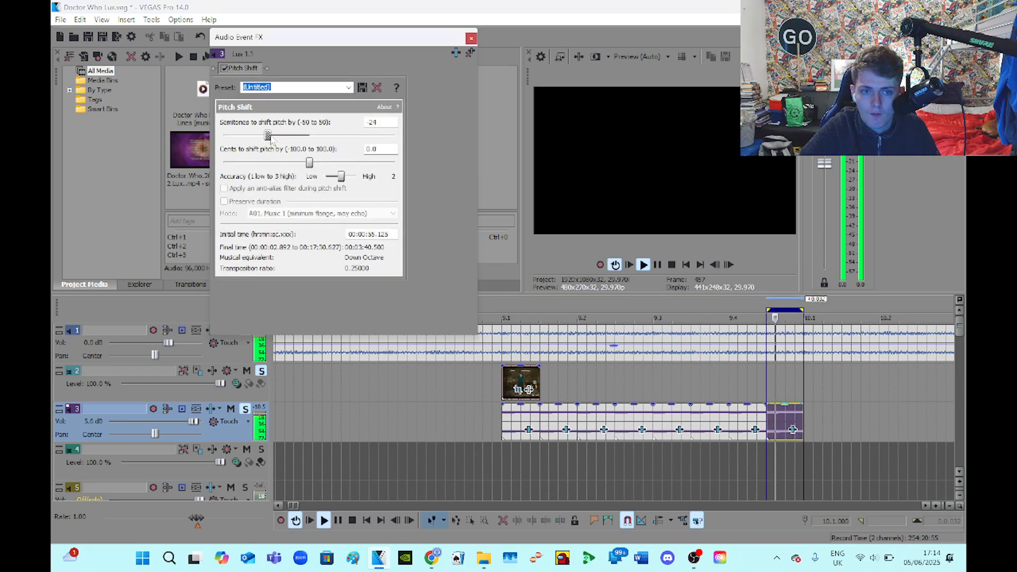
left_click_drag(266, 135, 271, 135)
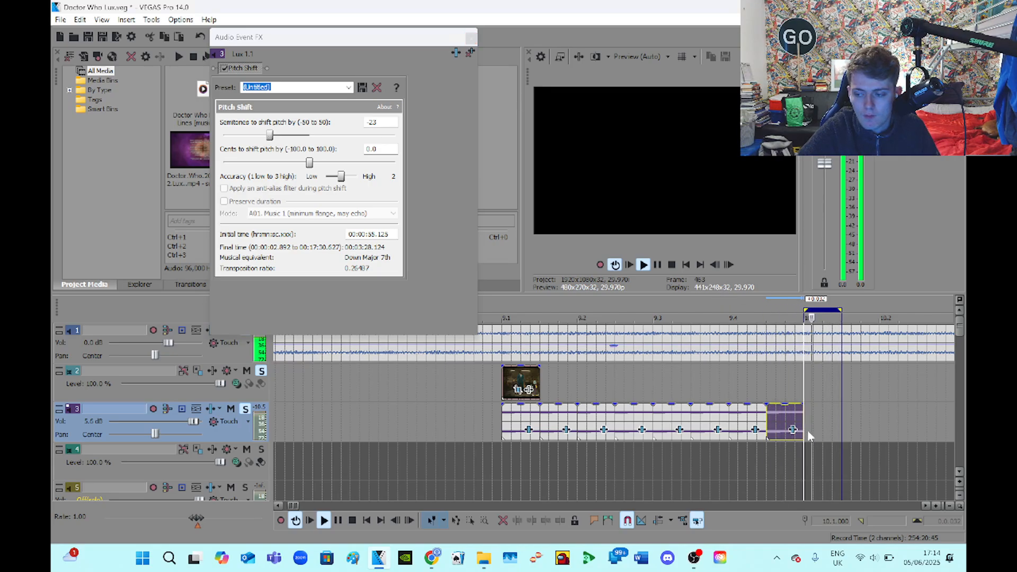
Paste another melody event on track 3 and set its pitch shift down a fifth
right_click(791, 429)
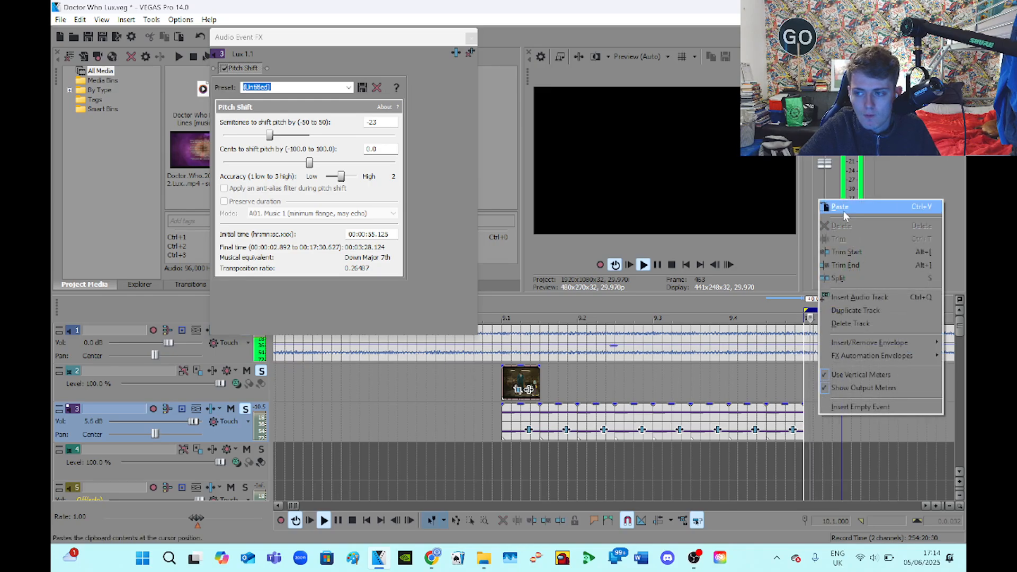
left_click(840, 206)
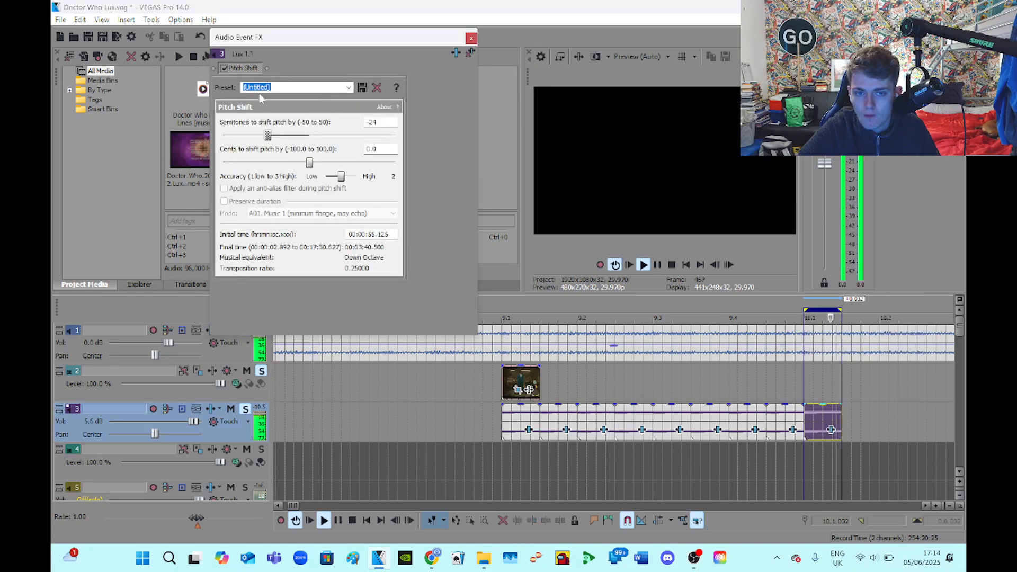
left_click_drag(267, 135, 276, 135)
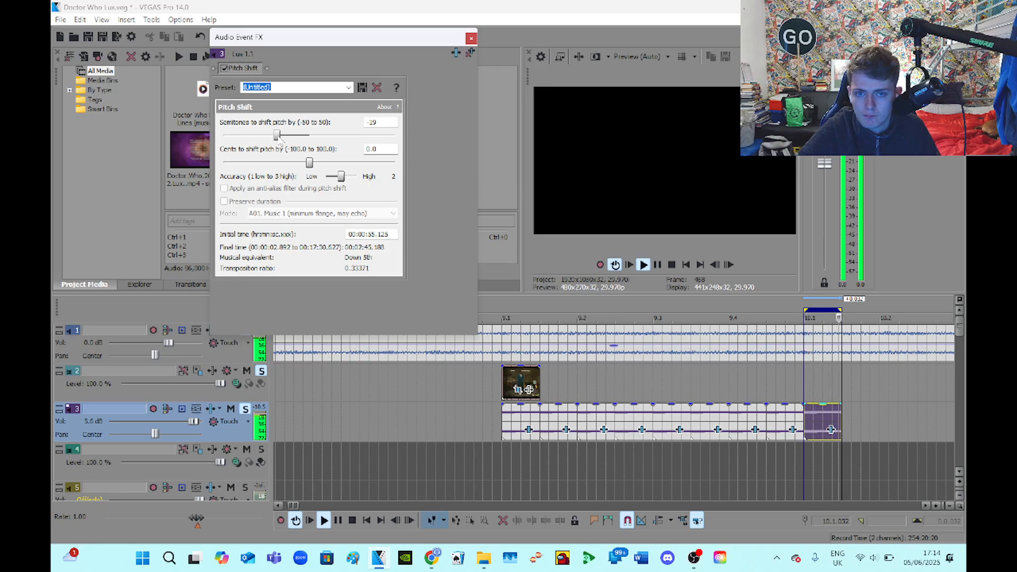
left_click_drag(277, 134, 297, 135)
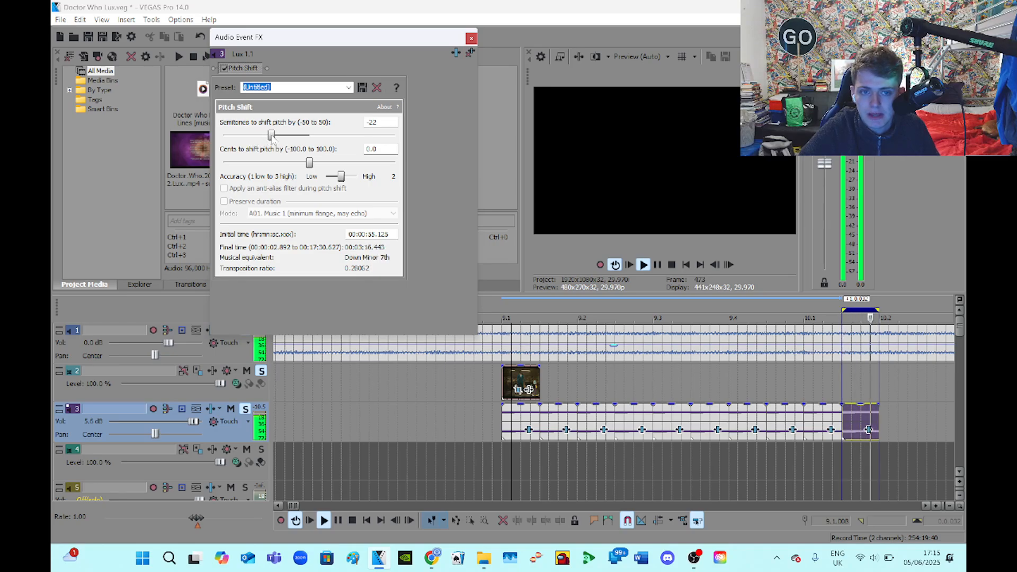
left_click_drag(270, 135, 279, 135)
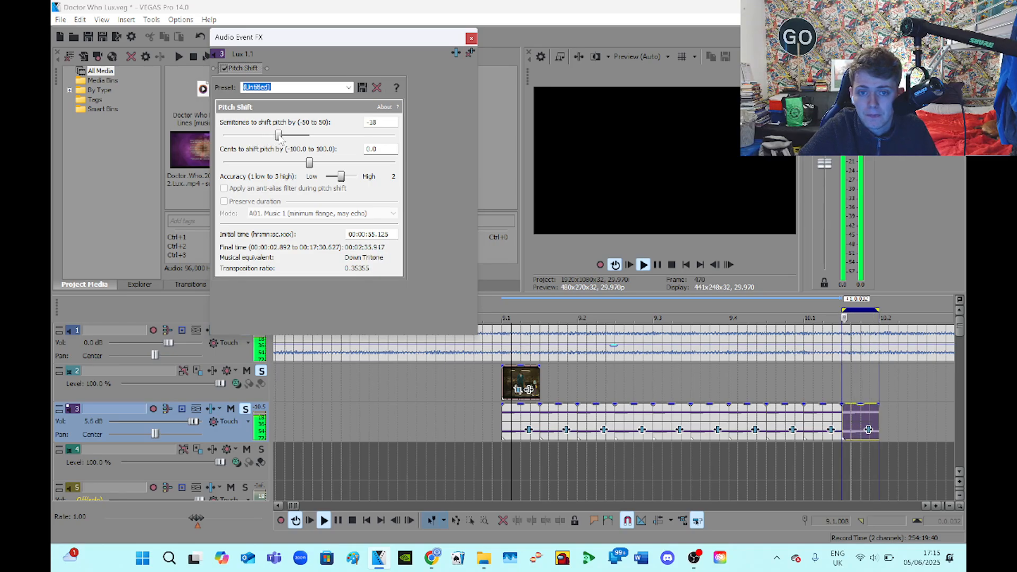
left_click(279, 134)
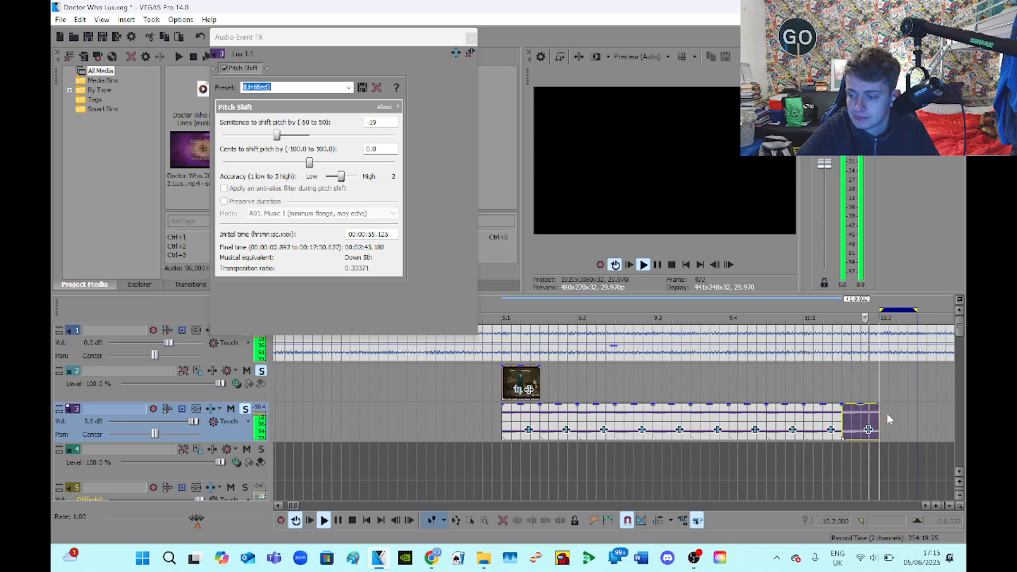
Audition the melody track muted and unmuted, then set the shift down a major second
right_click(868, 428)
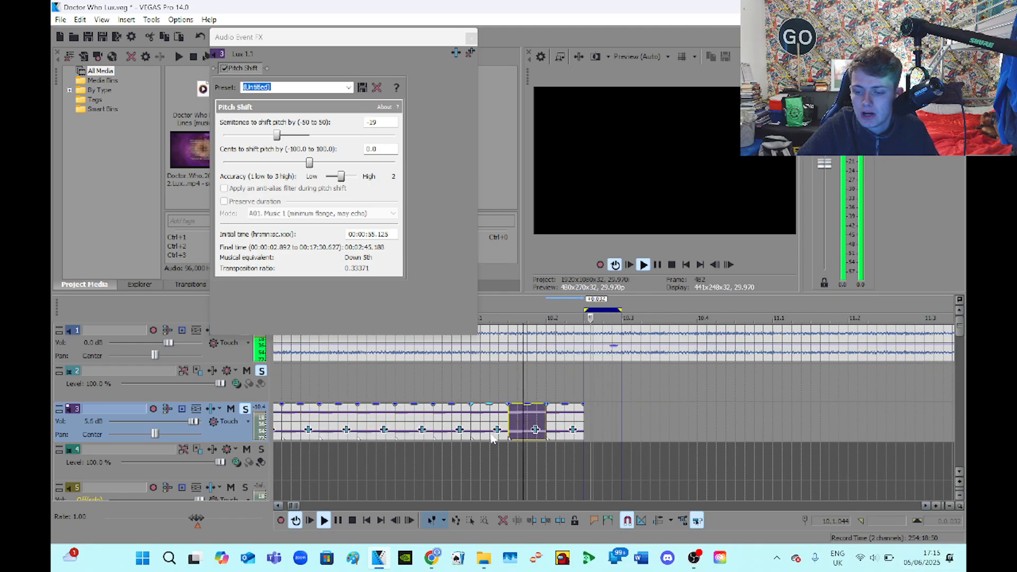
right_click(535, 429)
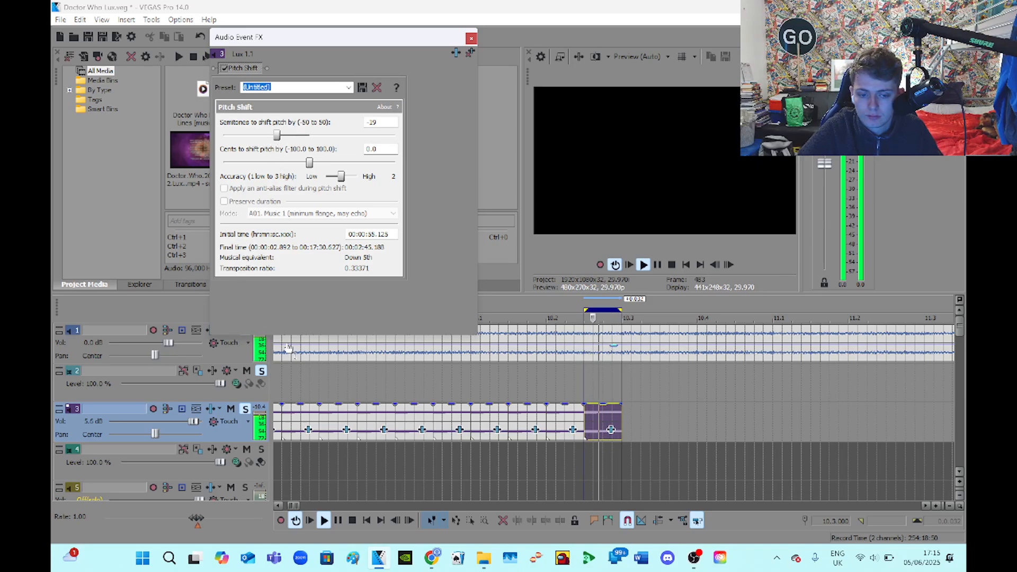
left_click(245, 408)
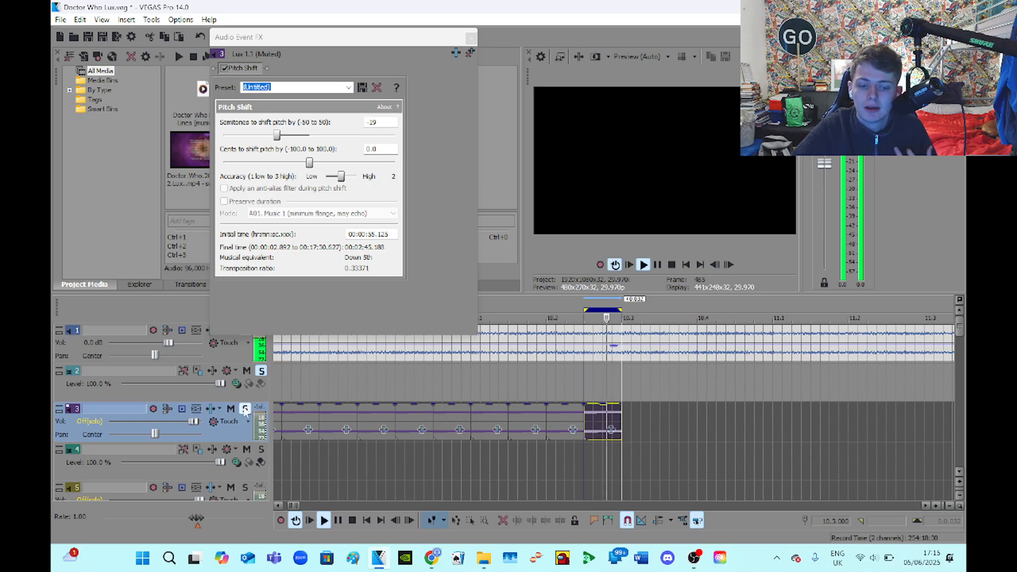
left_click(244, 409)
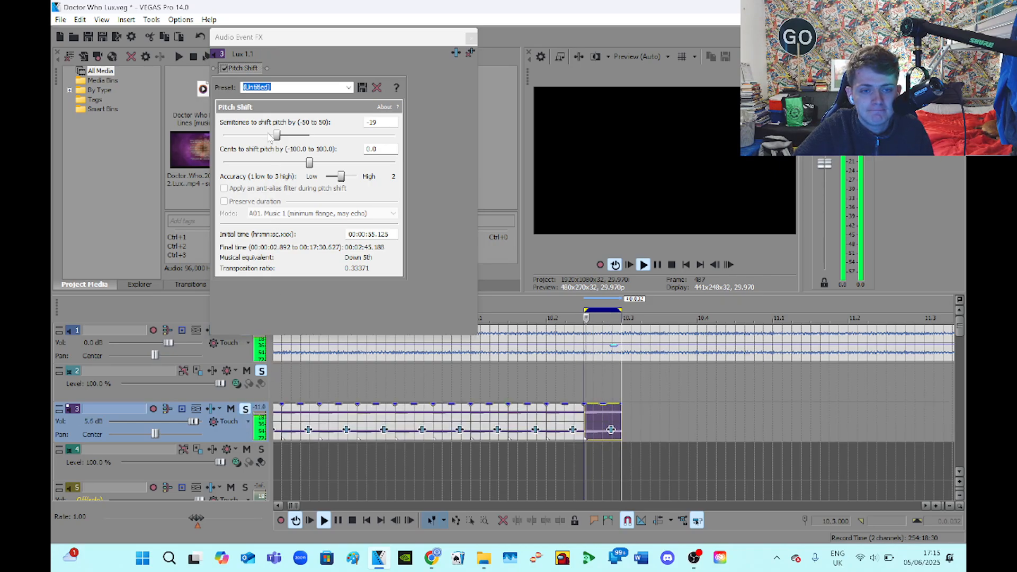
left_click_drag(271, 134, 281, 134)
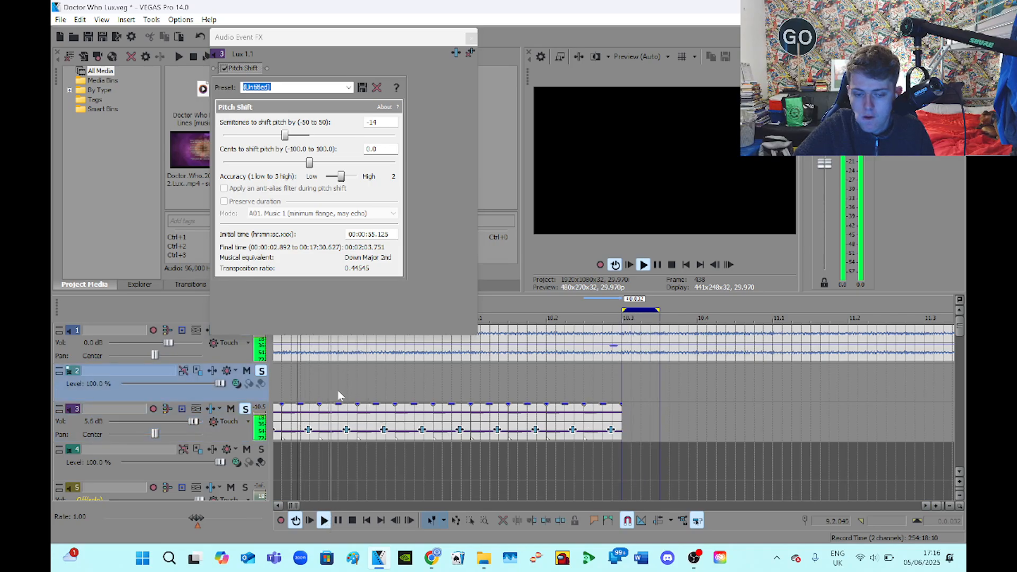
Add further pasted melody events on track 3 via the track context menu
right_click(345, 429)
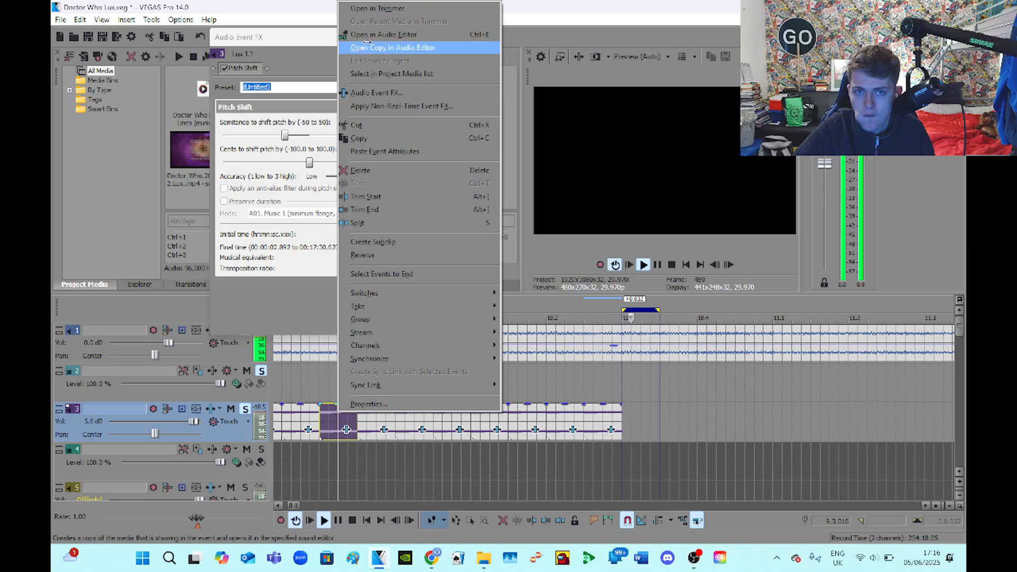
mouse_move(359, 137)
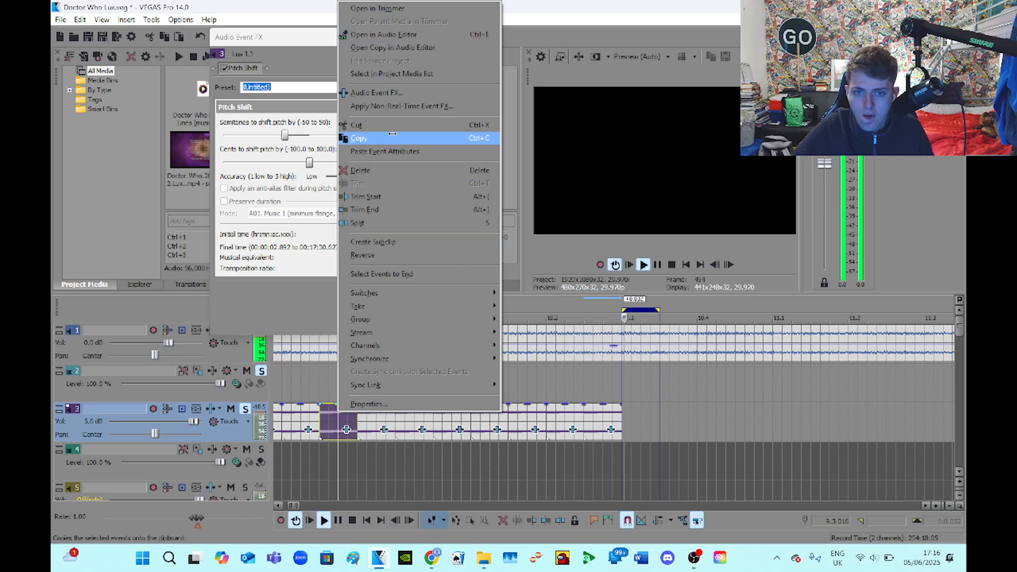
mouse_move(373, 242)
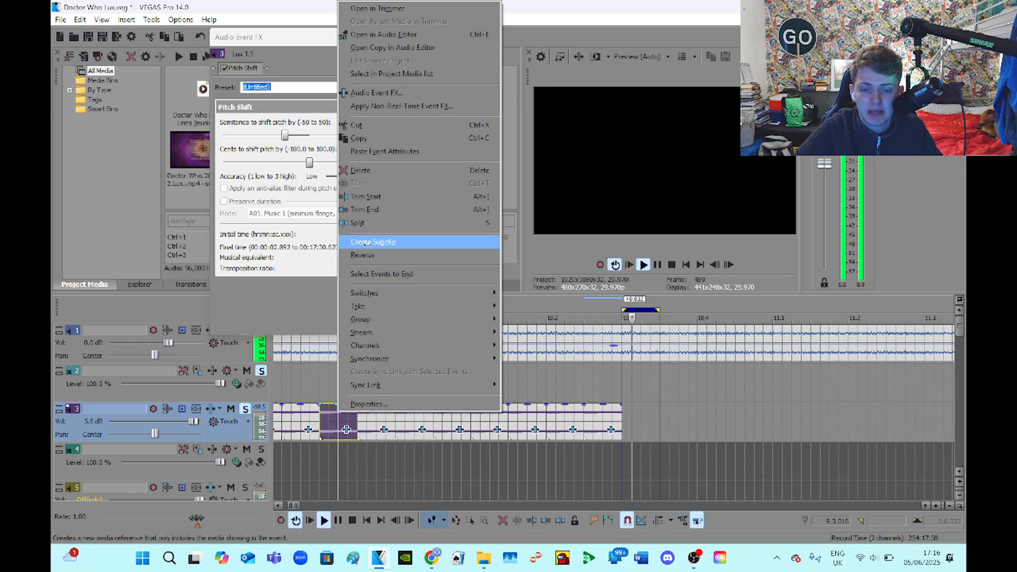
mouse_move(400, 106)
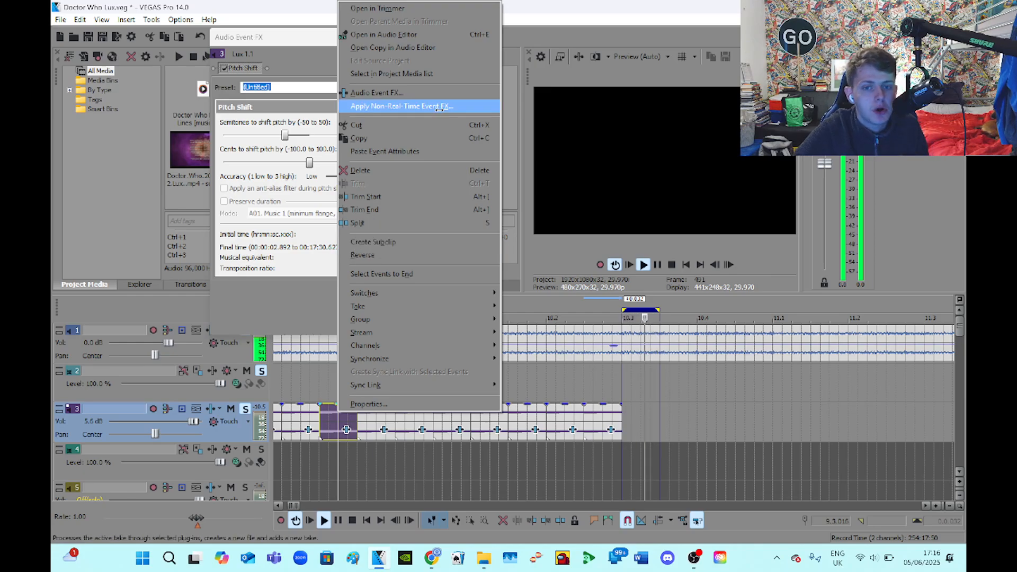
left_click(396, 106)
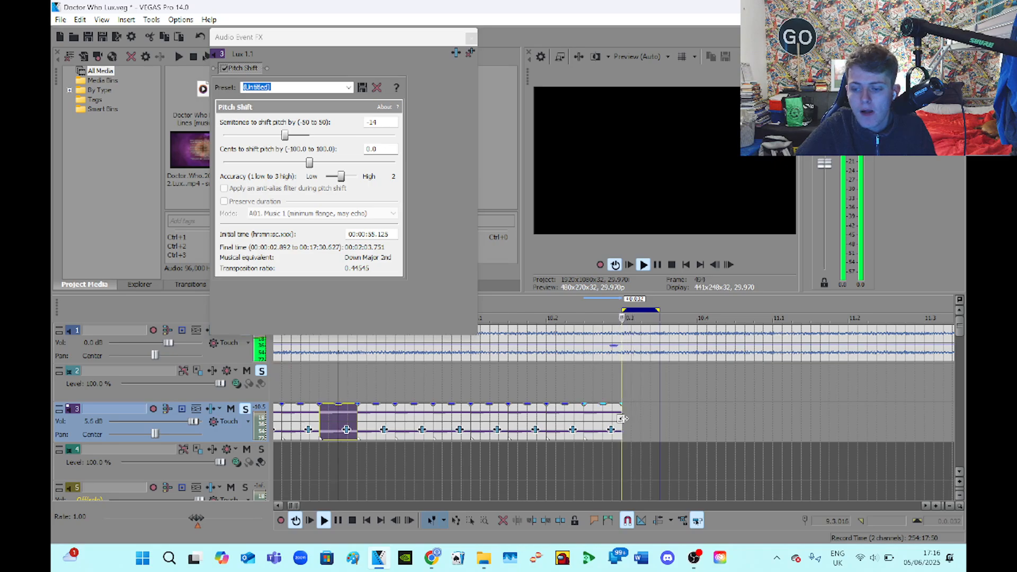
right_click(621, 419)
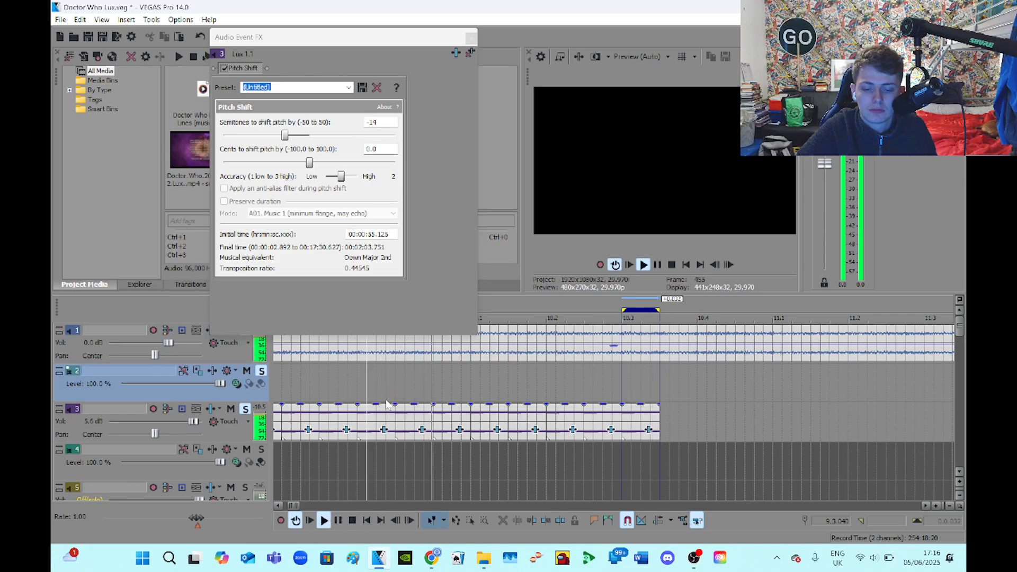
right_click(357, 428)
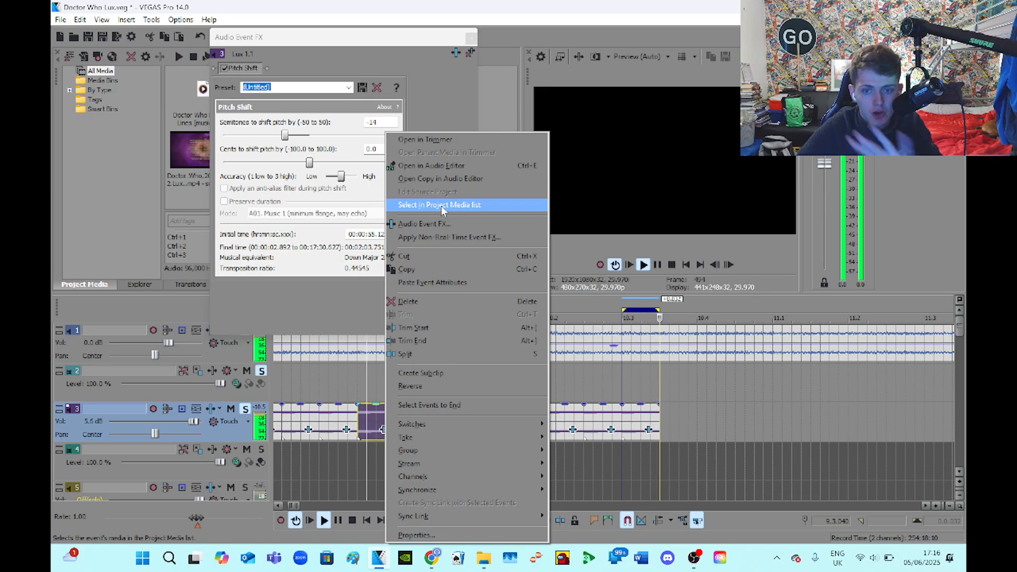
mouse_move(413, 327)
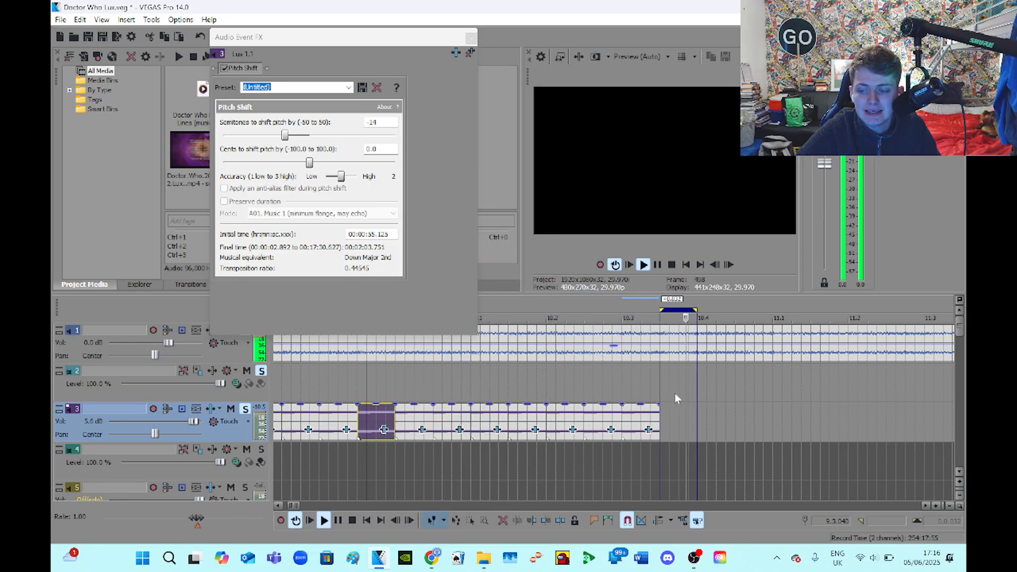
right_click(677, 397)
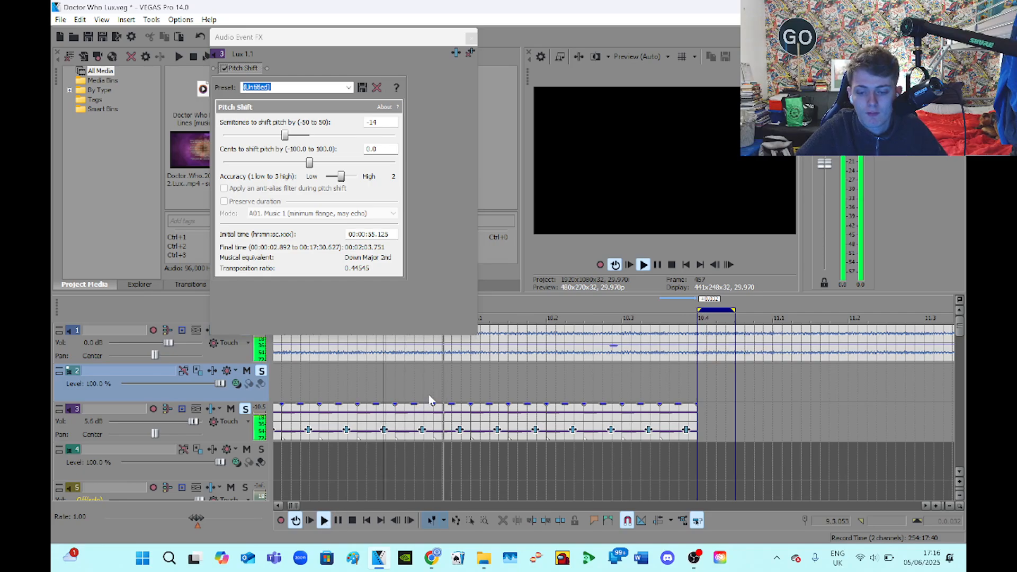
right_click(343, 422)
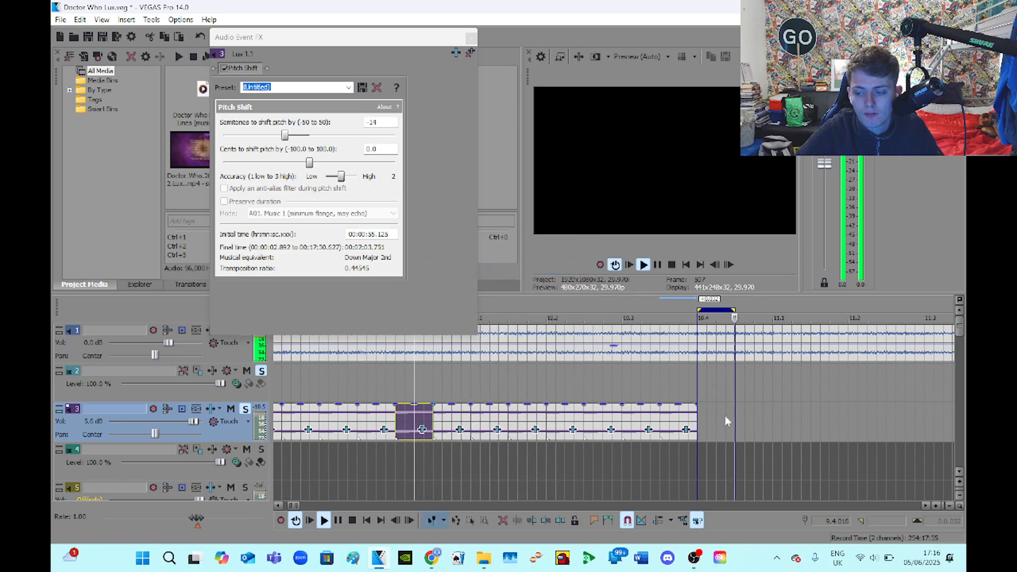
Trim the melody events to the time selection and set the pitch shift to -11 semitones
right_click(727, 421)
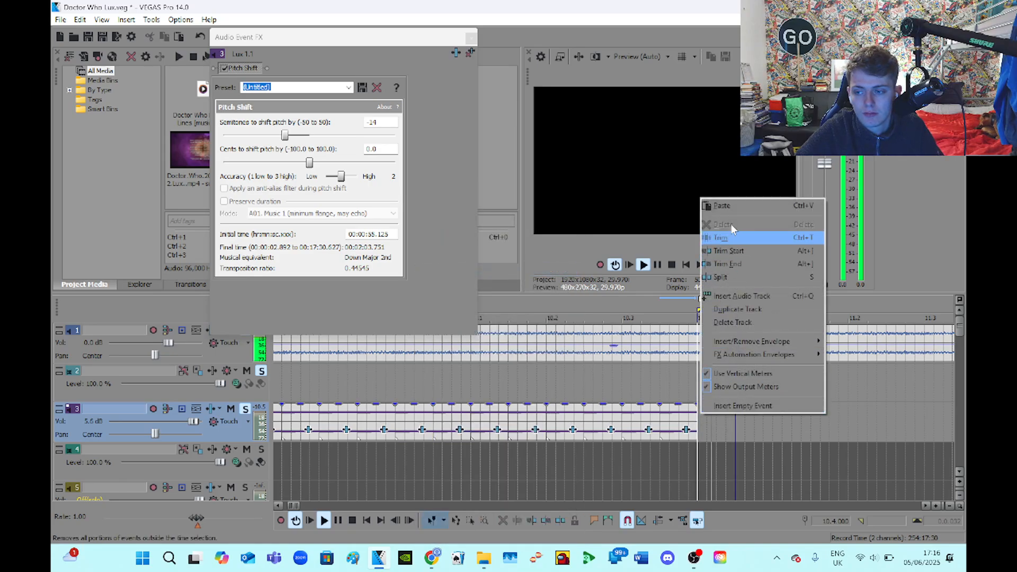
left_click(718, 237)
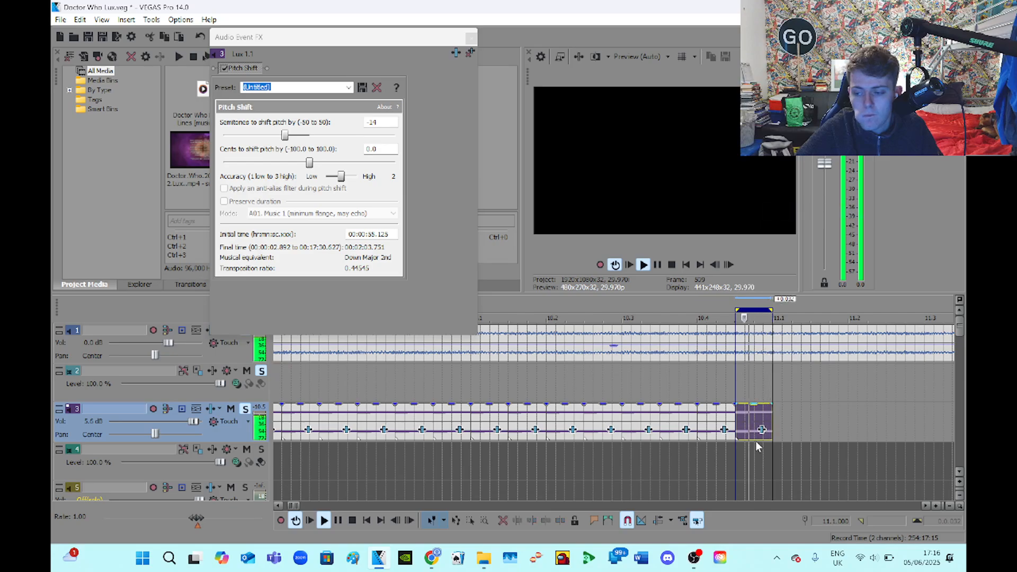
left_click_drag(284, 134, 280, 135)
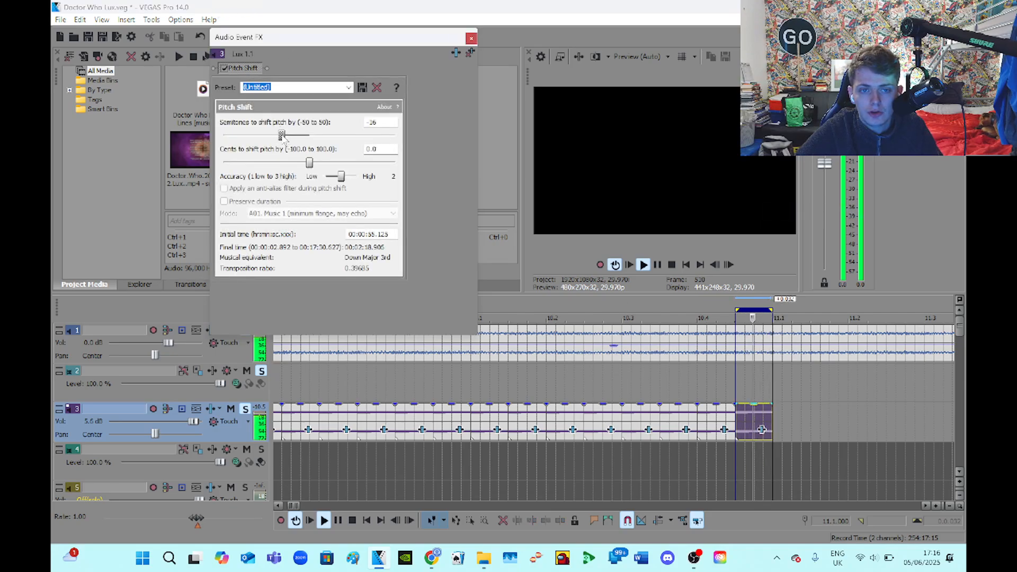
left_click_drag(280, 135, 295, 134)
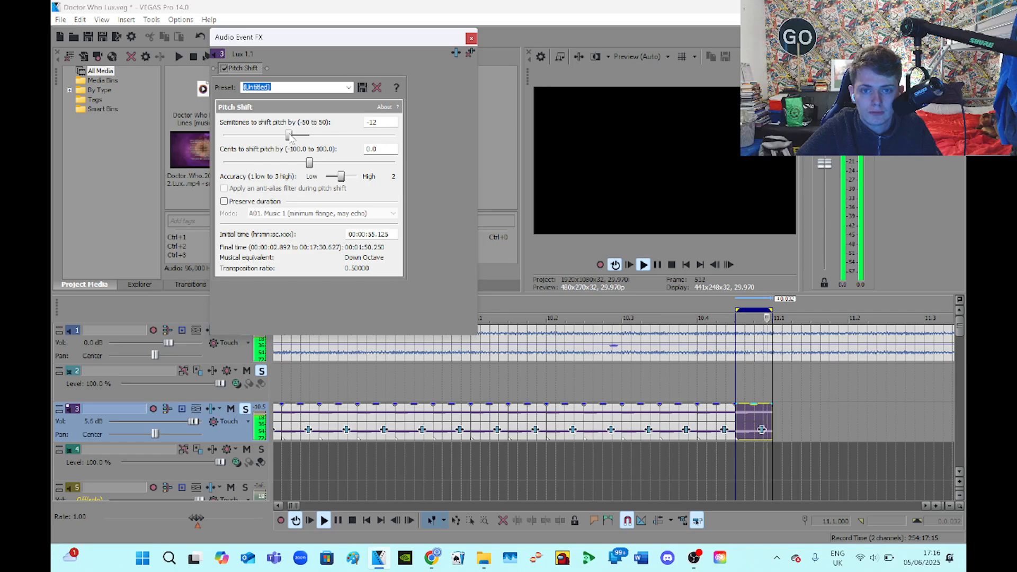
left_click_drag(287, 135, 290, 134)
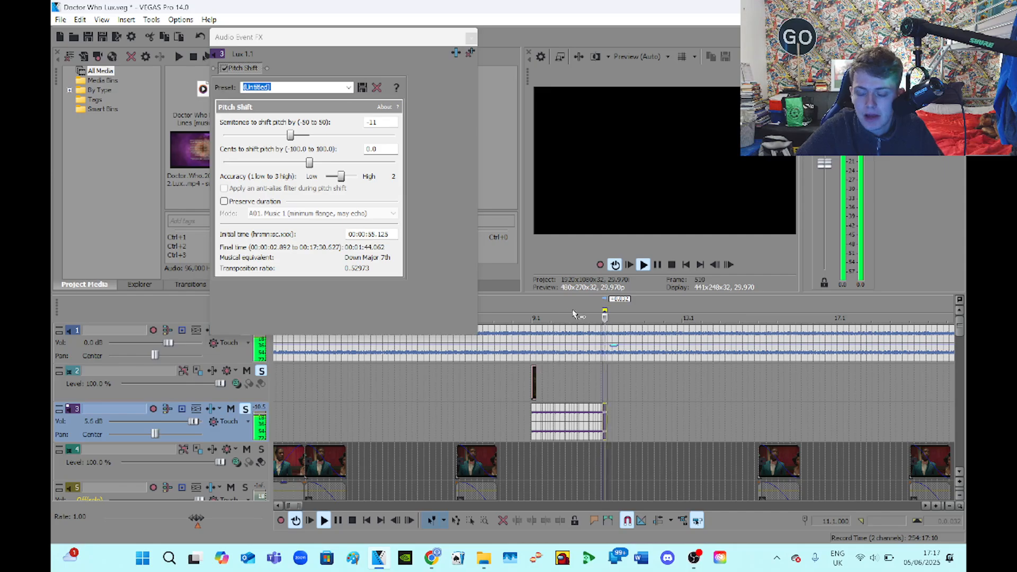
left_click(336, 519)
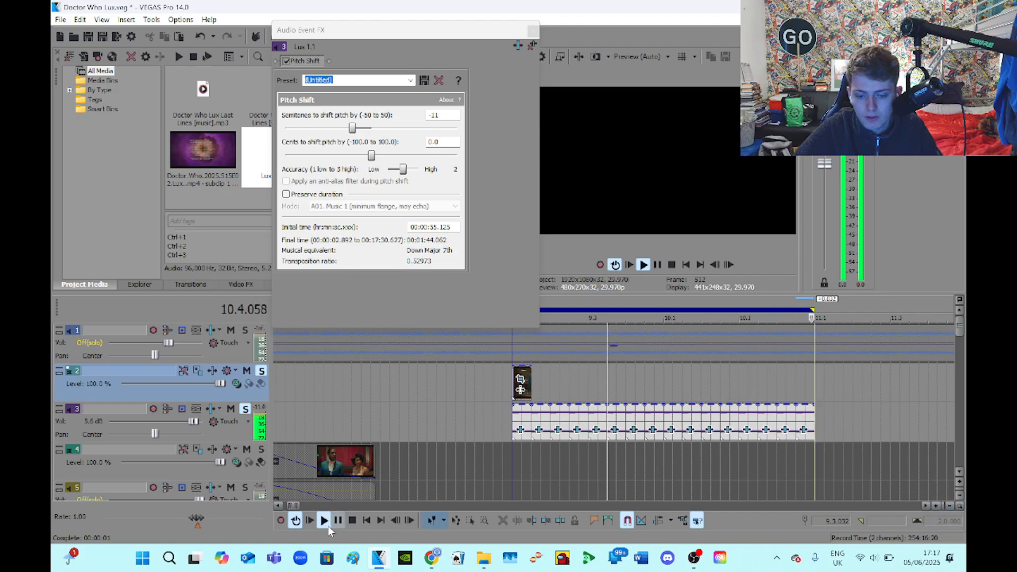
left_click(351, 521)
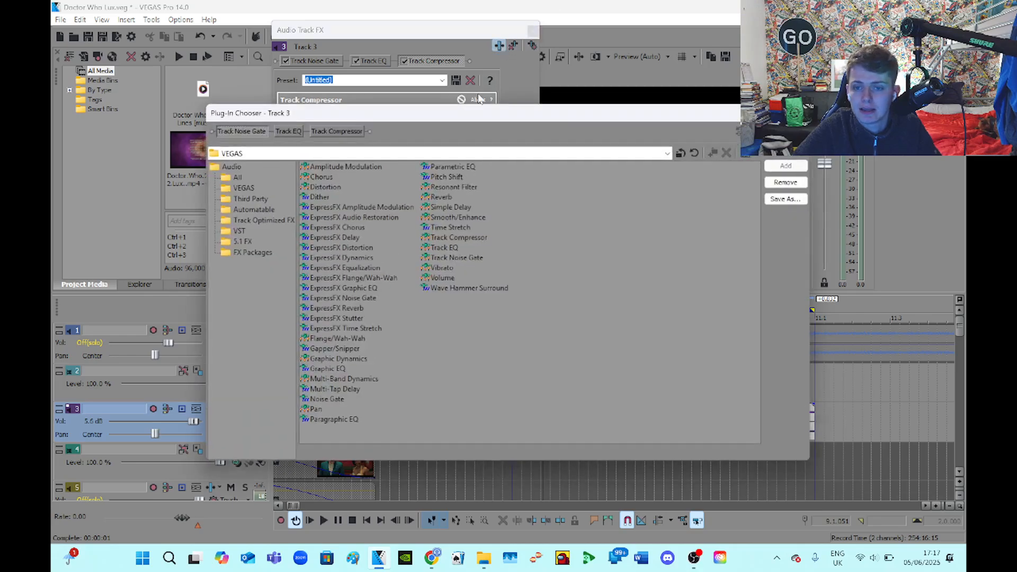
Add the Reverb plug-in to track 3's effects chain in the Plug-In Chooser
left_click(442, 197)
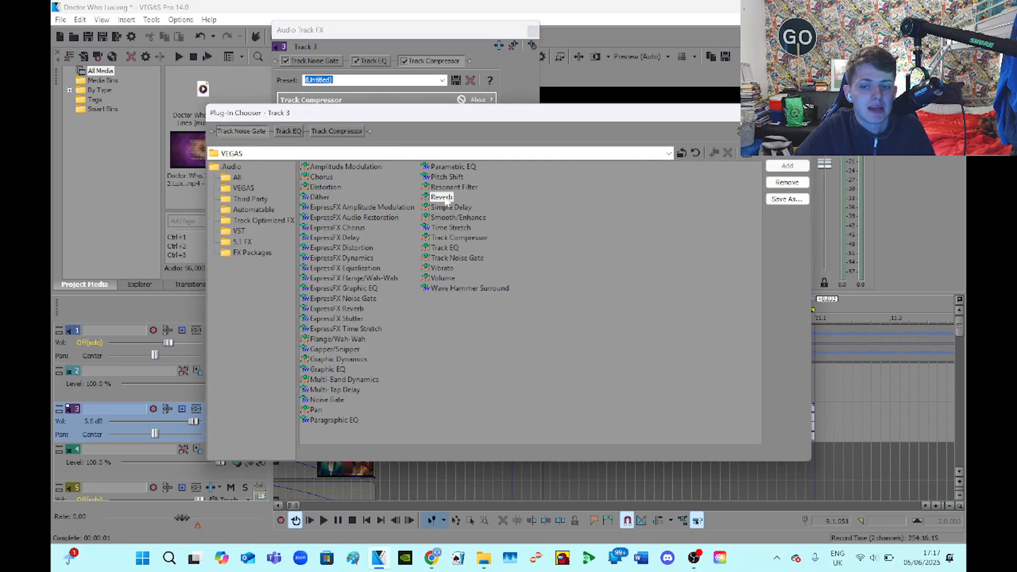
double_click(442, 197)
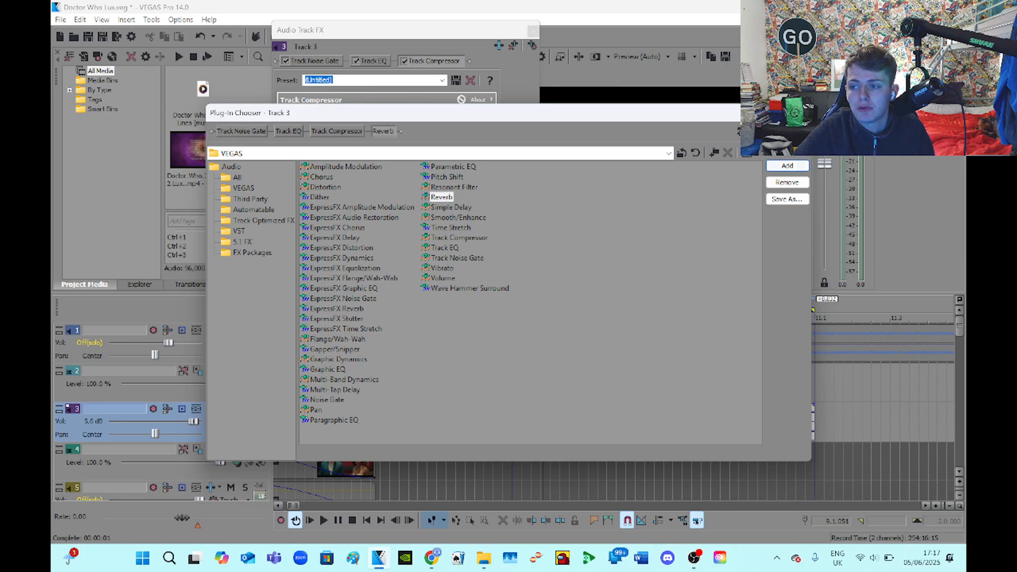
double_click(442, 197)
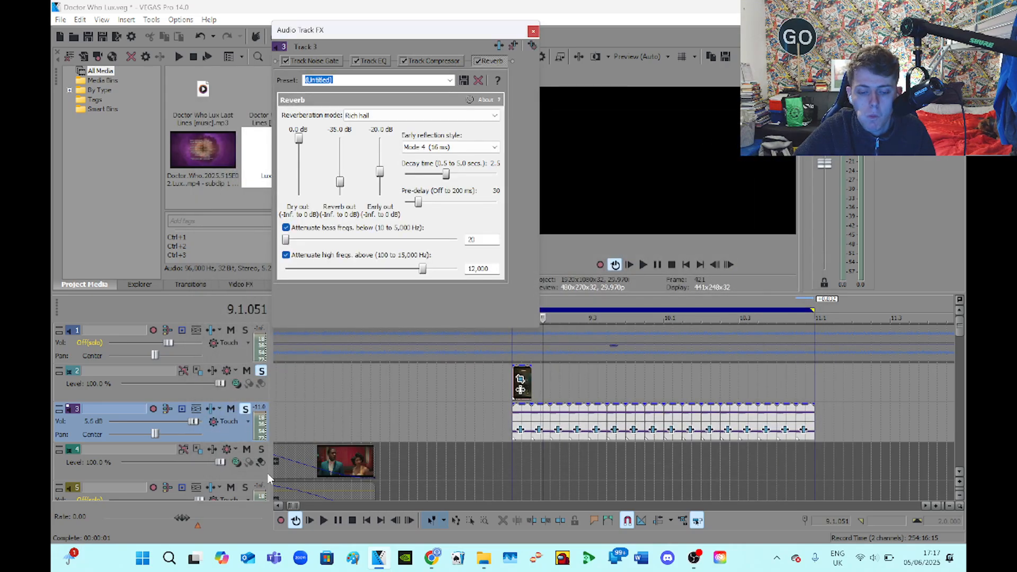
left_click(420, 115)
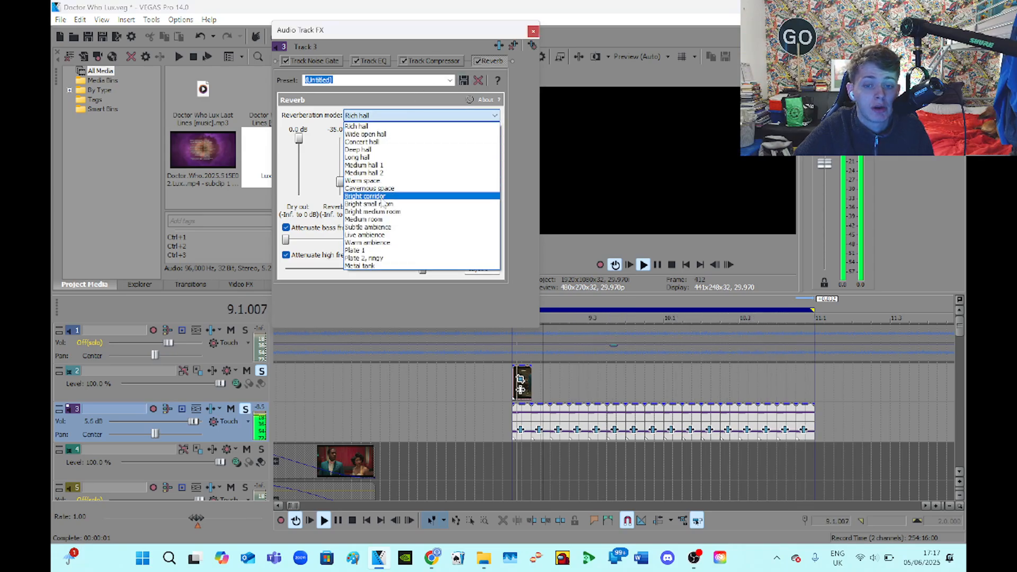
Set the reverberation mode to Bright corridor, close Track FX and play back
left_click(365, 196)
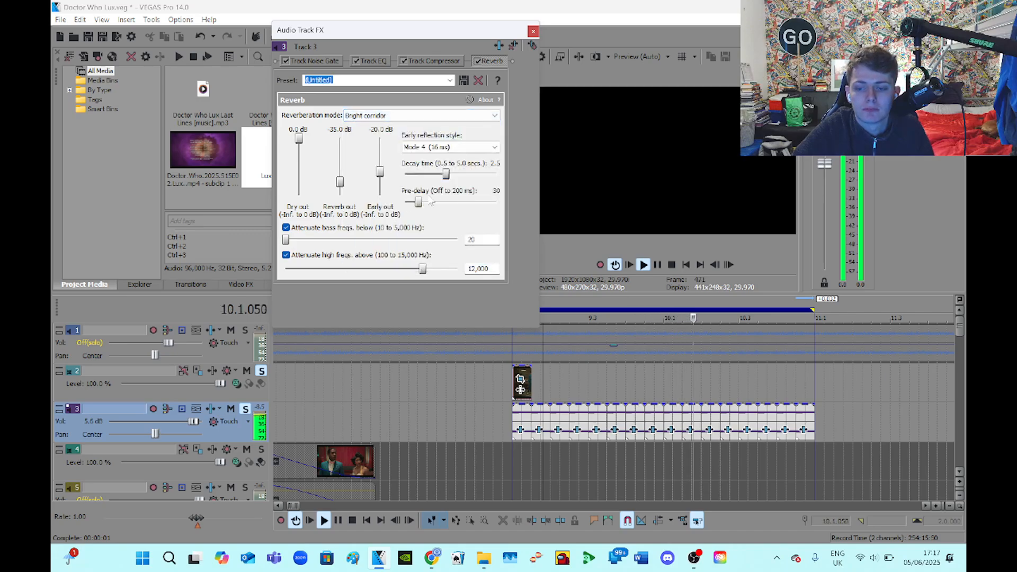
left_click(569, 318)
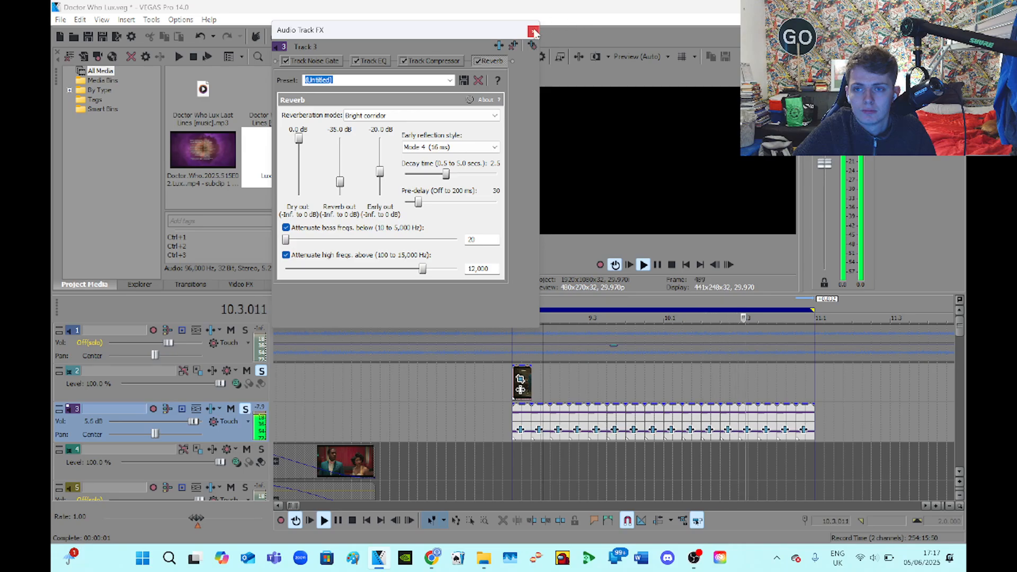
left_click(534, 30)
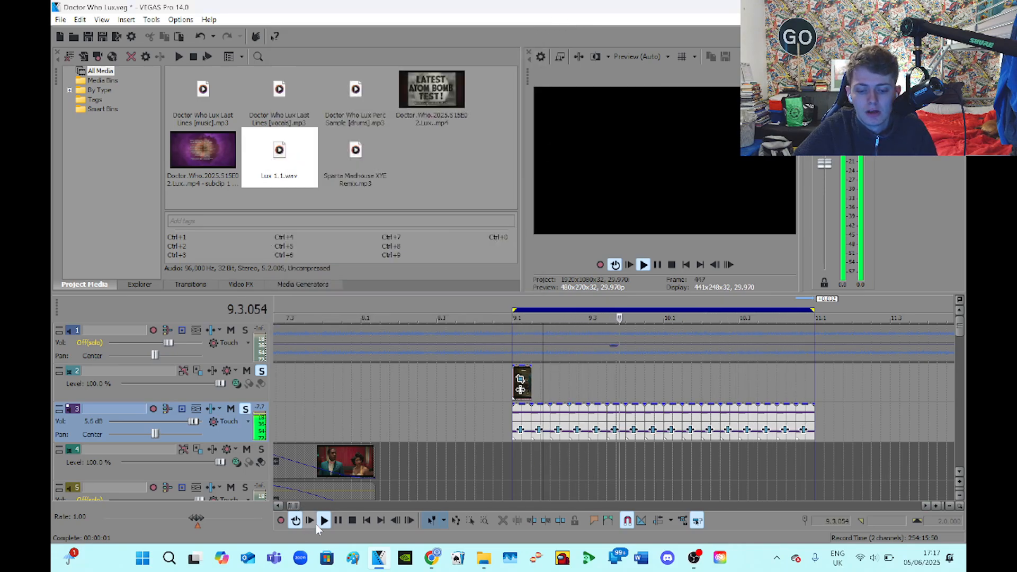
left_click(324, 519)
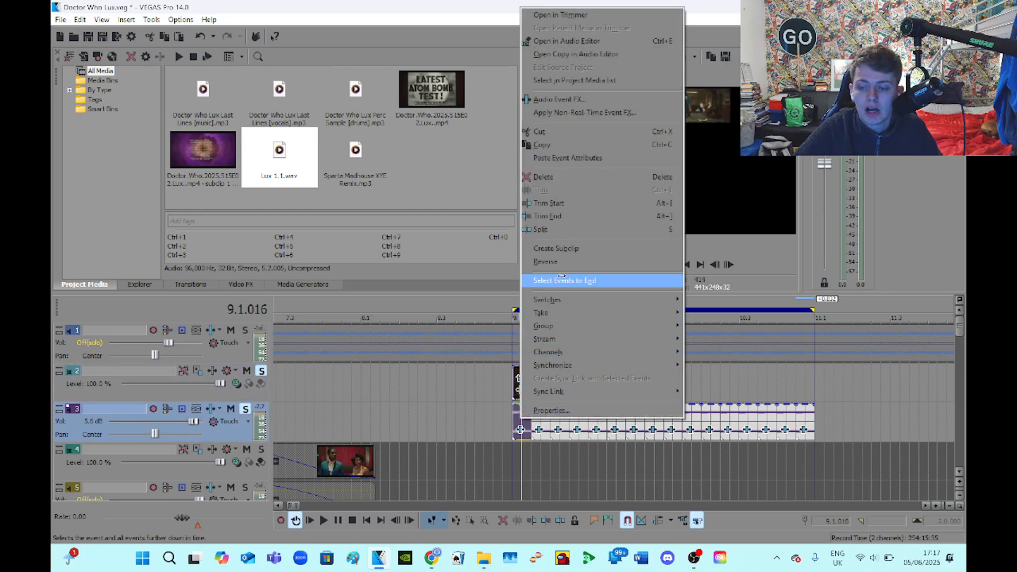
Select the first melody event and all later ones, then zoom in on the joins
left_click(562, 280)
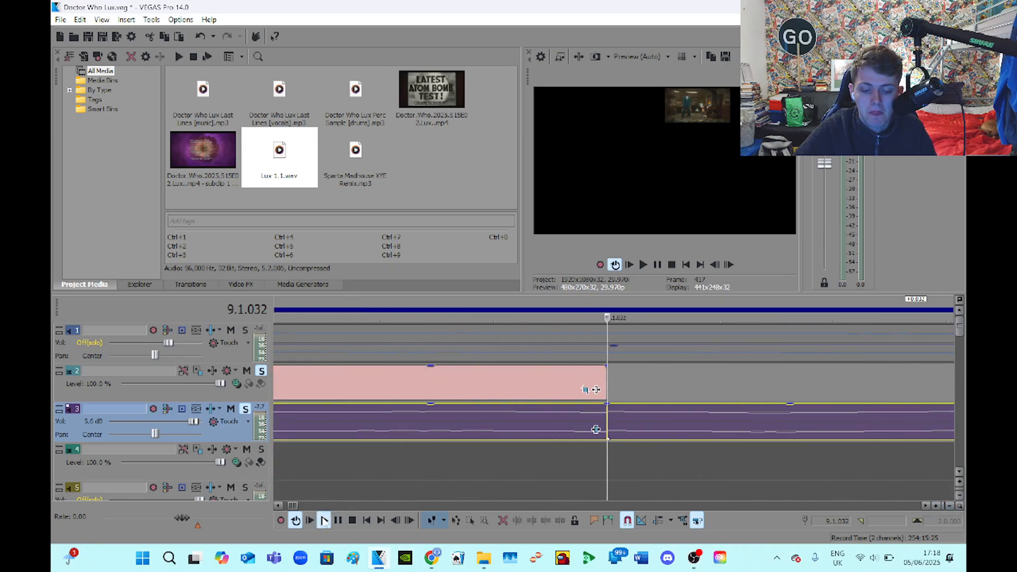
mouse_move(655, 364)
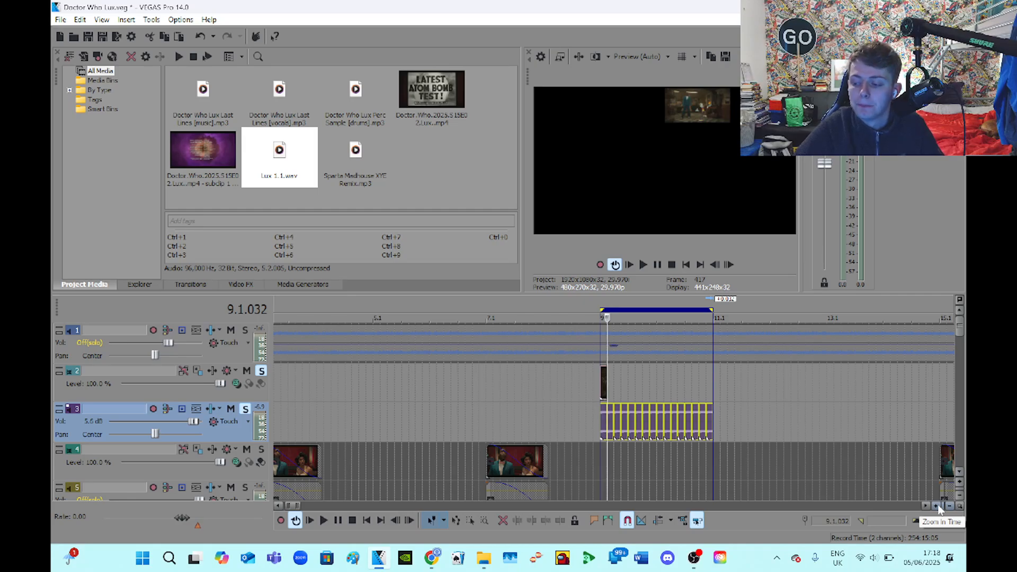
left_click(937, 506)
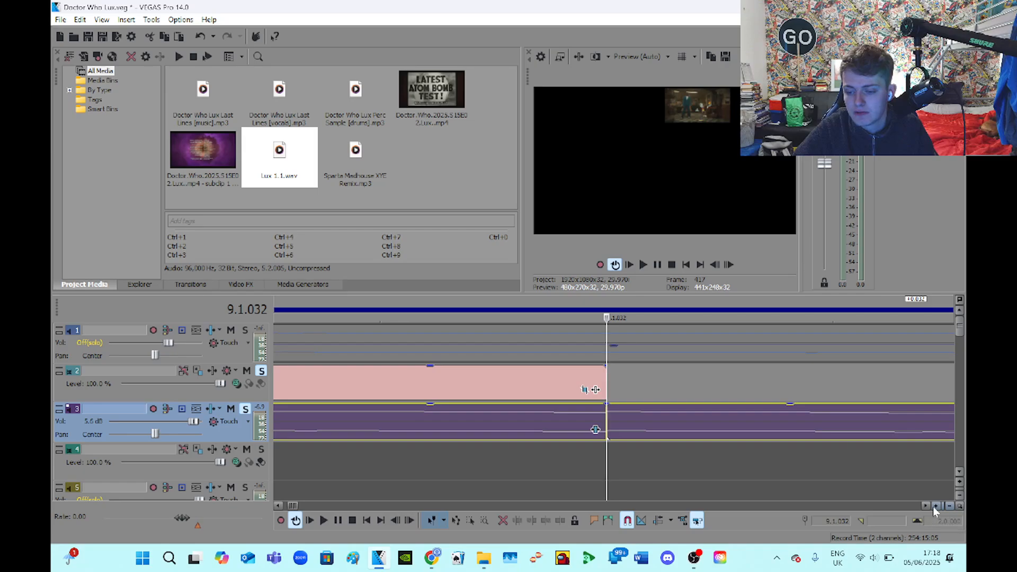
mouse_move(671, 431)
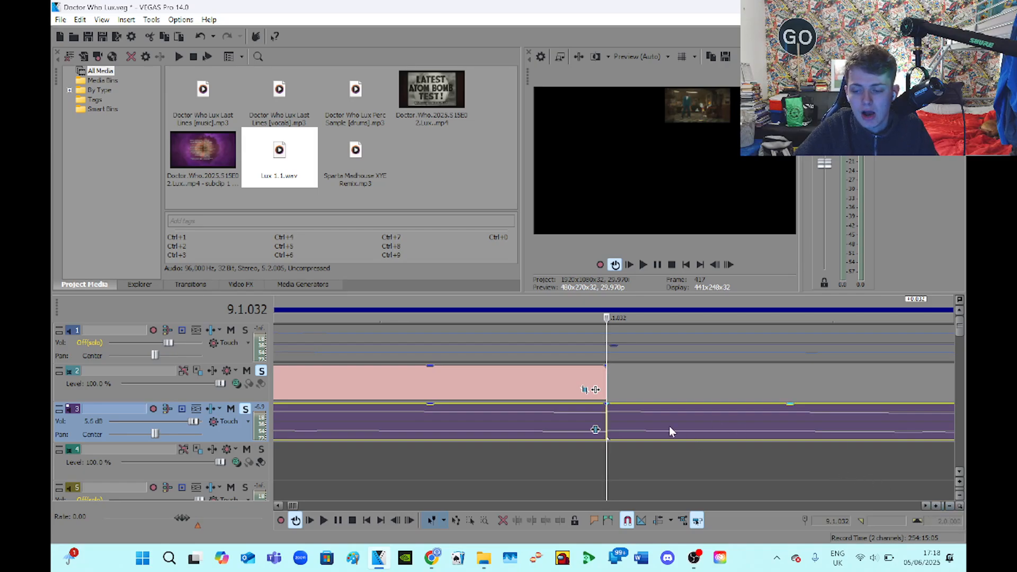
Adjust the melody event edge fade and play back the joins to check for clicks
left_click_drag(606, 415, 525, 428)
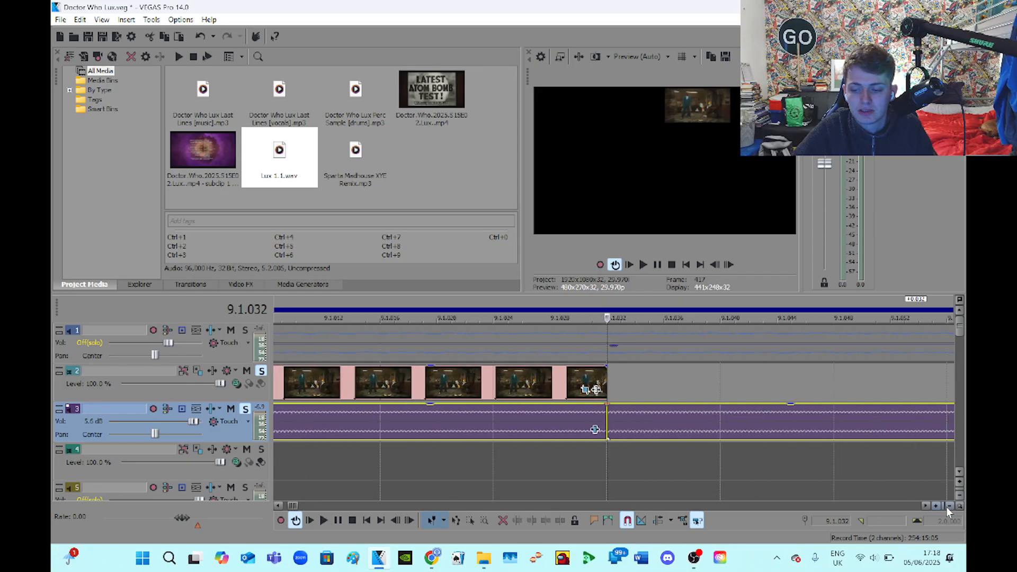
left_click(948, 507)
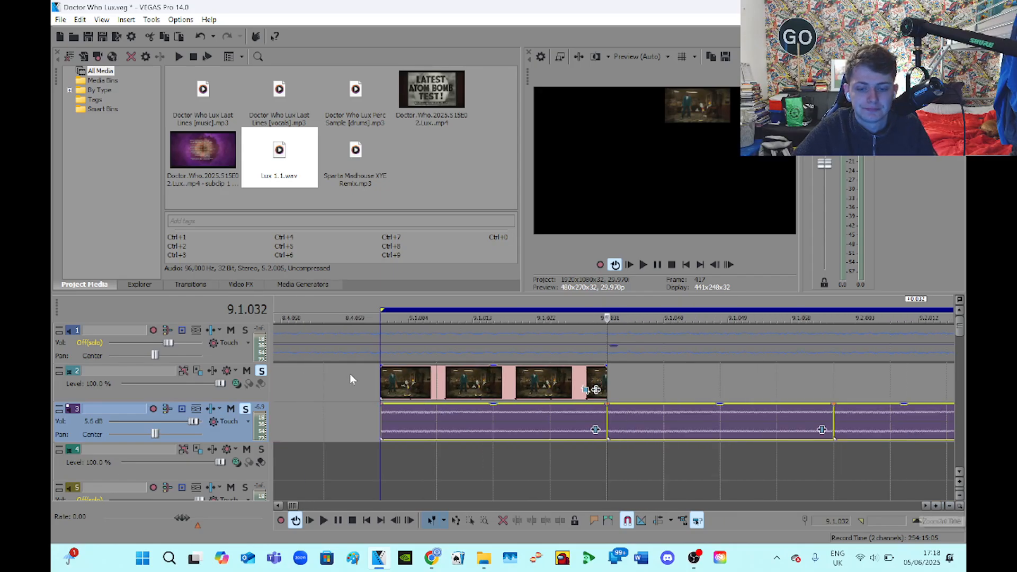
left_click(324, 519)
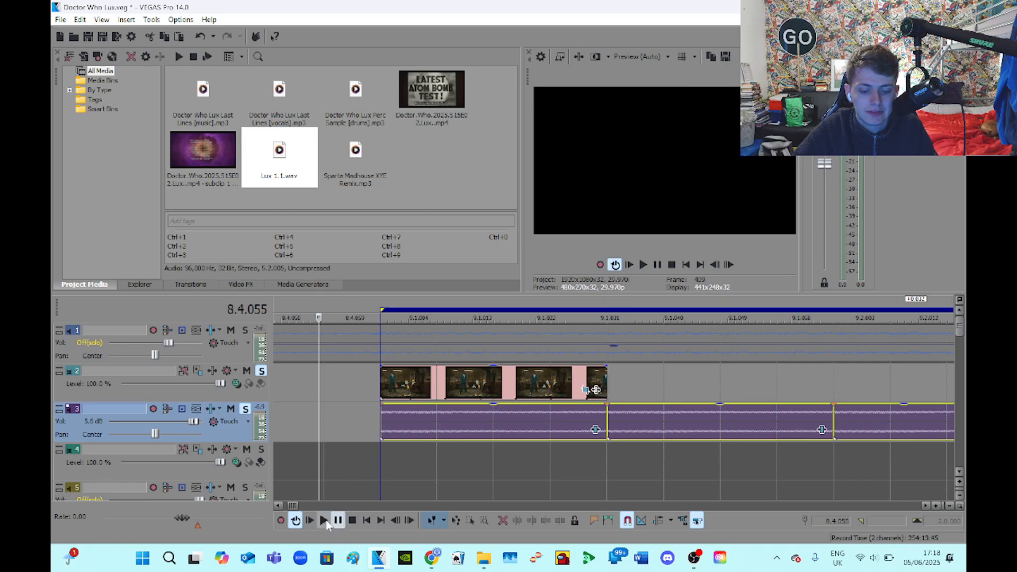
left_click(309, 519)
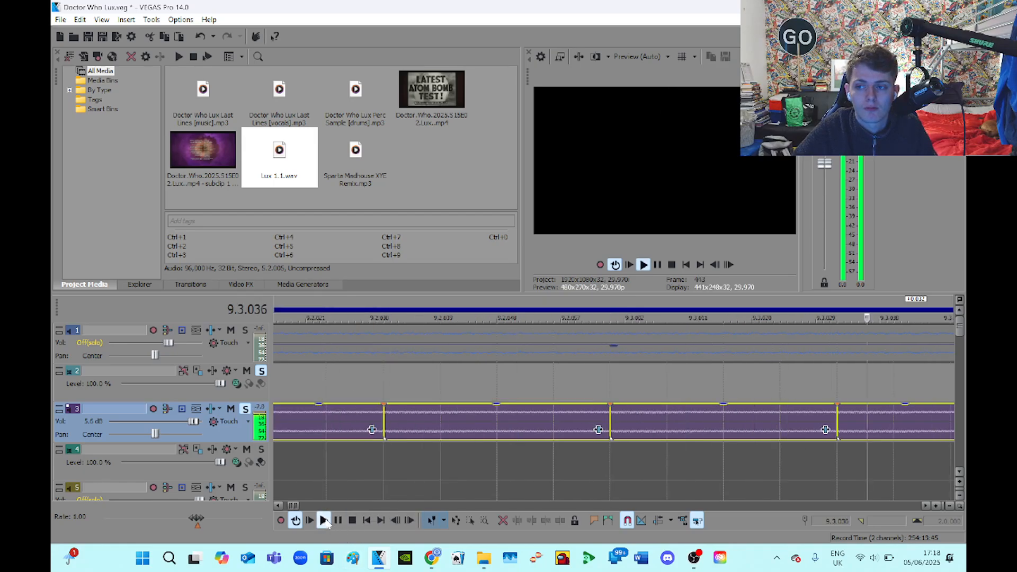
left_click(324, 520)
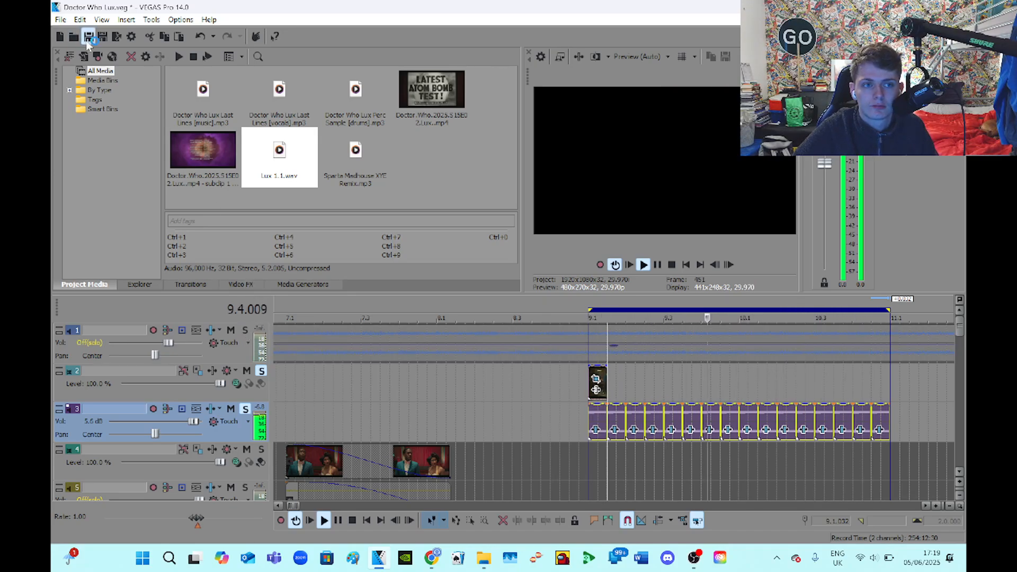
Save the Doctor Who Lux project from the toolbar
left_click(88, 36)
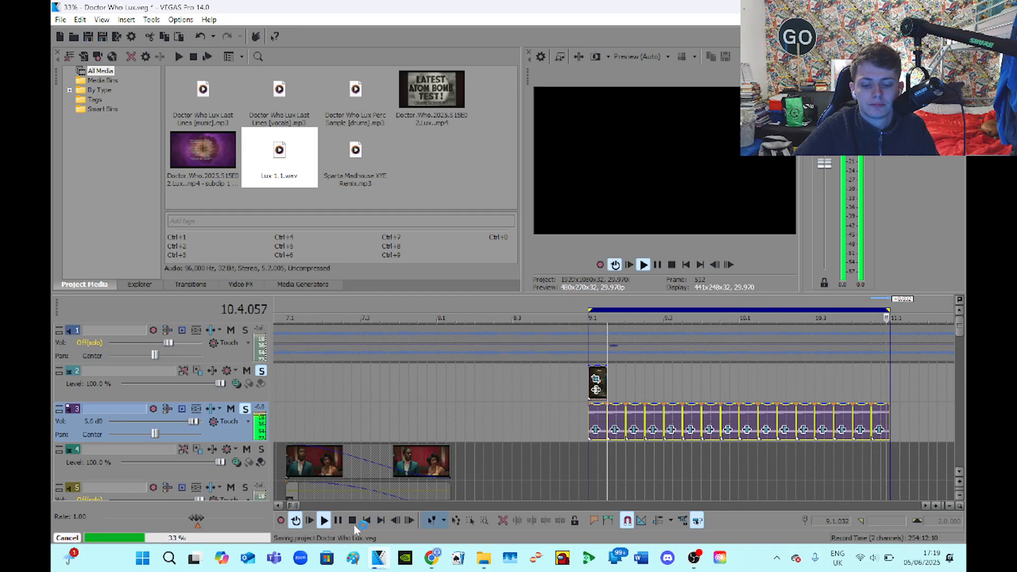